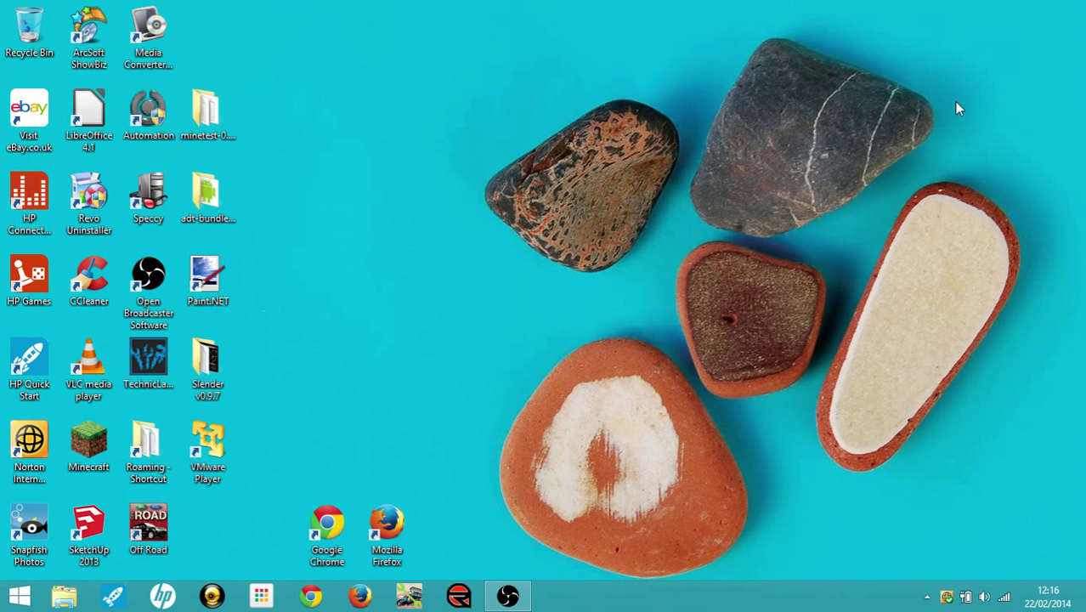
{"action": "mouse_move", "coordinate": [434, 345]}
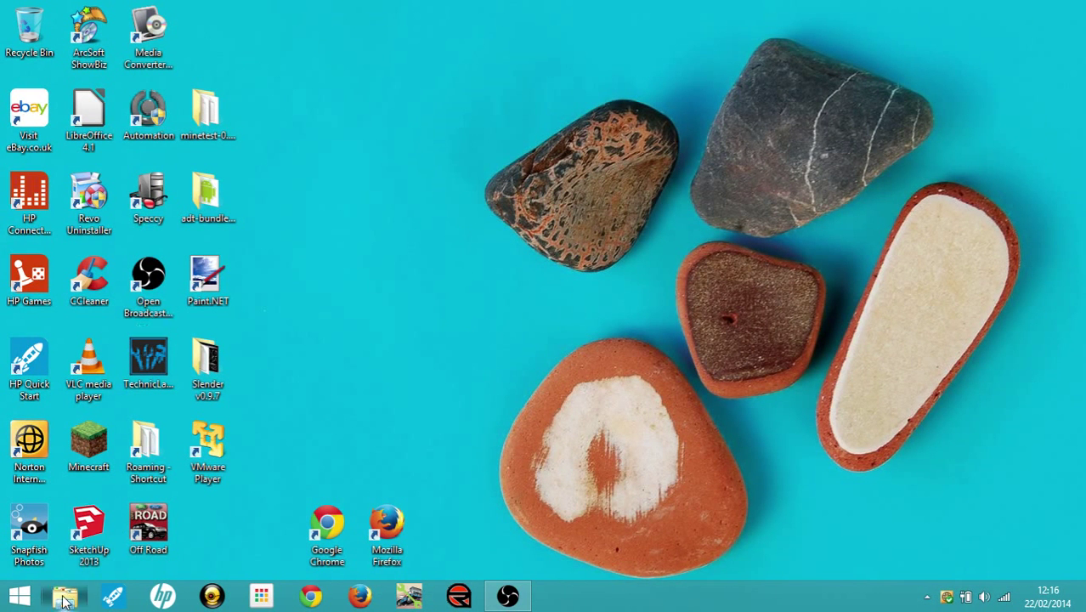
Open a File Explorer window from the taskbar
{"action": "left_click", "coordinate": [65, 595]}
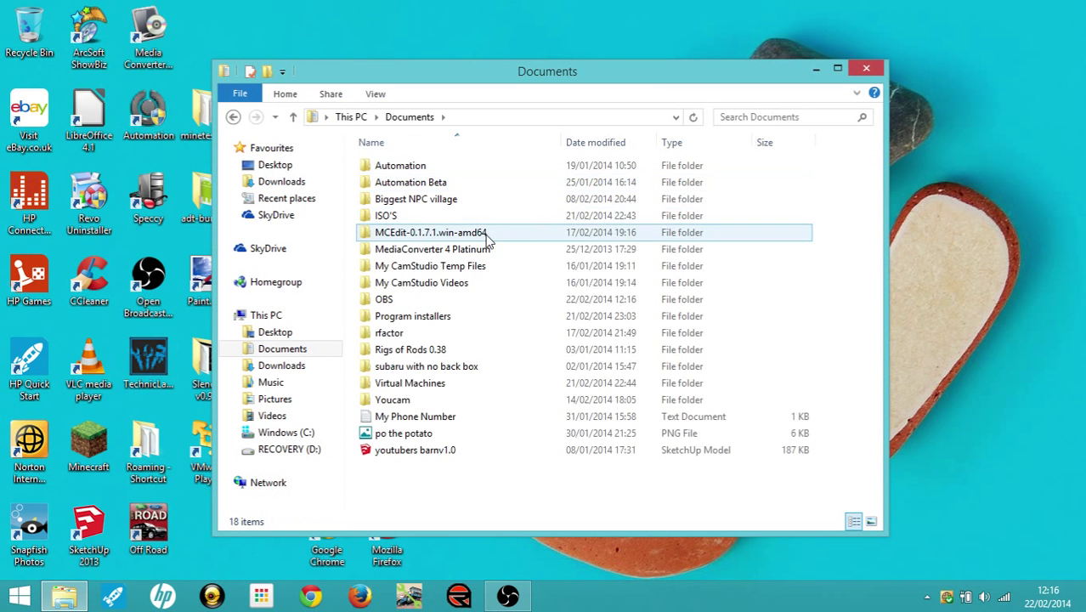
Browse the ISO'S folder, checking the MS-DOS and Windows 3.11 disk image archives and the win 3.11 folder
{"action": "double_click", "coordinate": [386, 215]}
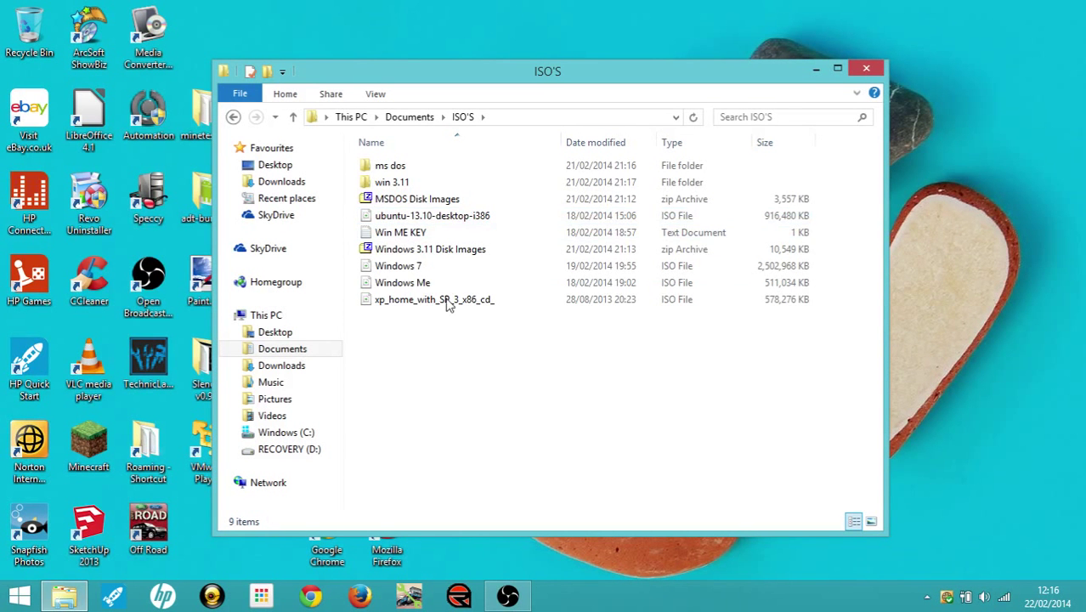
{"action": "left_click", "coordinate": [416, 197]}
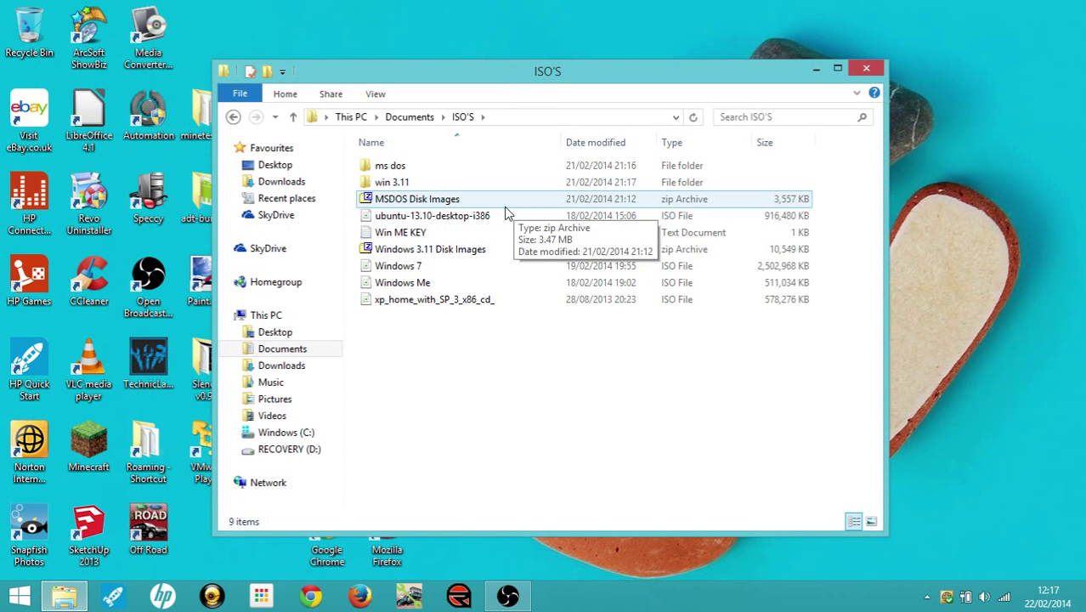
{"action": "mouse_move", "coordinate": [483, 202]}
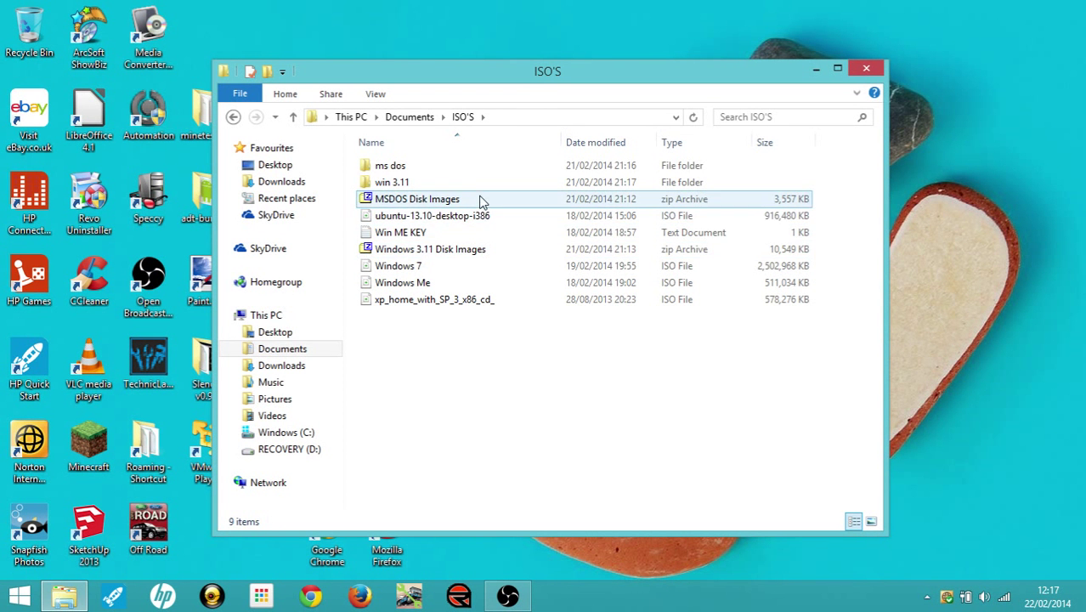
{"action": "left_click", "coordinate": [432, 248]}
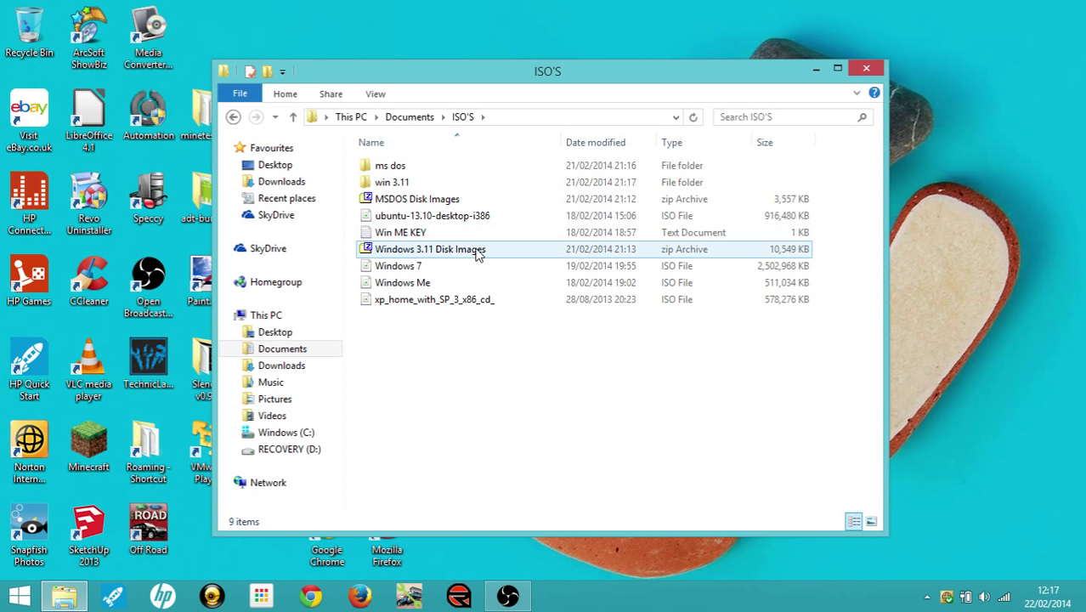
{"action": "left_click", "coordinate": [432, 214]}
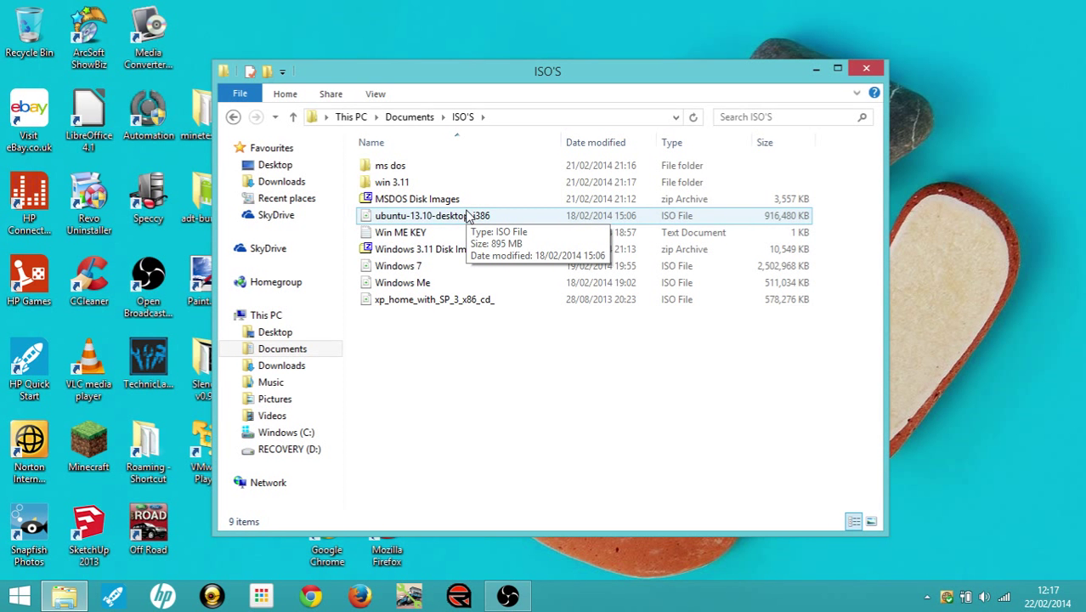
{"action": "mouse_move", "coordinate": [416, 197]}
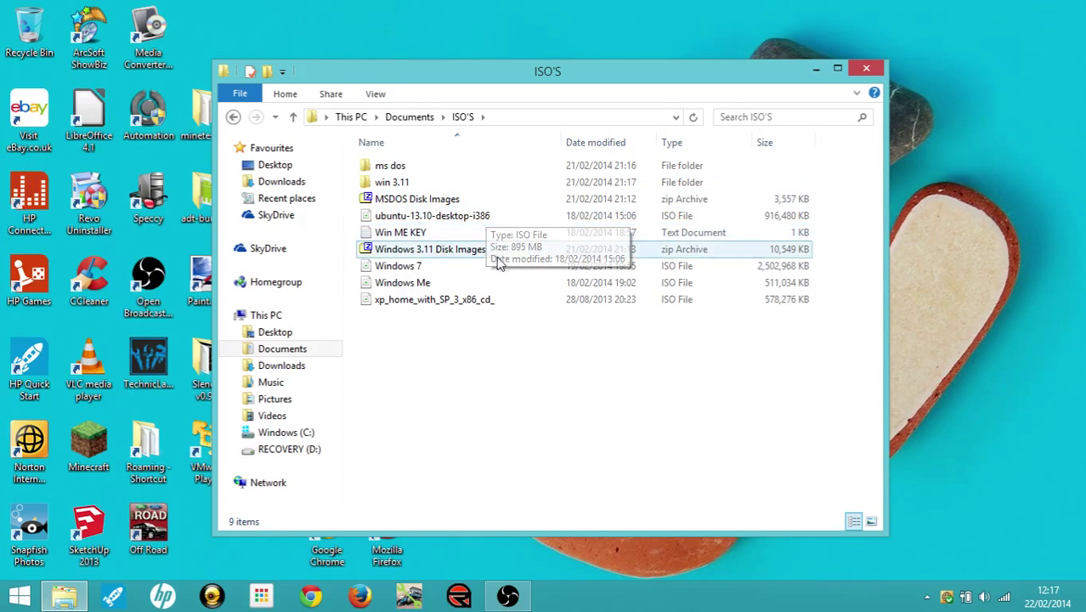
{"action": "mouse_move", "coordinate": [536, 351]}
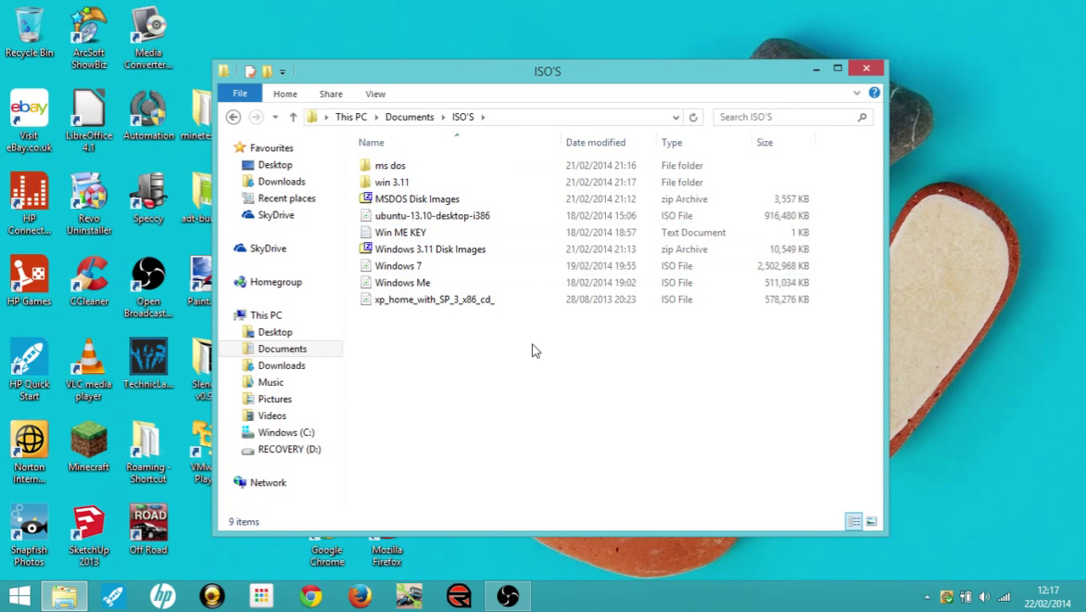
{"action": "left_click", "coordinate": [391, 181]}
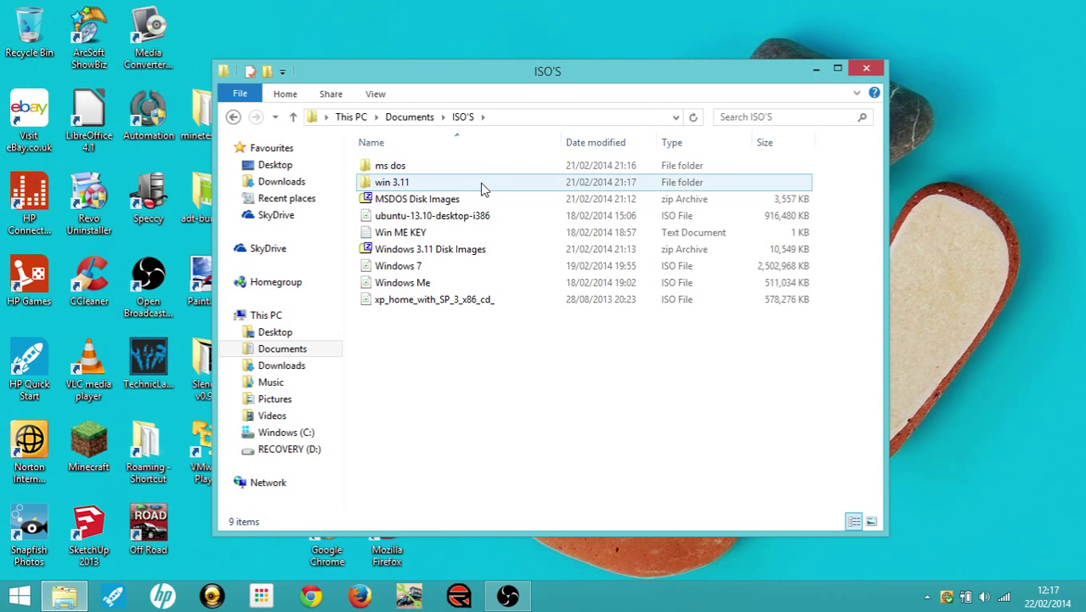
{"action": "mouse_move", "coordinate": [452, 187]}
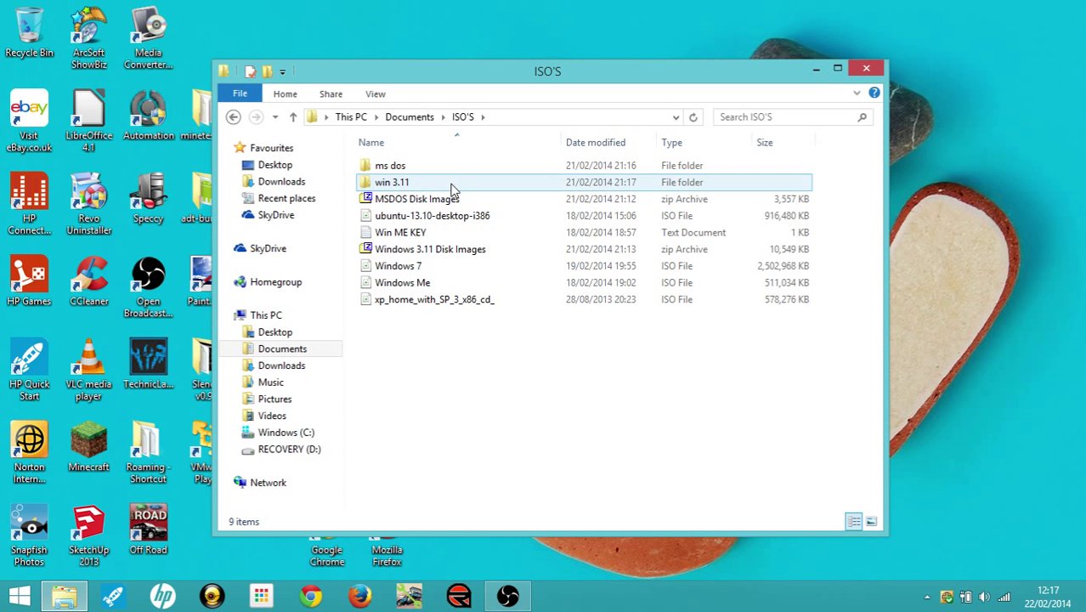
{"action": "double_click", "coordinate": [391, 182]}
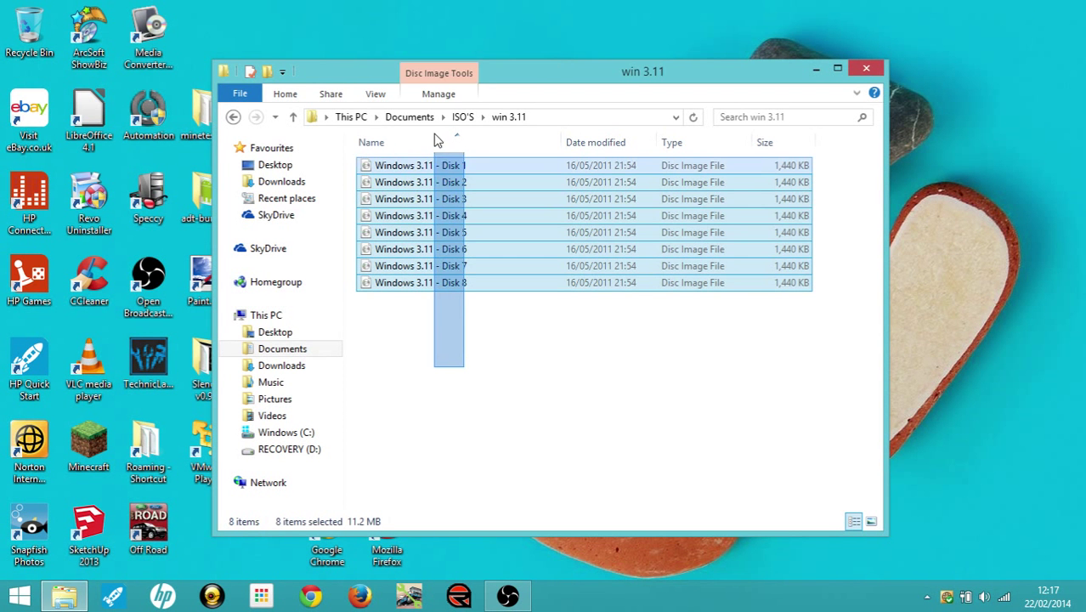
Go back up through ISO'S to This PC and close the File Explorer window
{"action": "left_click", "coordinate": [449, 393]}
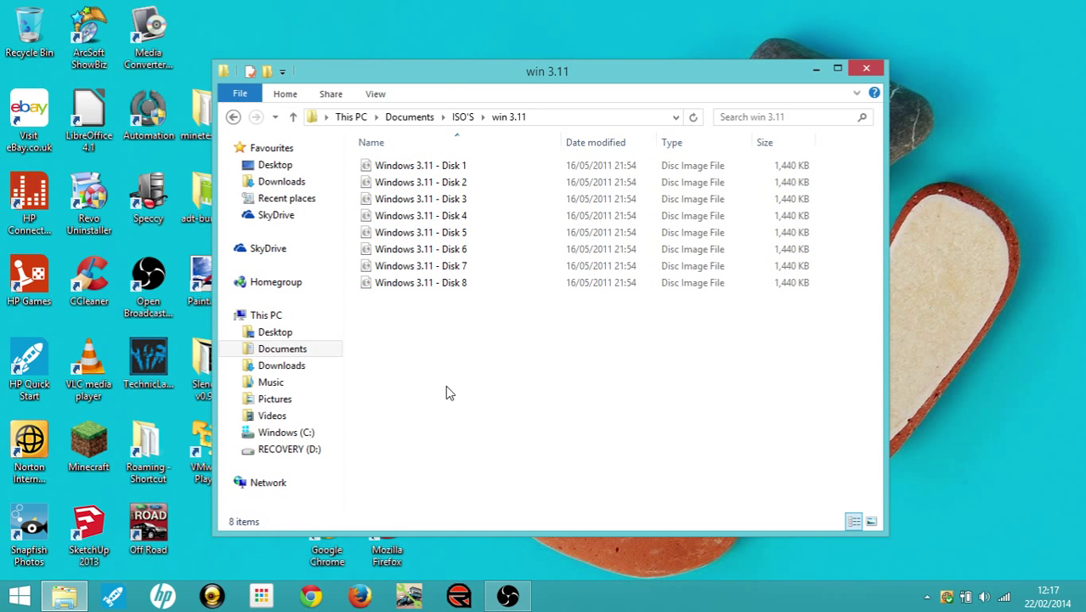
{"action": "left_click", "coordinate": [422, 231]}
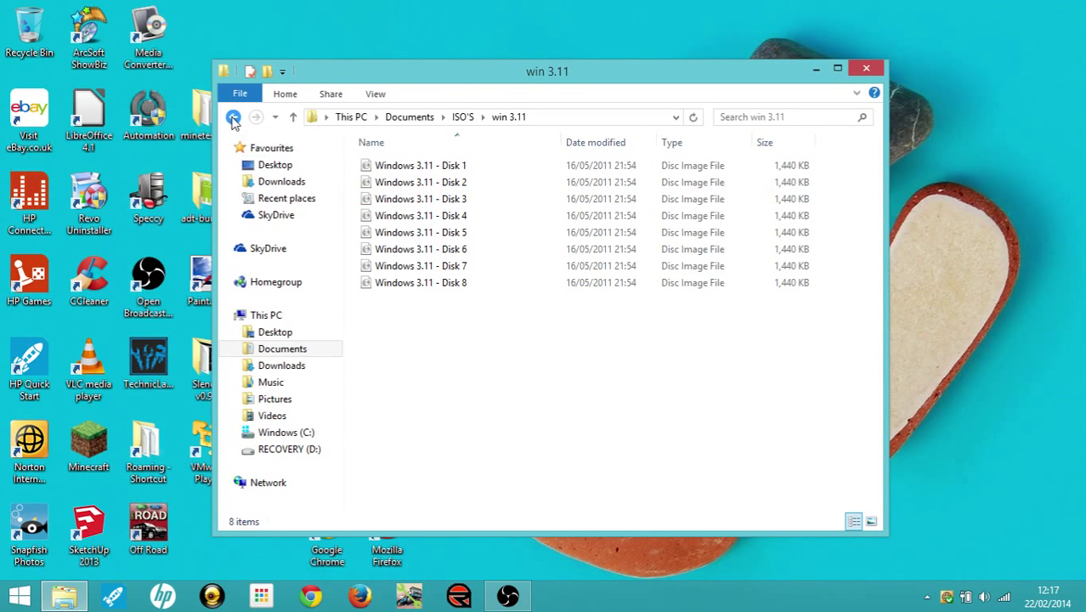
{"action": "left_click", "coordinate": [235, 117]}
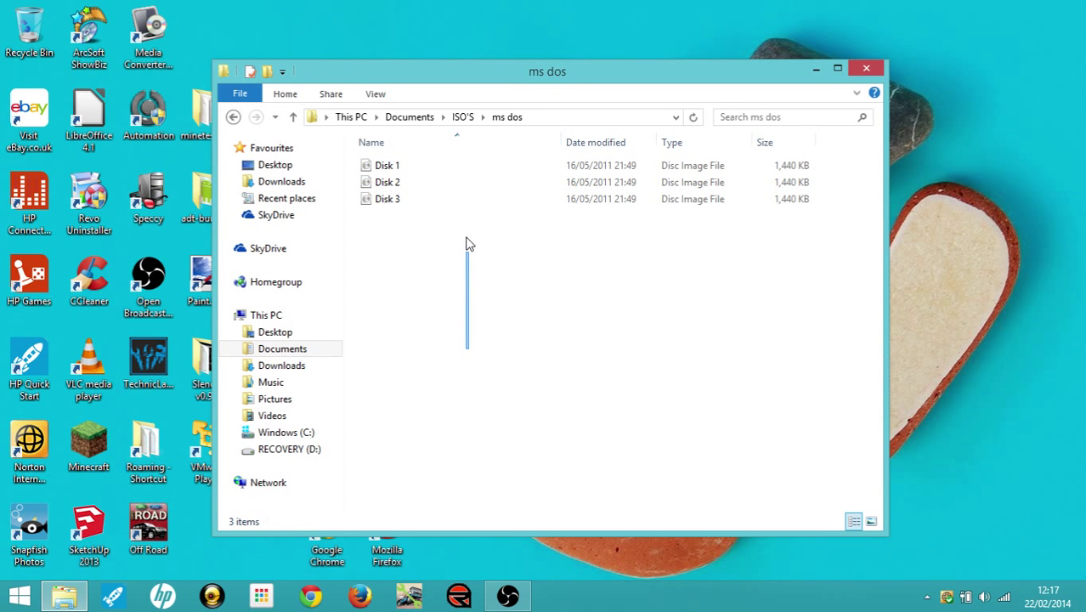
{"action": "mouse_move", "coordinate": [457, 281]}
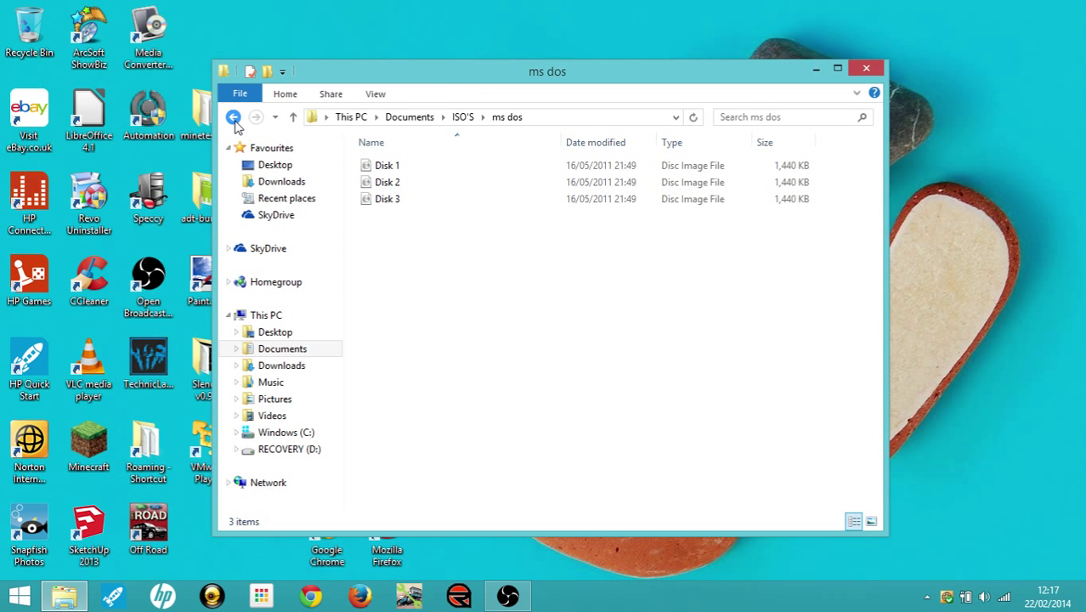
{"action": "mouse_move", "coordinate": [235, 117]}
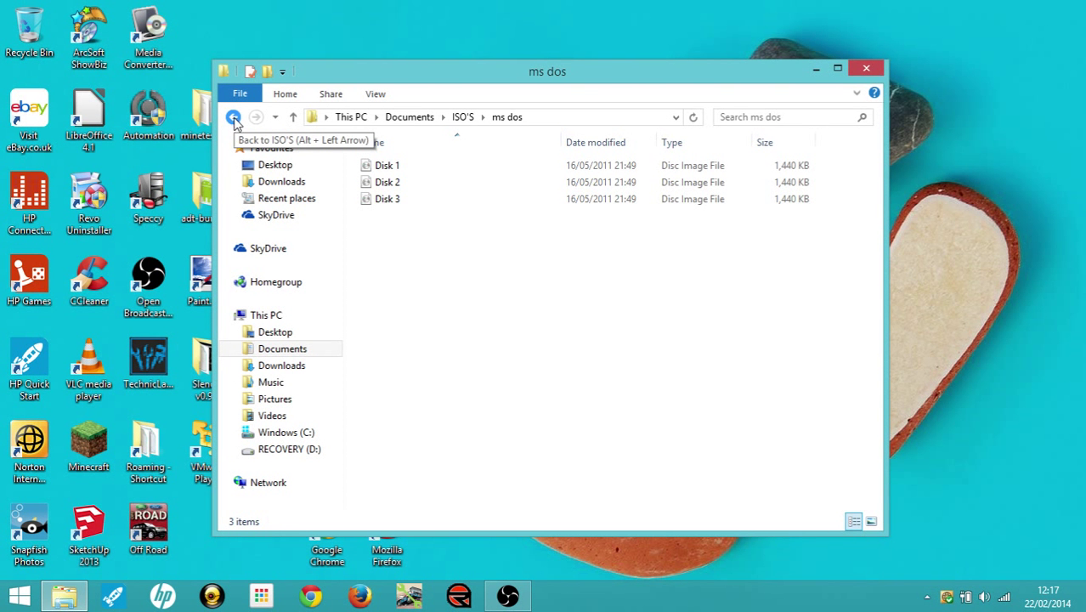
{"action": "left_click", "coordinate": [234, 115]}
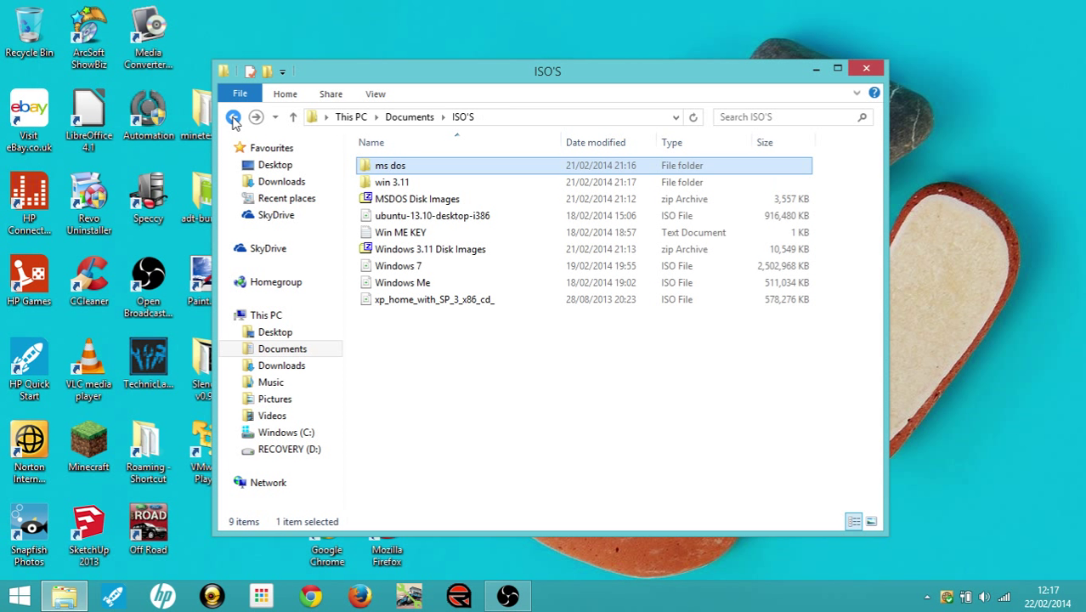
{"action": "left_click", "coordinate": [235, 116]}
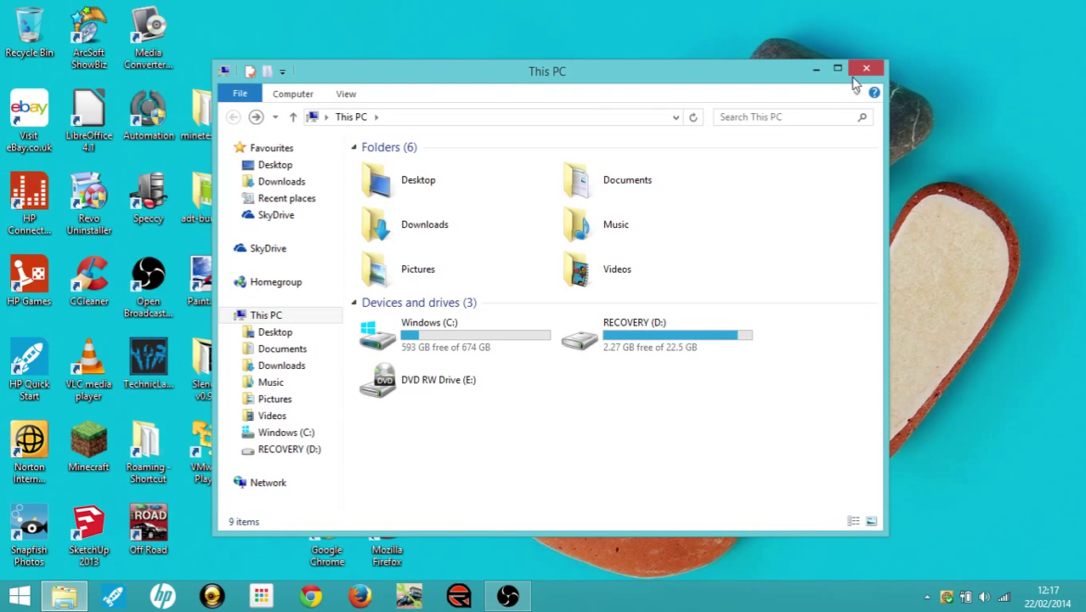
{"action": "left_click", "coordinate": [867, 68]}
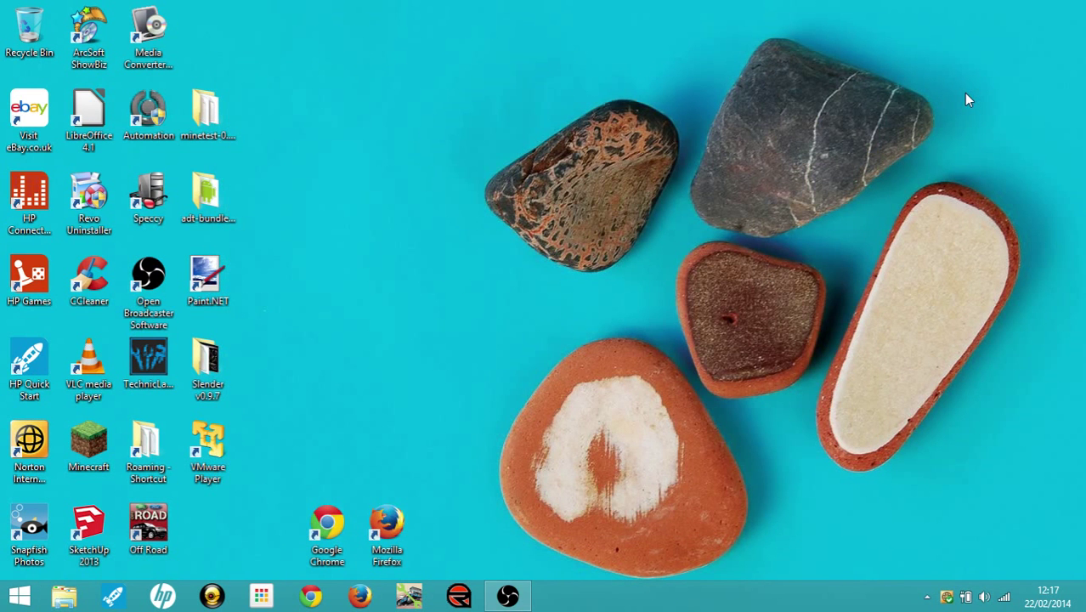
{"action": "mouse_move", "coordinate": [622, 297]}
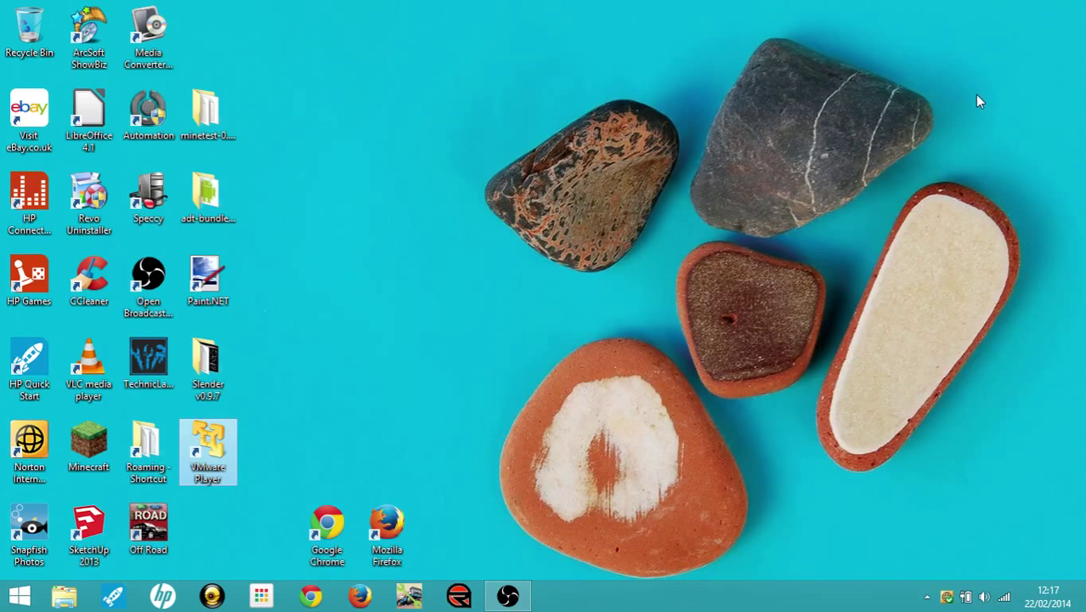
Start a new VM in VMware Player: install OS later, Windows 3.1 guest, default name, 4 GB split disk
{"action": "double_click", "coordinate": [207, 451]}
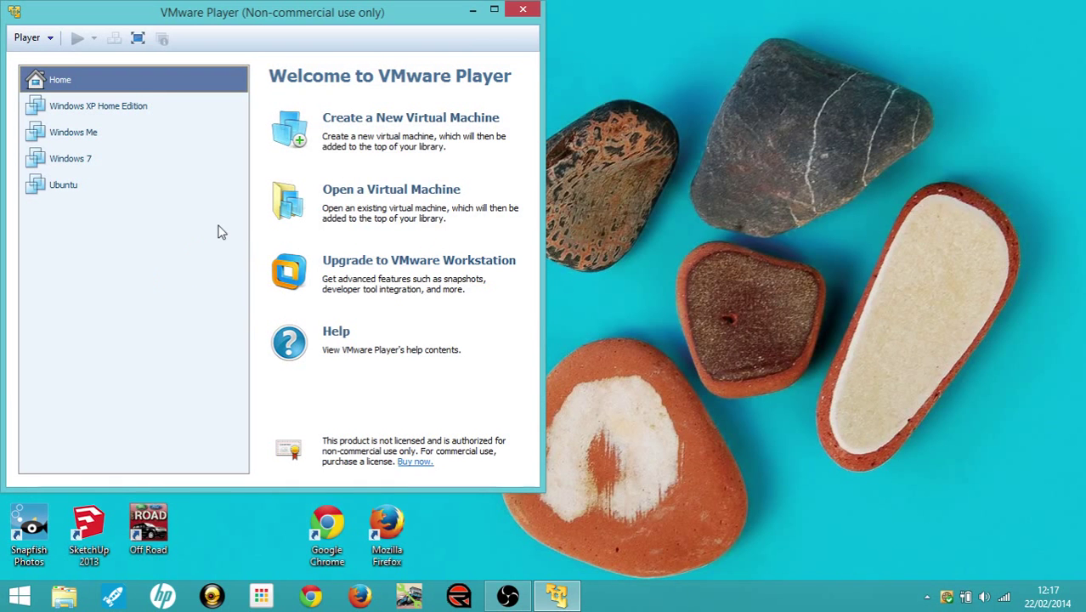
{"action": "left_click", "coordinate": [412, 117]}
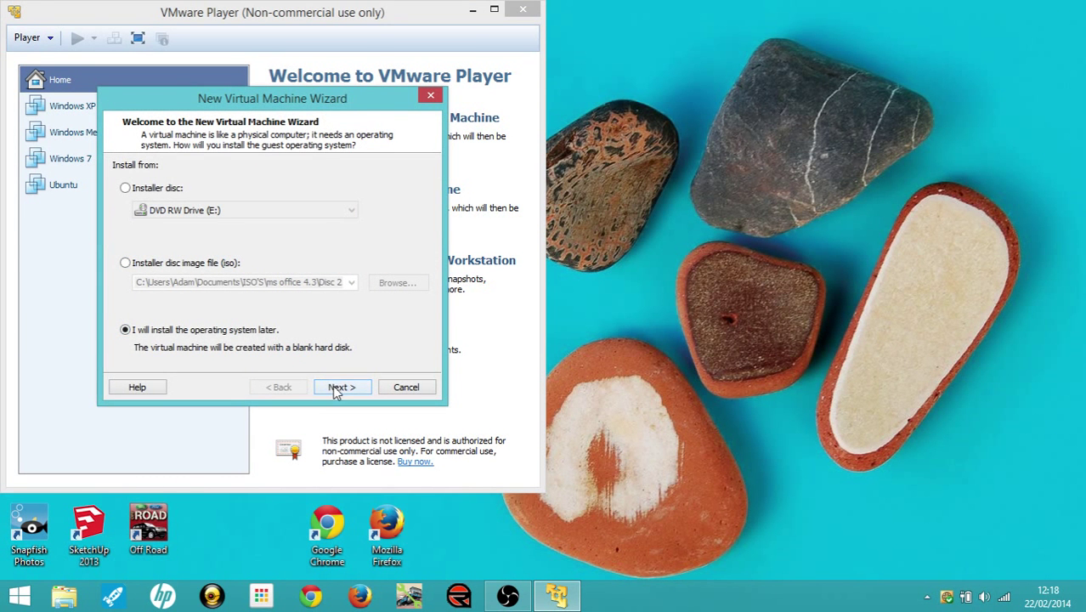
{"action": "left_click", "coordinate": [342, 388]}
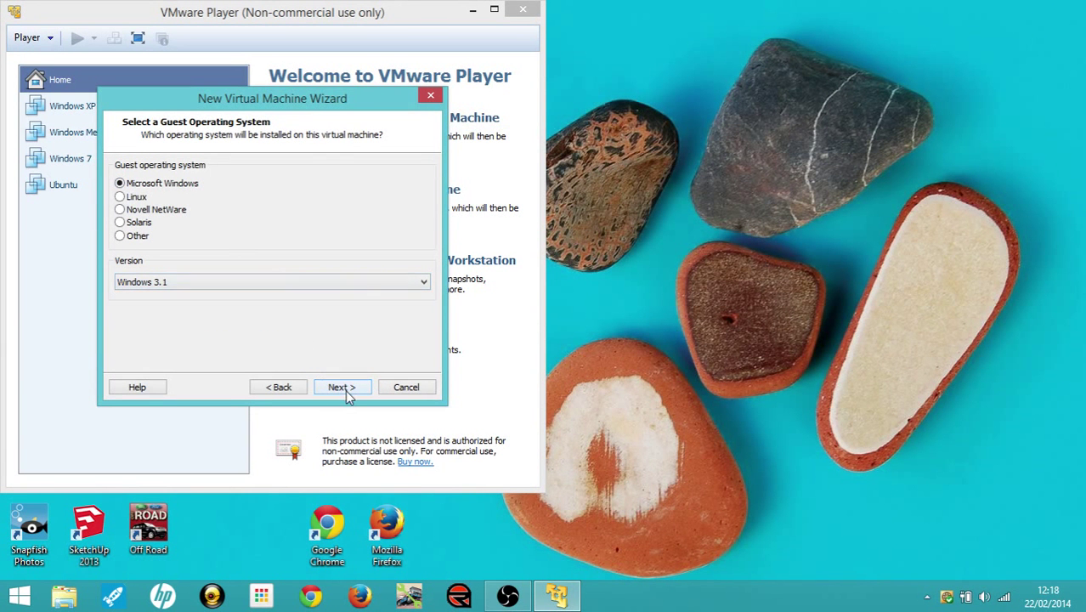
{"action": "left_click", "coordinate": [342, 387]}
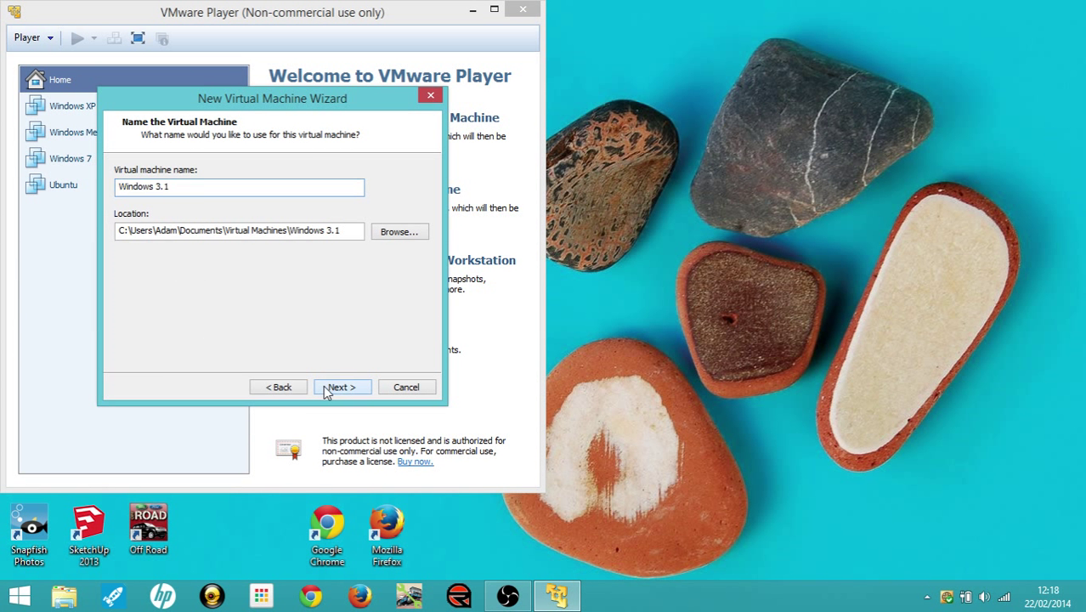
{"action": "left_click", "coordinate": [340, 387]}
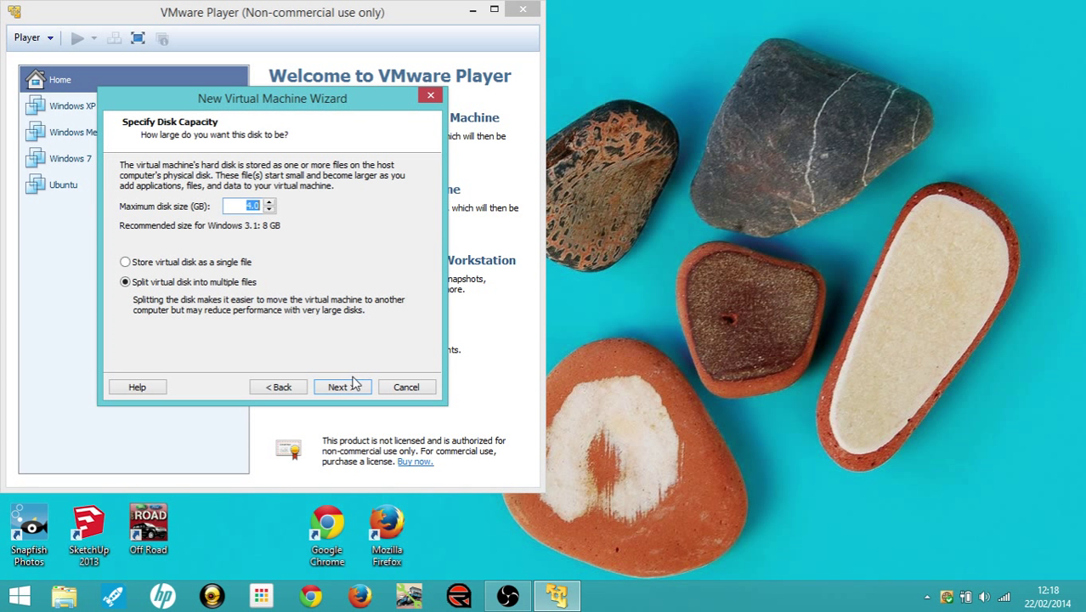
{"action": "left_click", "coordinate": [342, 387]}
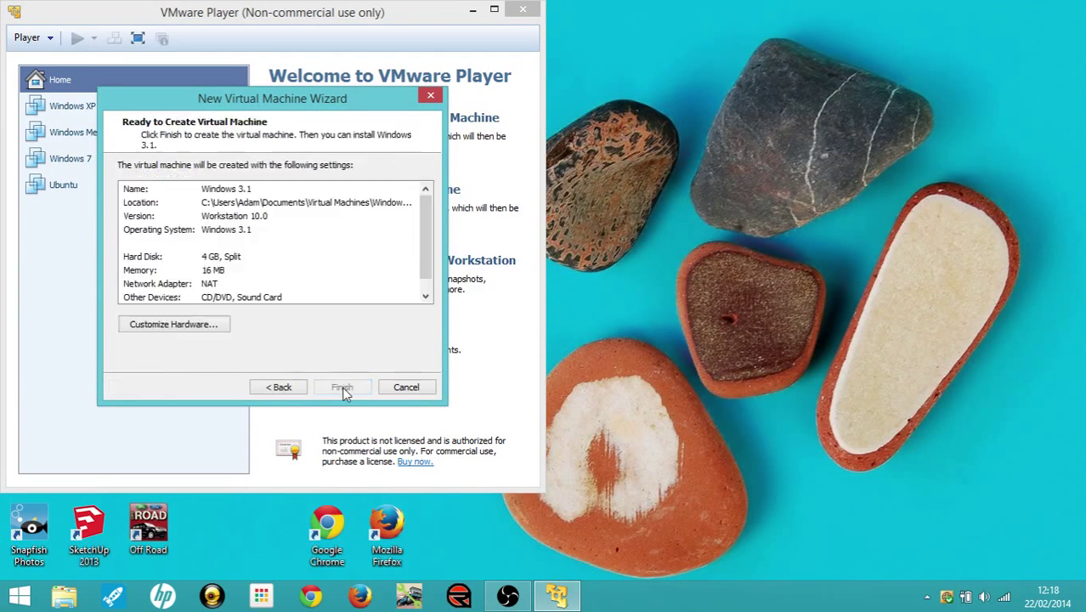
In Customize Hardware, add a floppy drive that uses a floppy image file
{"action": "left_click", "coordinate": [174, 323]}
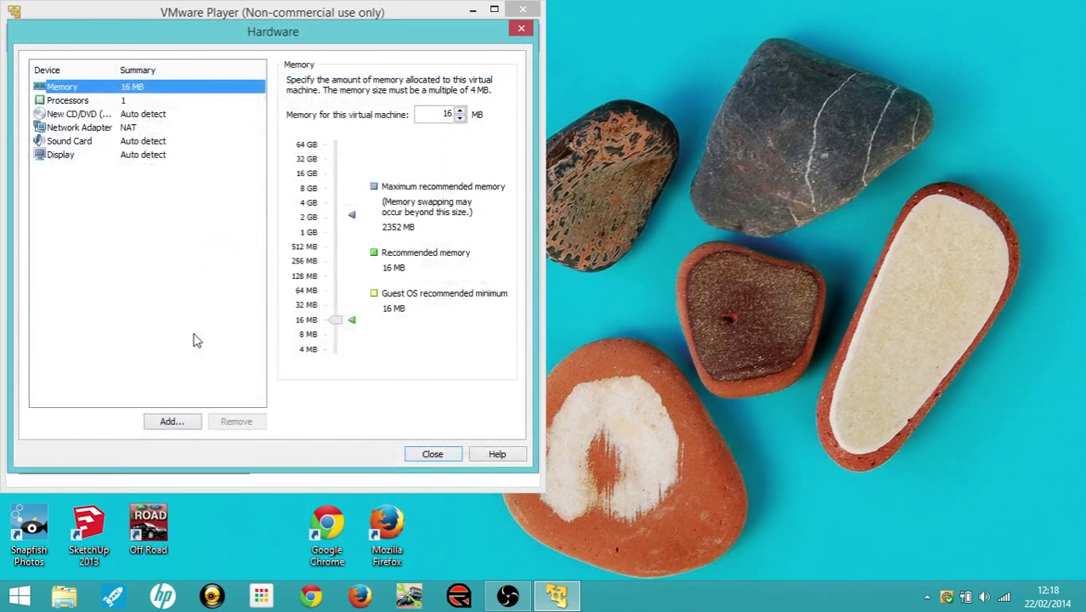
{"action": "left_click", "coordinate": [171, 421]}
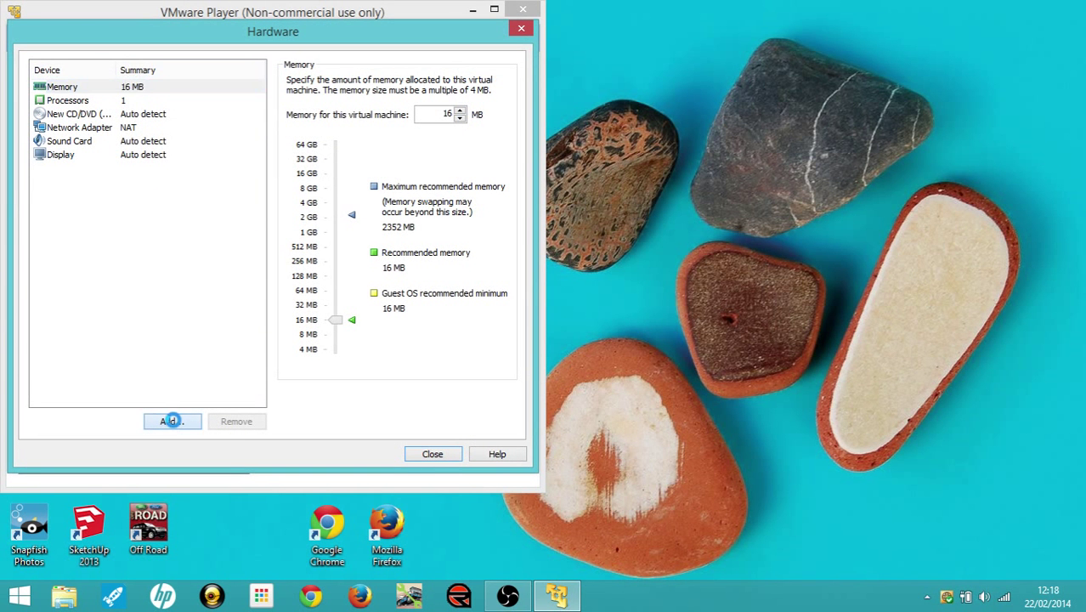
{"action": "left_click", "coordinate": [171, 421]}
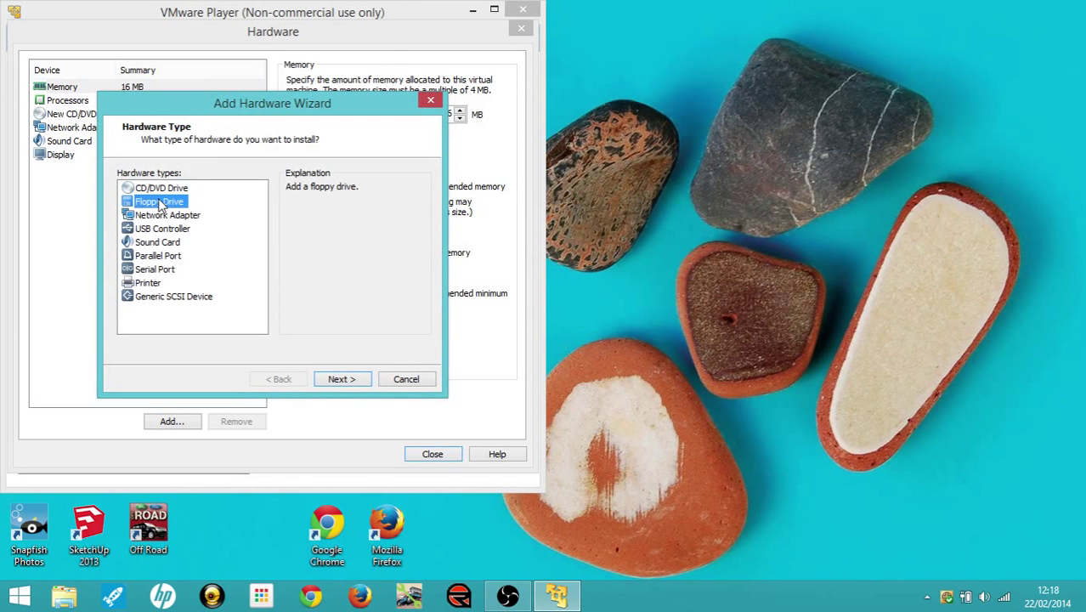
{"action": "left_click", "coordinate": [341, 377]}
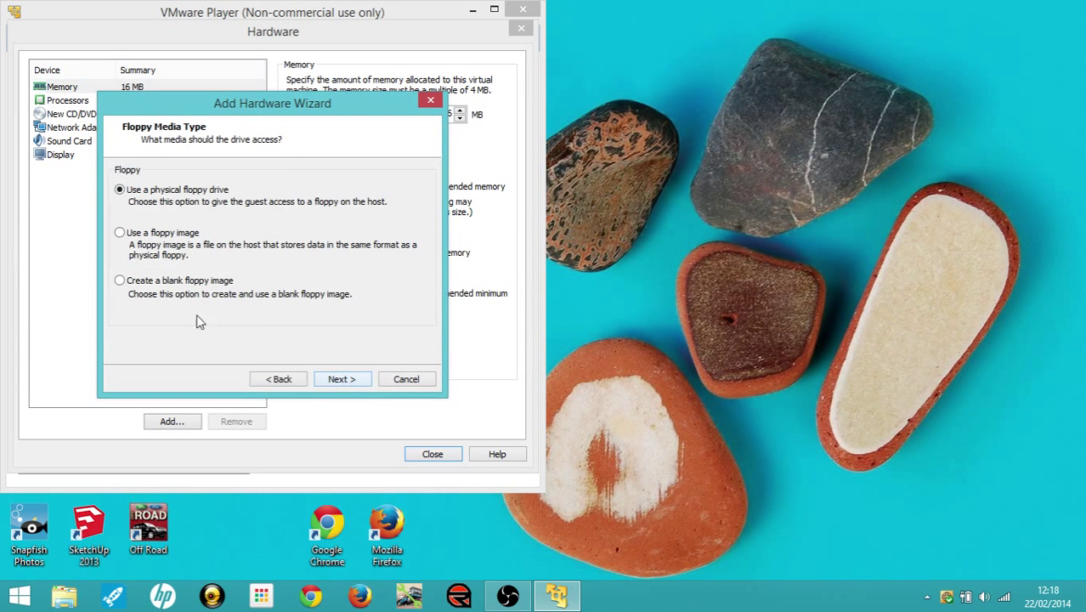
{"action": "left_click", "coordinate": [119, 231]}
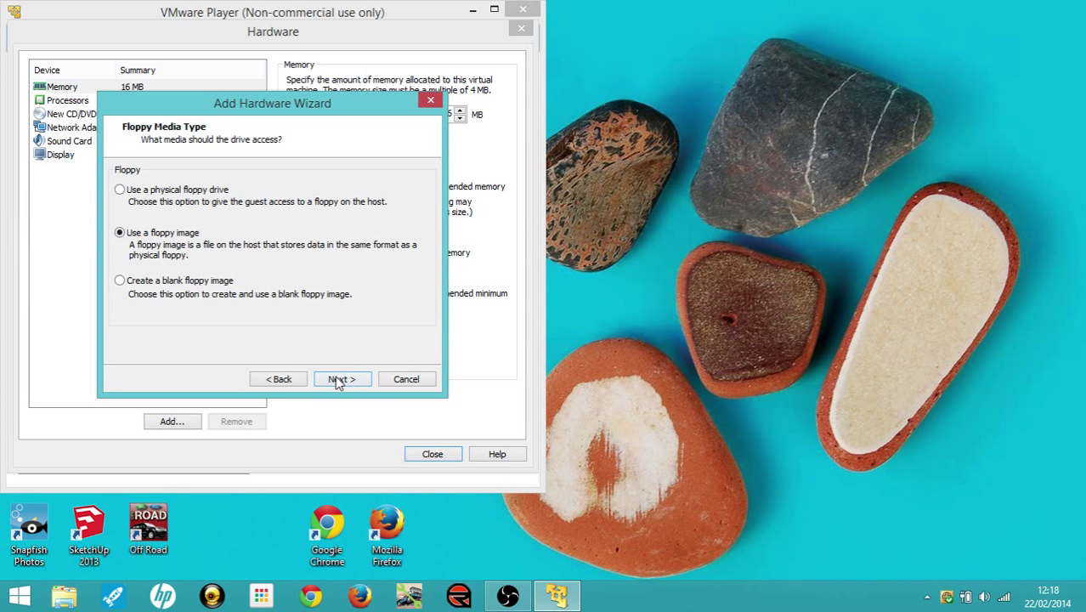
{"action": "left_click", "coordinate": [342, 378]}
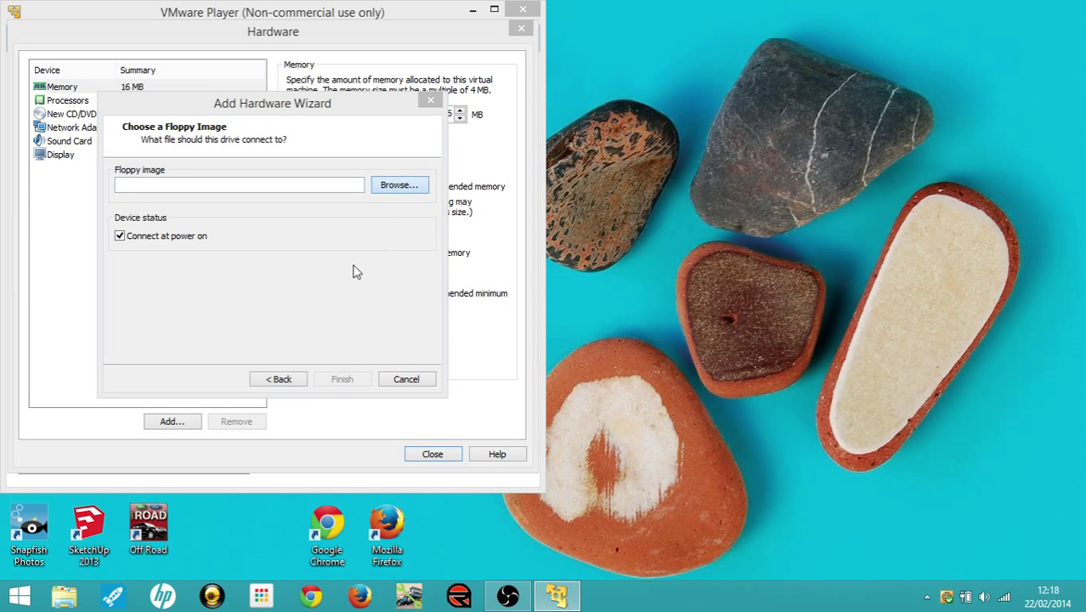
Browse to Documents\ISO'S\ms dos and finish with the Disk 1 image as the floppy
{"action": "left_click", "coordinate": [400, 184]}
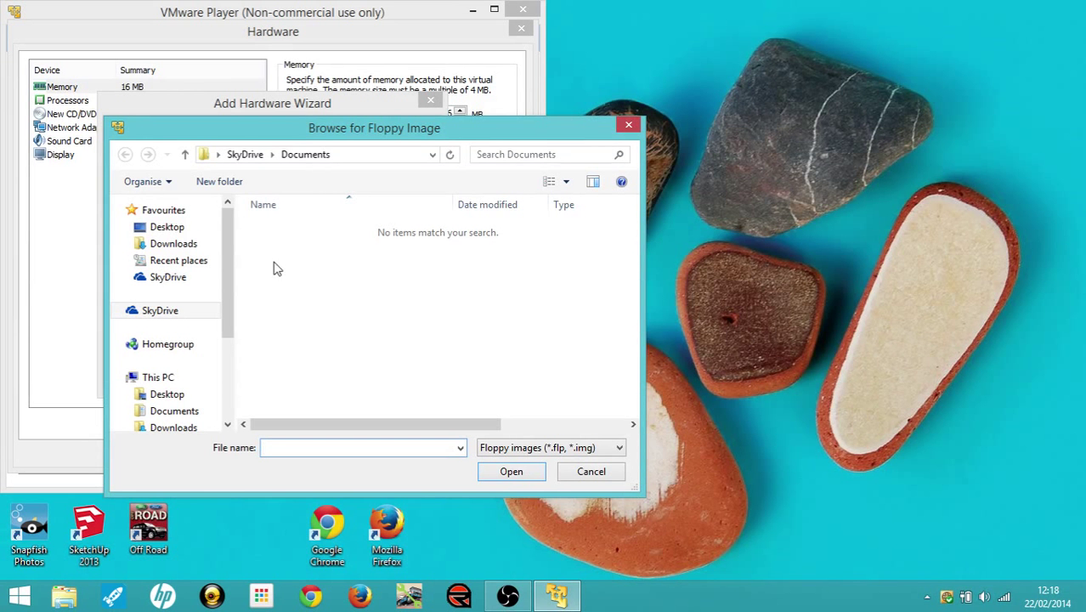
{"action": "left_click", "coordinate": [175, 410]}
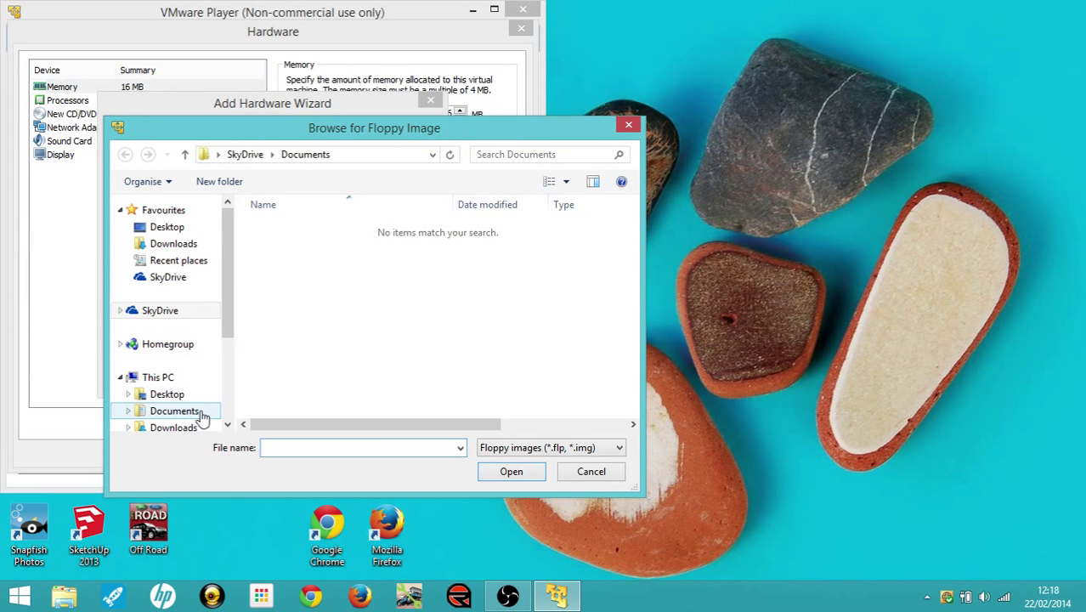
{"action": "left_click", "coordinate": [175, 410]}
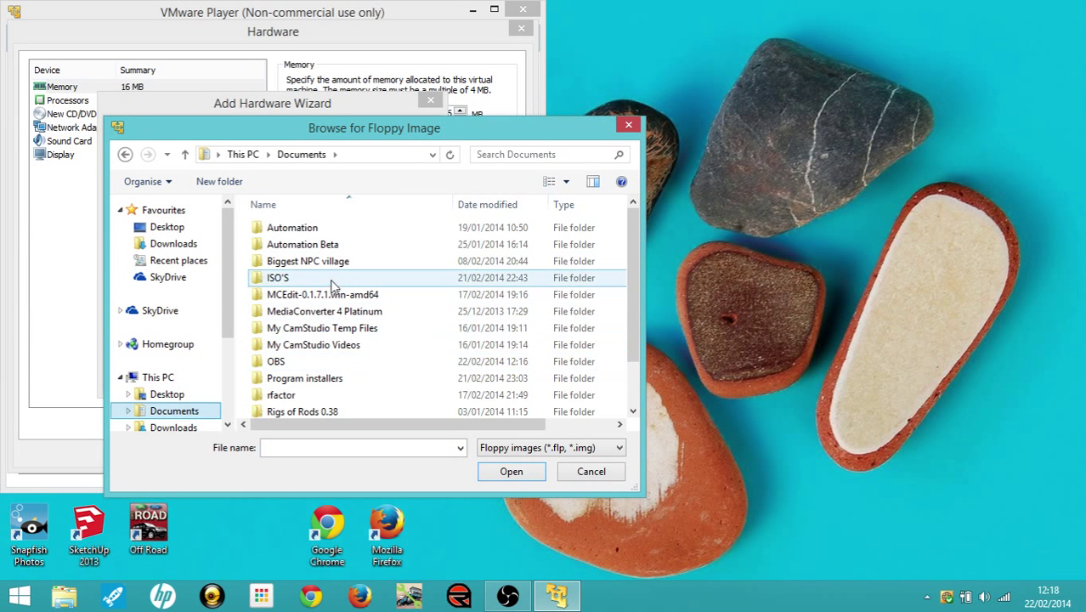
{"action": "double_click", "coordinate": [277, 278]}
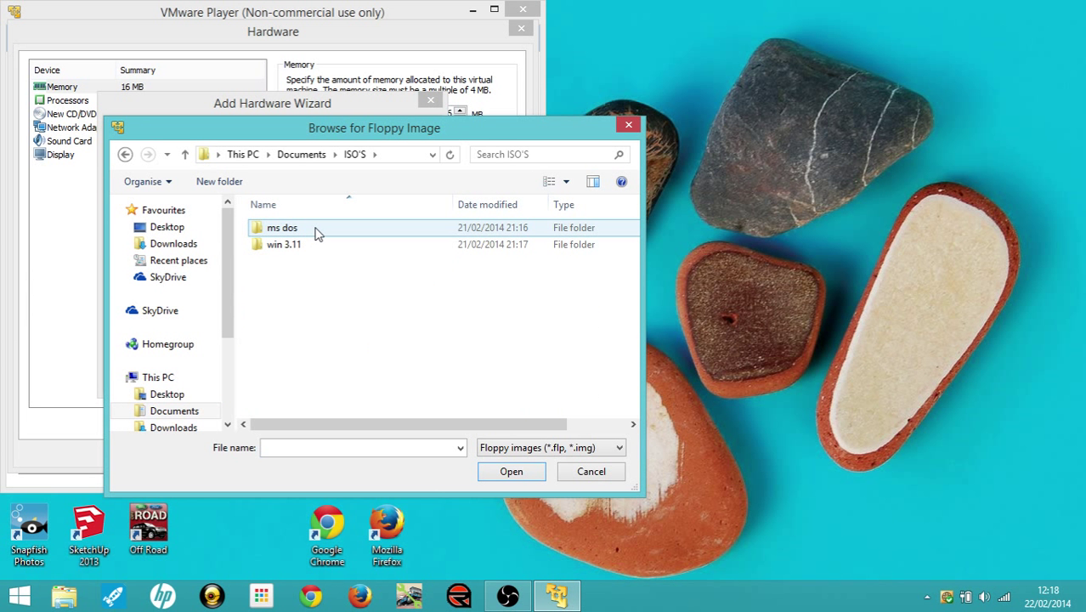
{"action": "double_click", "coordinate": [282, 228]}
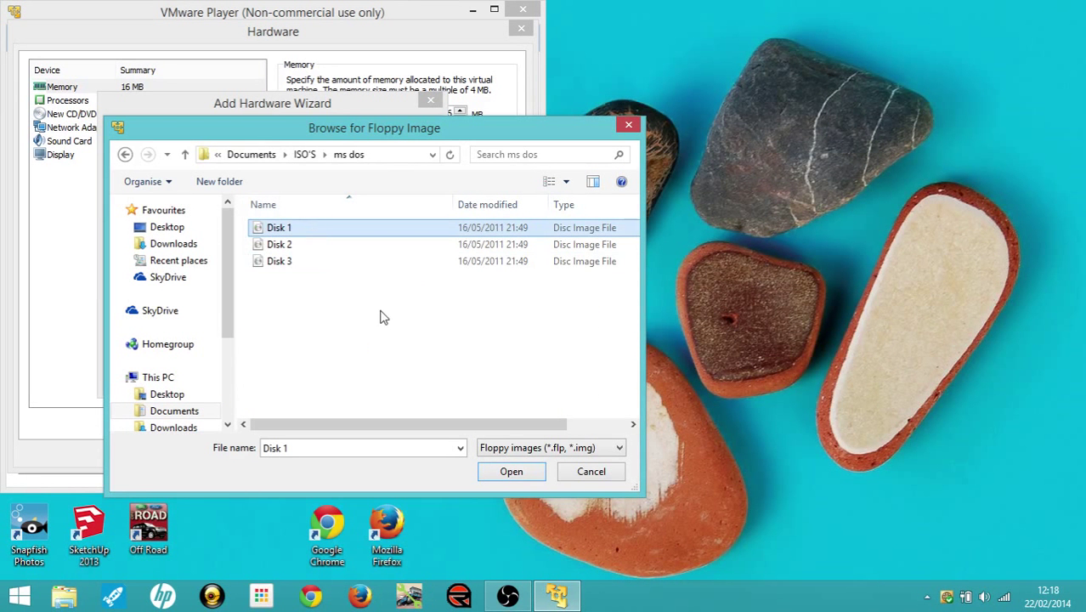
{"action": "left_click", "coordinate": [510, 471]}
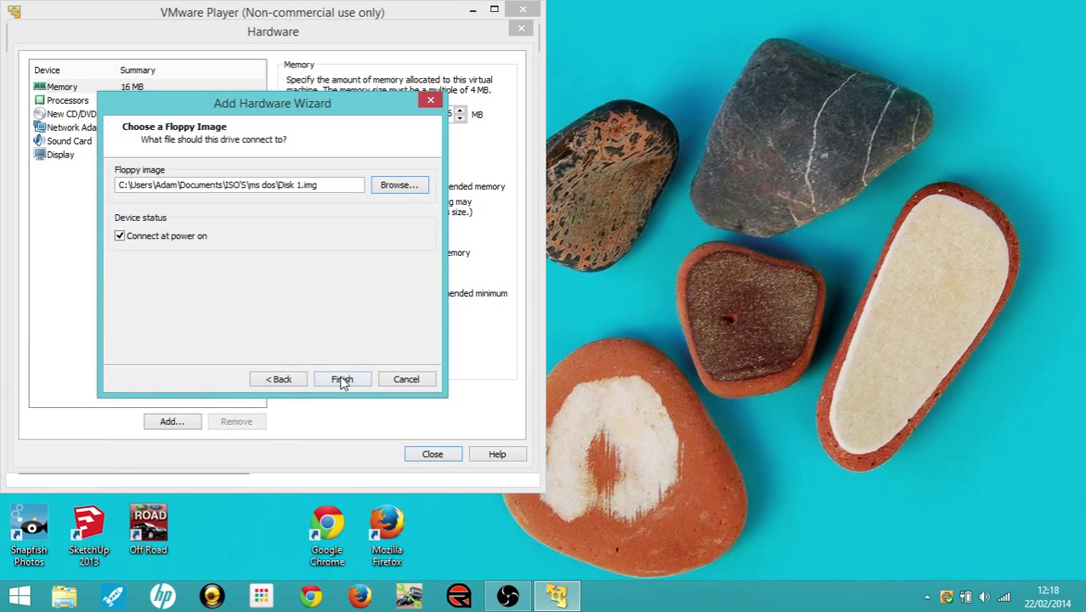
{"action": "left_click", "coordinate": [344, 377]}
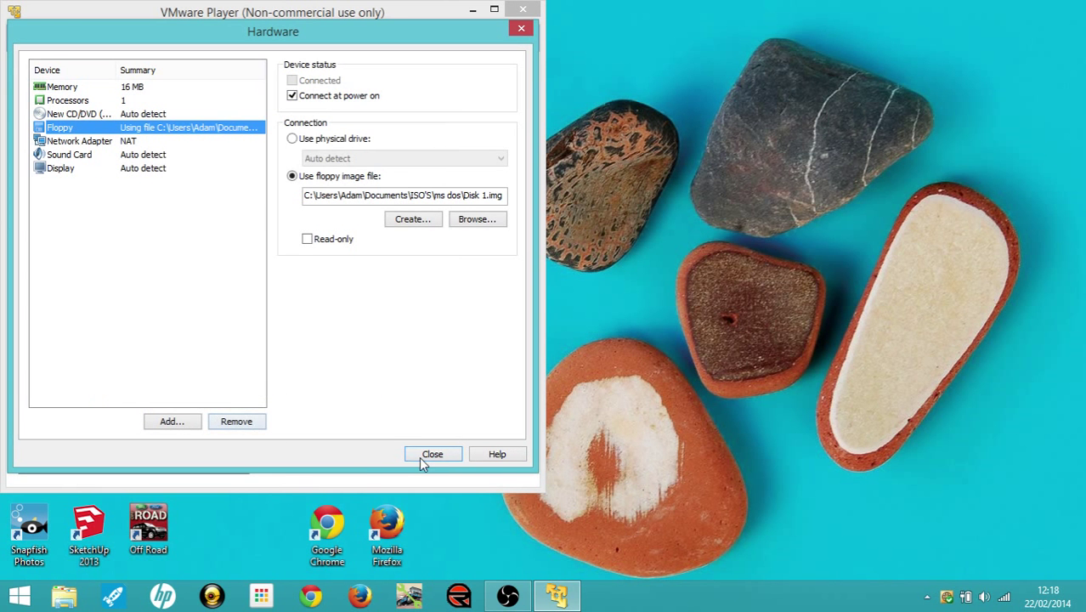
Close the hardware settings, finish the wizard and power on the Windows 3.1 VM
{"action": "left_click", "coordinate": [432, 452]}
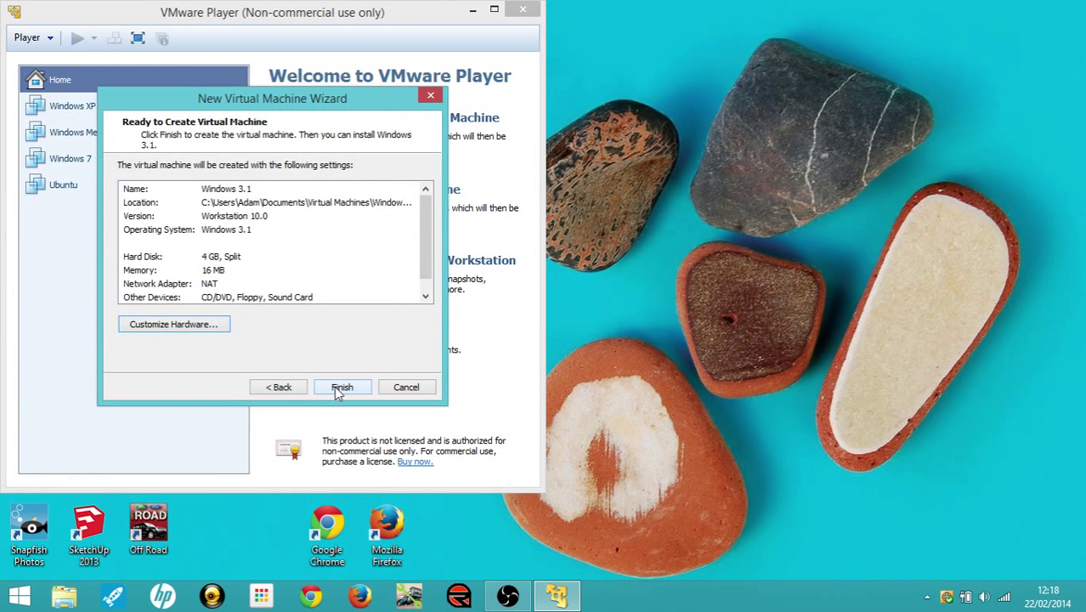
{"action": "left_click", "coordinate": [341, 388]}
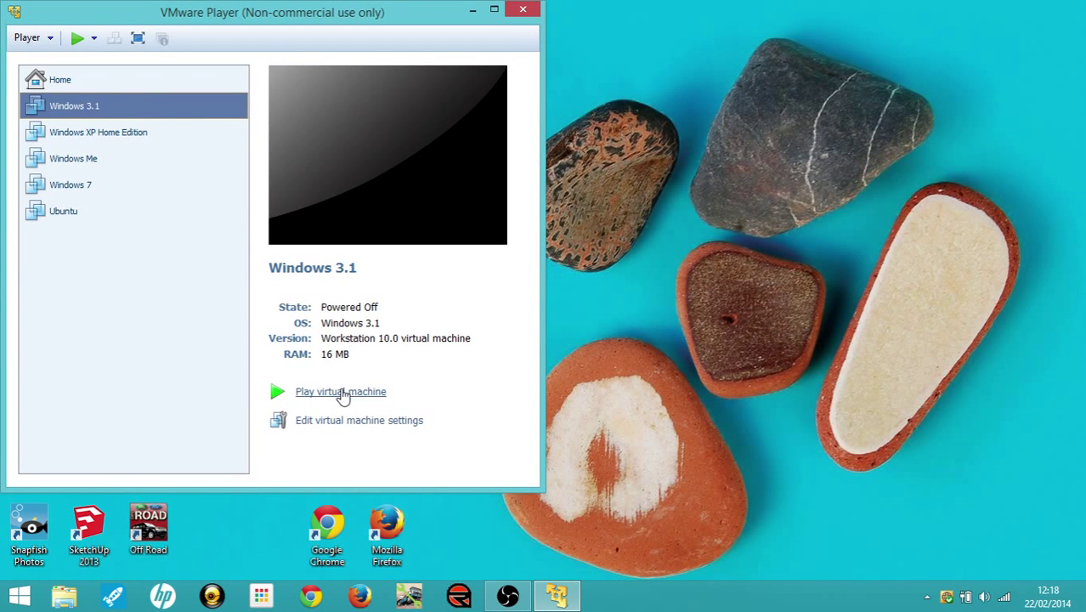
{"action": "left_click", "coordinate": [340, 391]}
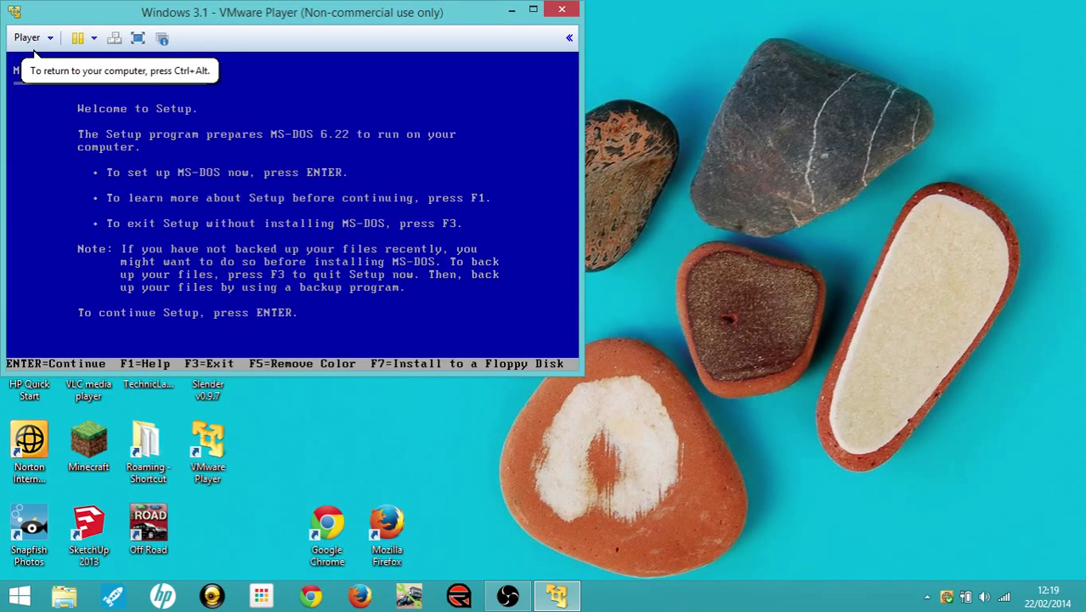
Continue MS-DOS 6.22 Setup past the welcome screen and accept the system settings
{"action": "key", "text": "enter"}
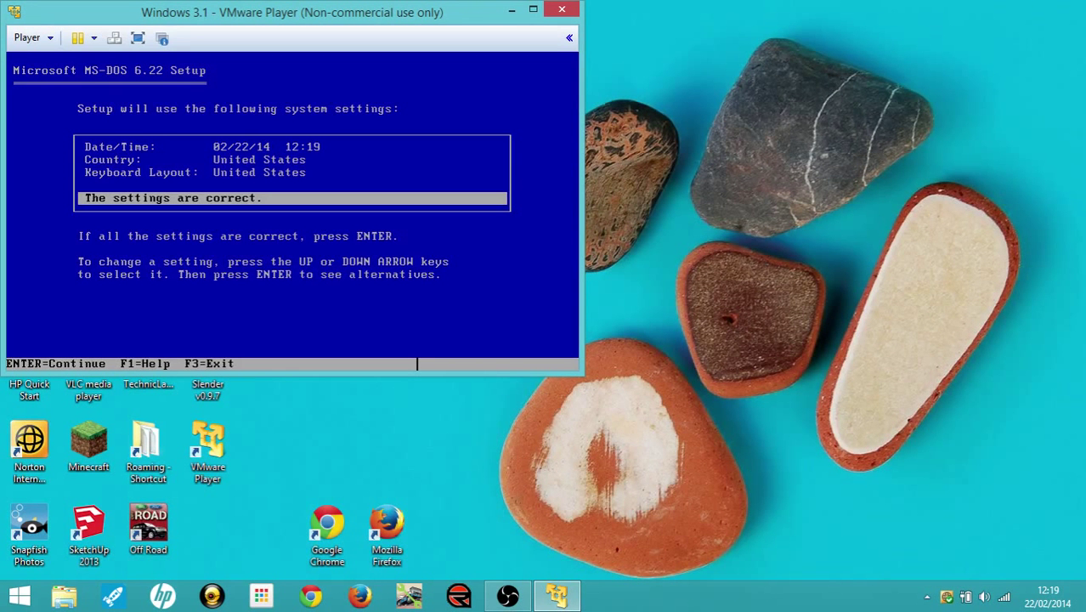
{"action": "key", "text": "enter"}
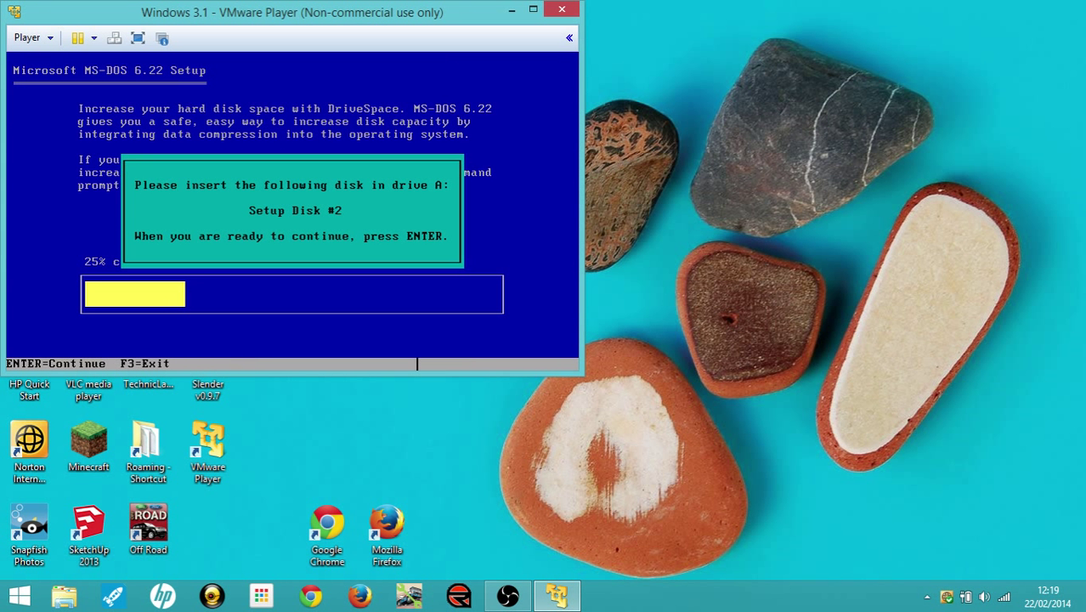
{"action": "mouse_move", "coordinate": [472, 138]}
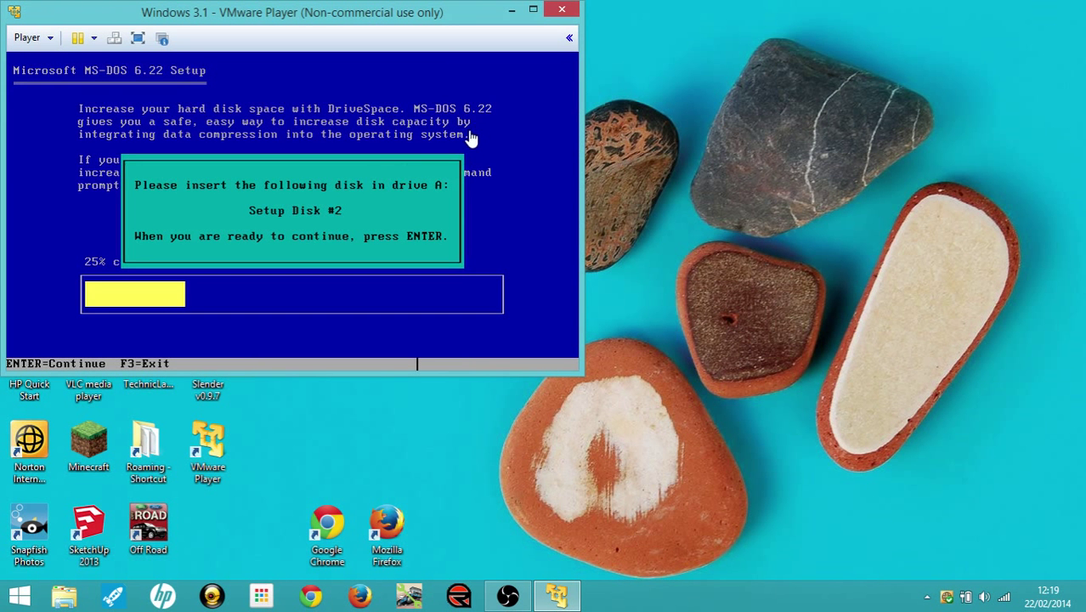
{"action": "left_click", "coordinate": [27, 37]}
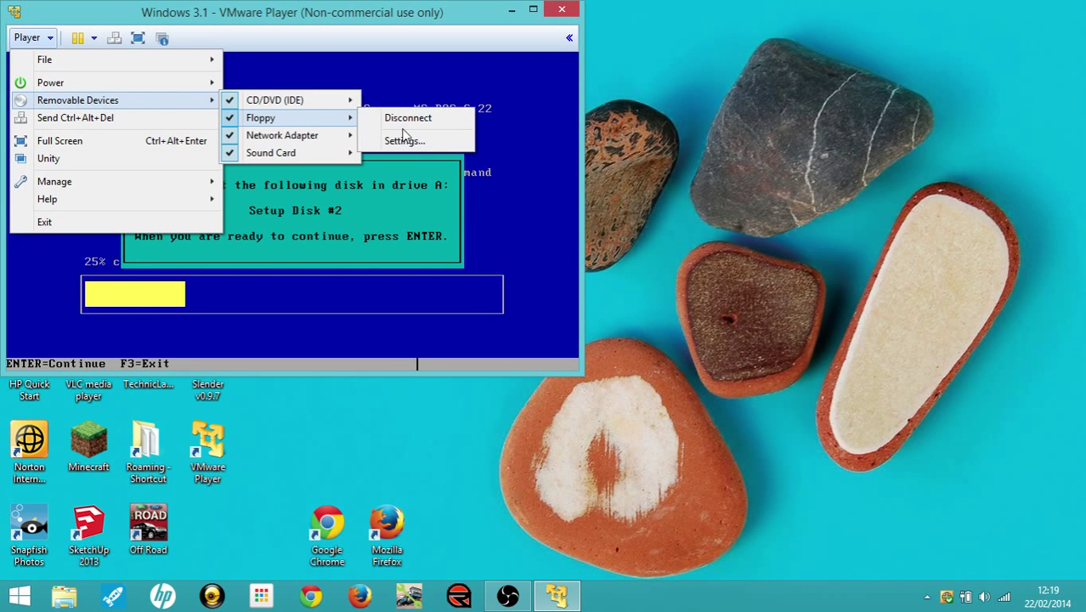
Swap the virtual floppy to the Disk 2 image and tell Setup it is inserted
{"action": "left_click", "coordinate": [404, 139]}
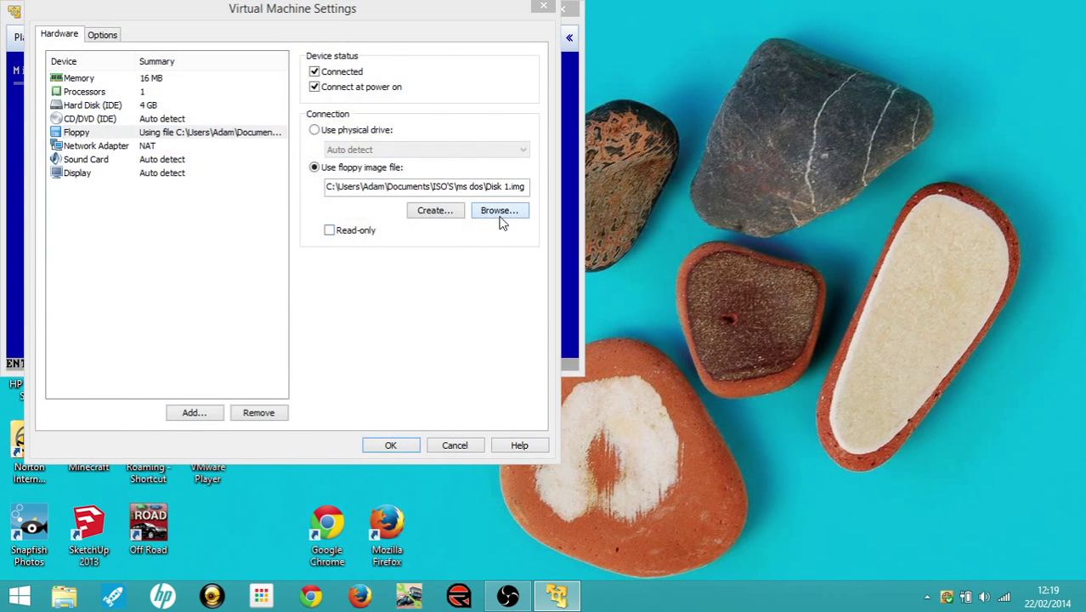
{"action": "left_click", "coordinate": [499, 211]}
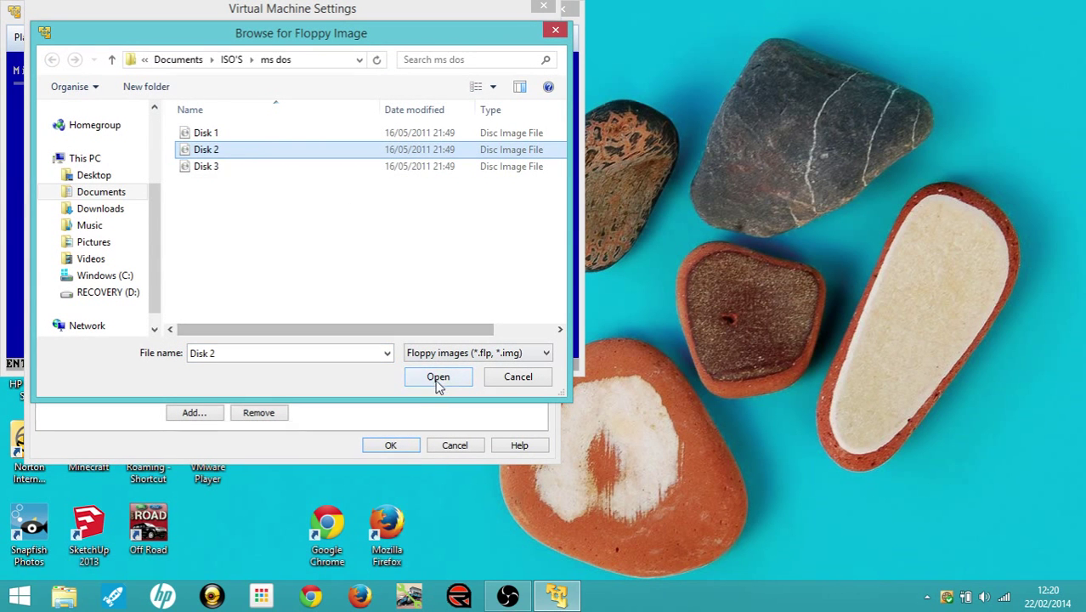
{"action": "left_click", "coordinate": [438, 378]}
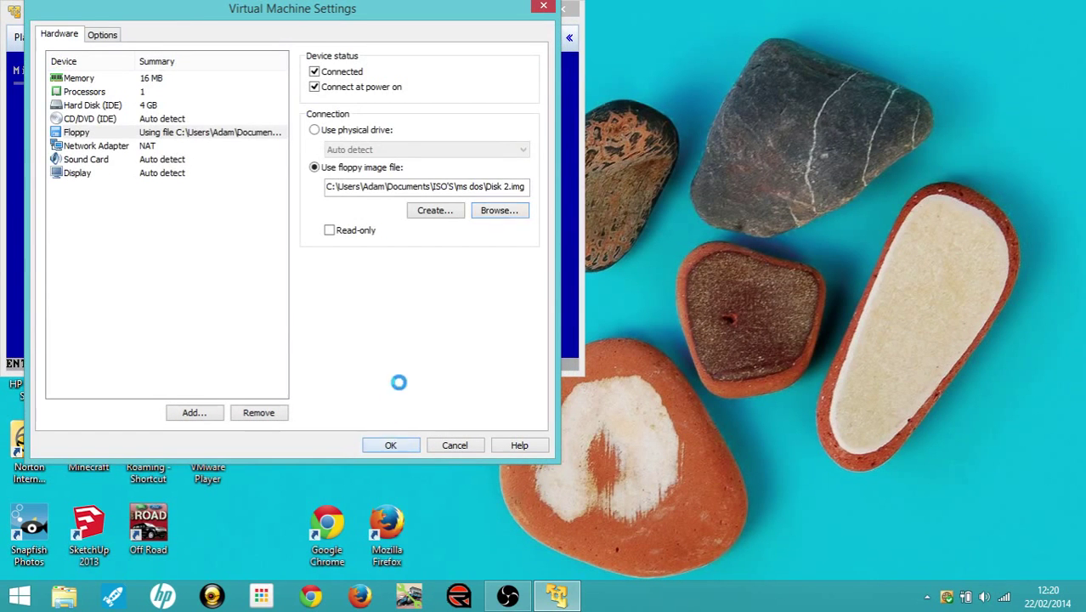
{"action": "left_click", "coordinate": [391, 445]}
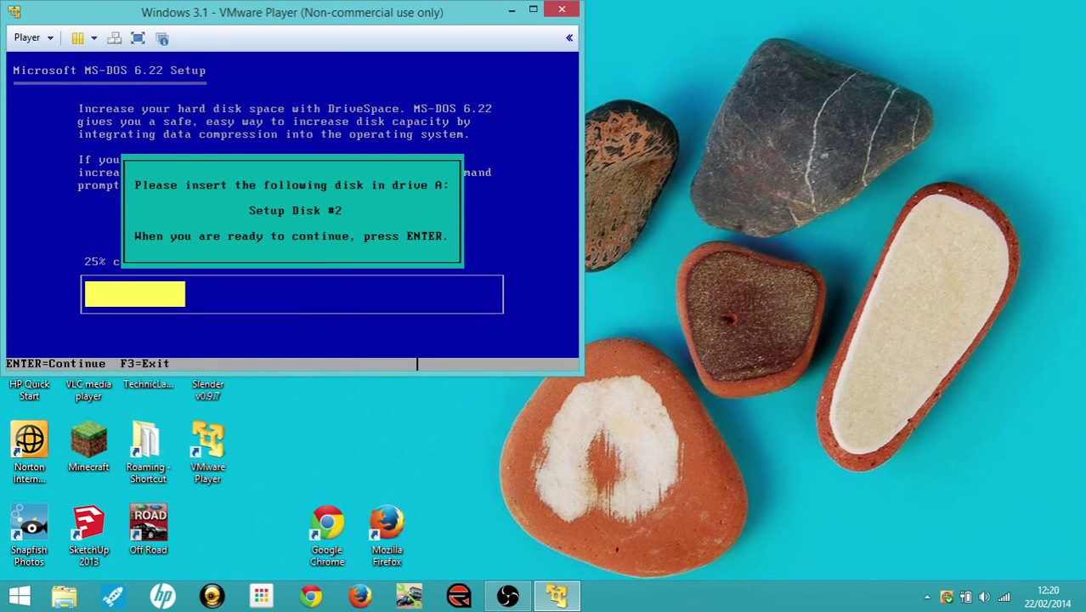
{"action": "key", "text": "enter"}
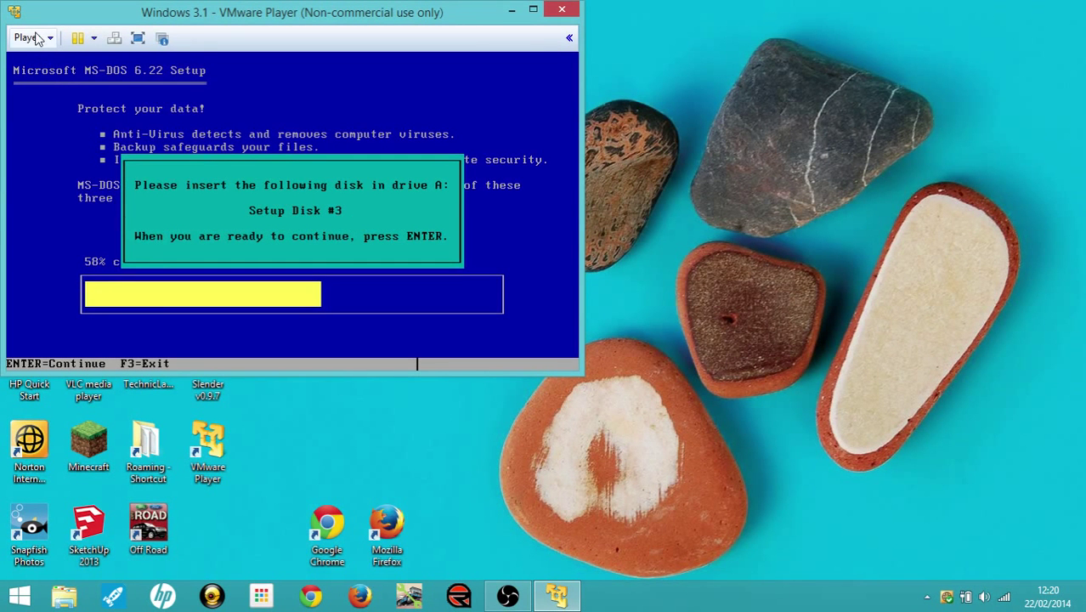
Swap the virtual floppy to the Disk 3 image via the floppy settings
{"action": "left_click", "coordinate": [27, 37]}
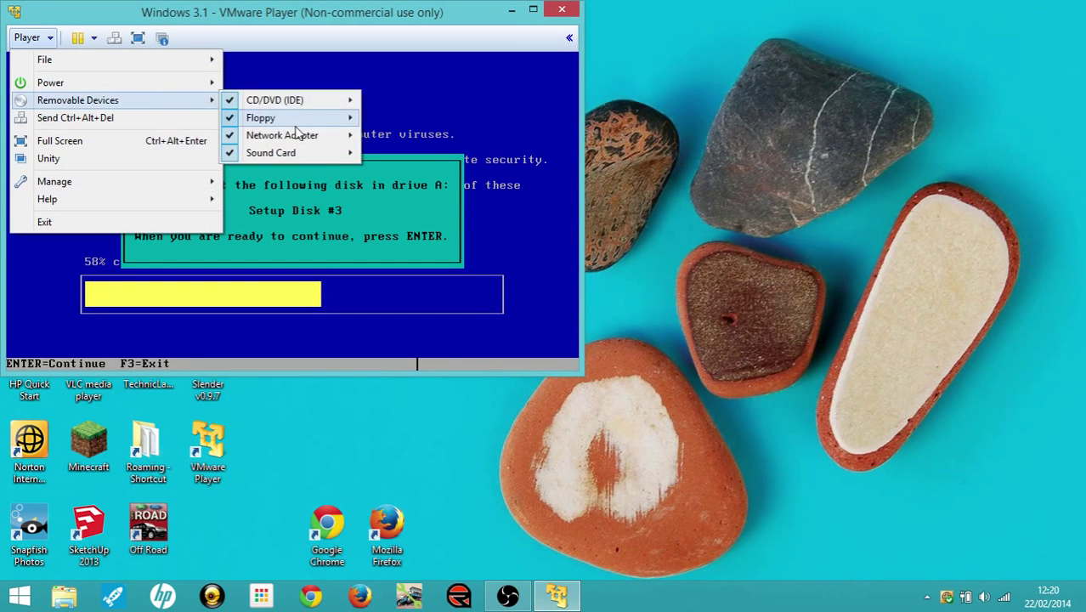
{"action": "left_click", "coordinate": [260, 117]}
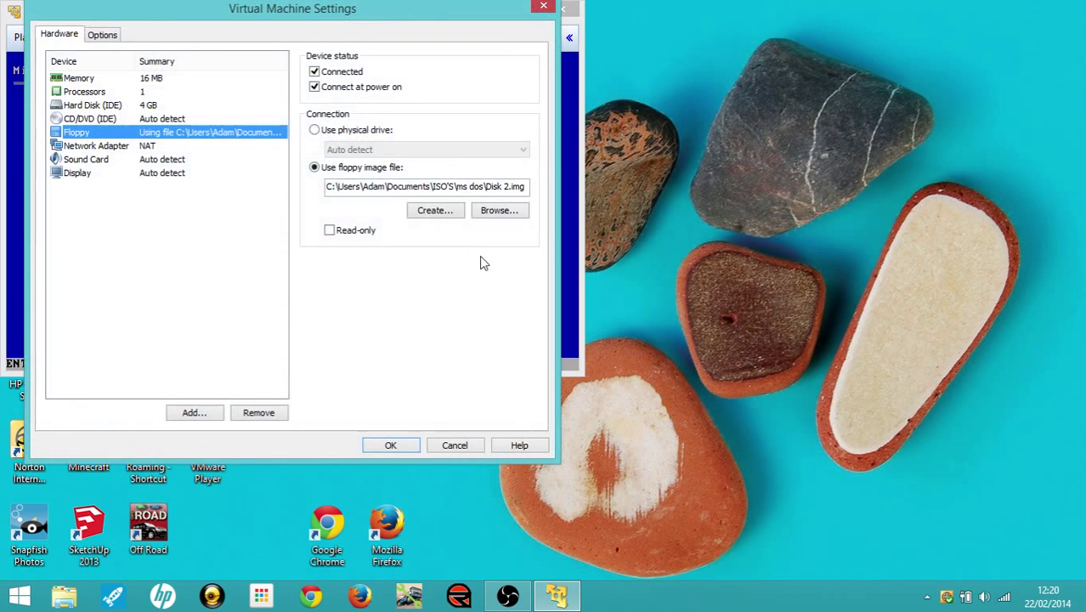
{"action": "left_click", "coordinate": [499, 211]}
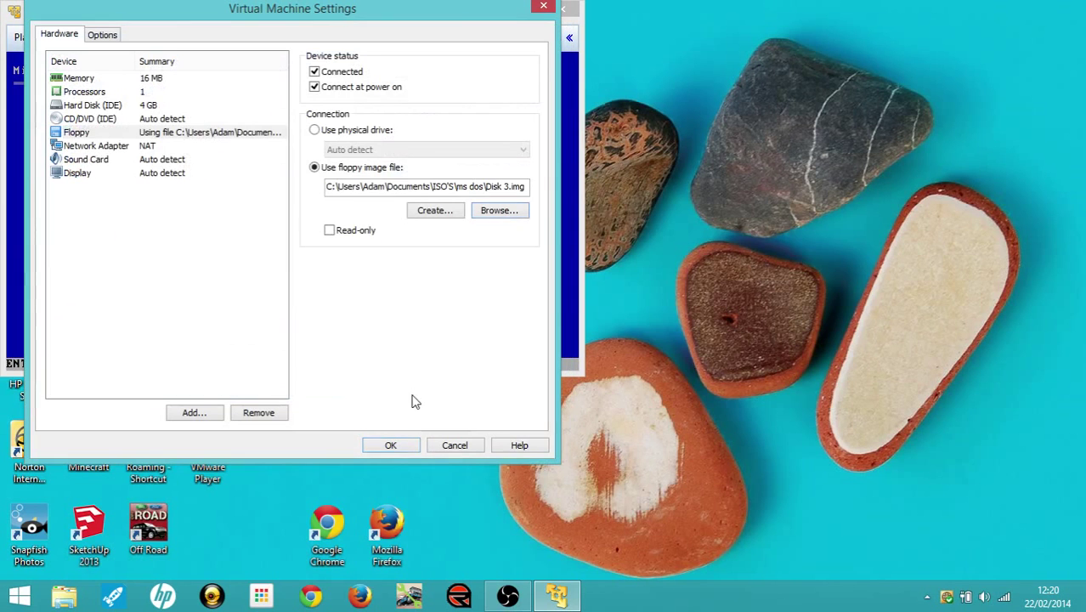
{"action": "left_click", "coordinate": [391, 446]}
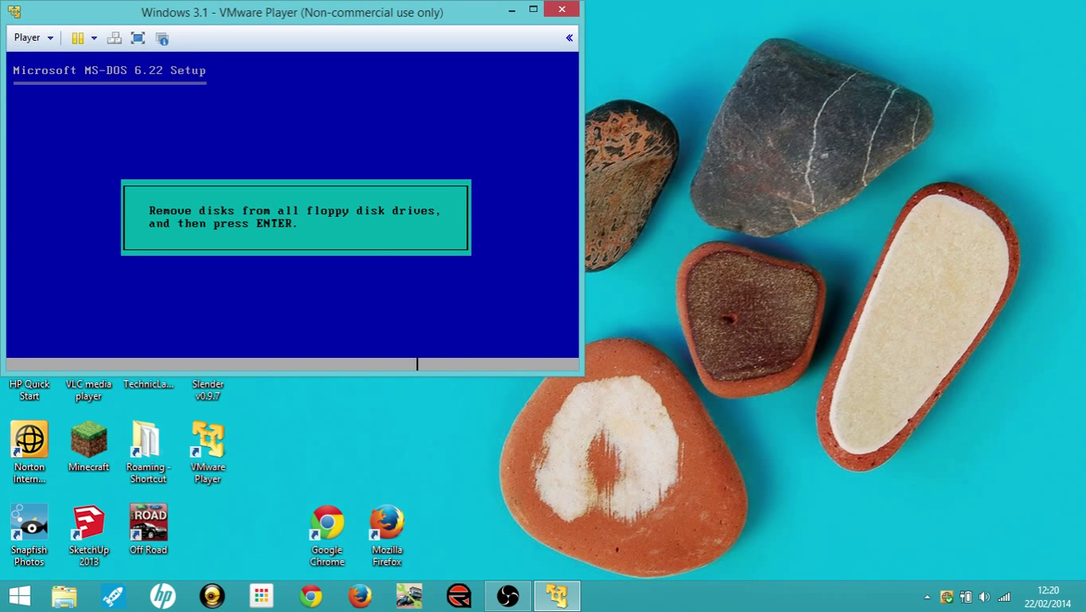
{"action": "mouse_move", "coordinate": [392, 255]}
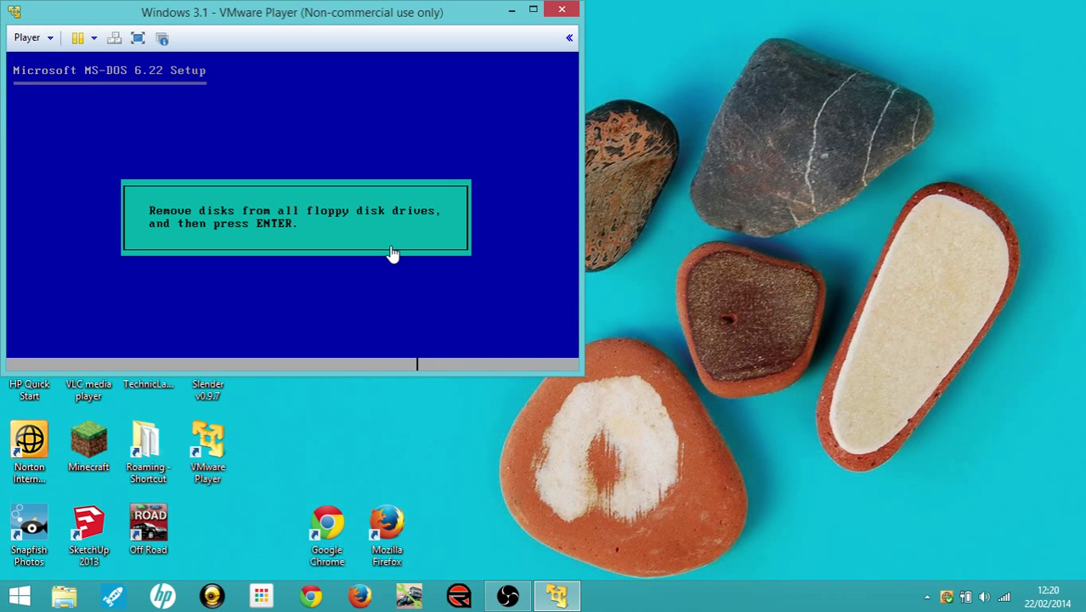
Disconnect the virtual floppy and confirm, then restart into the newly installed MS-DOS
{"action": "left_click", "coordinate": [27, 37]}
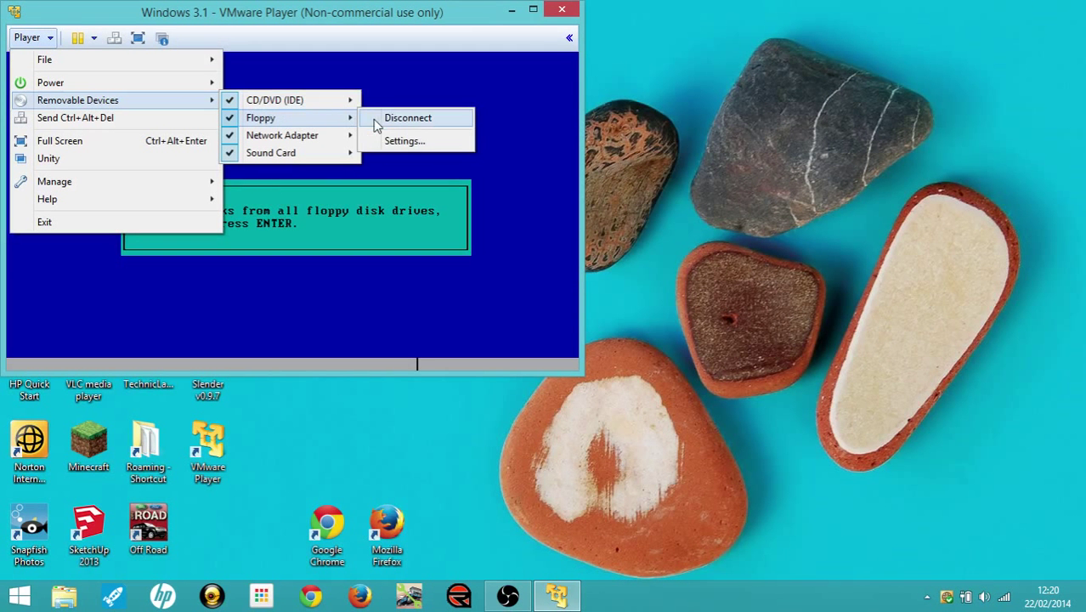
{"action": "left_click", "coordinate": [408, 117]}
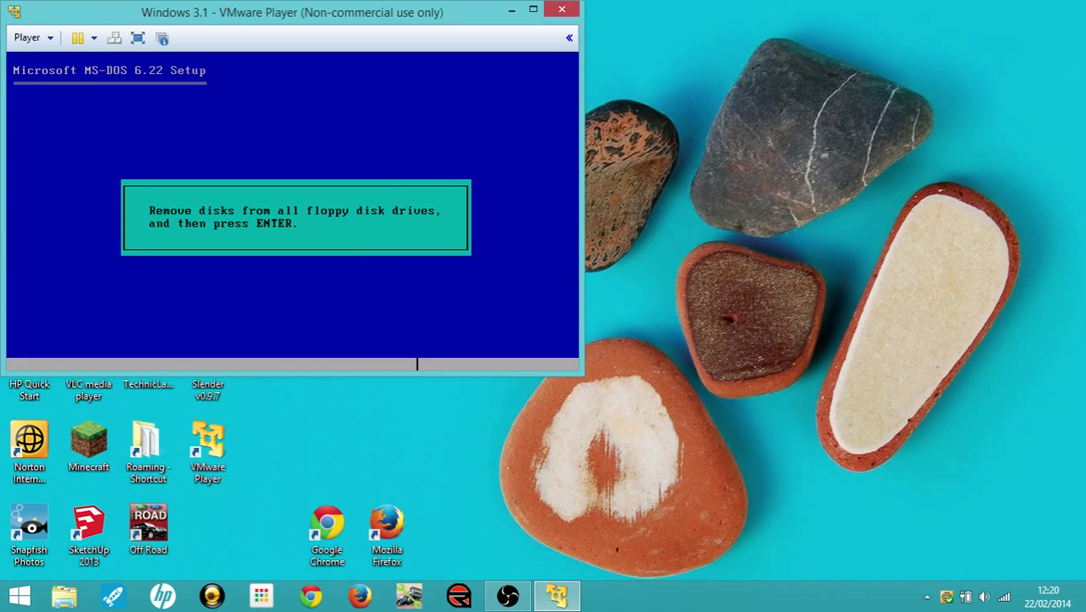
{"action": "key", "text": "enter"}
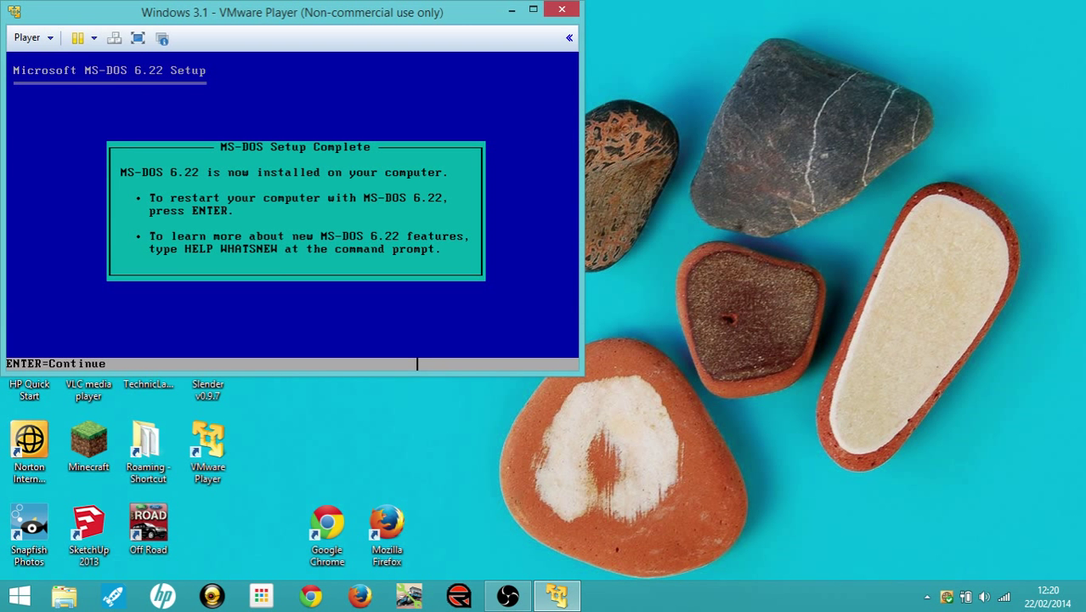
{"action": "key", "text": "enter"}
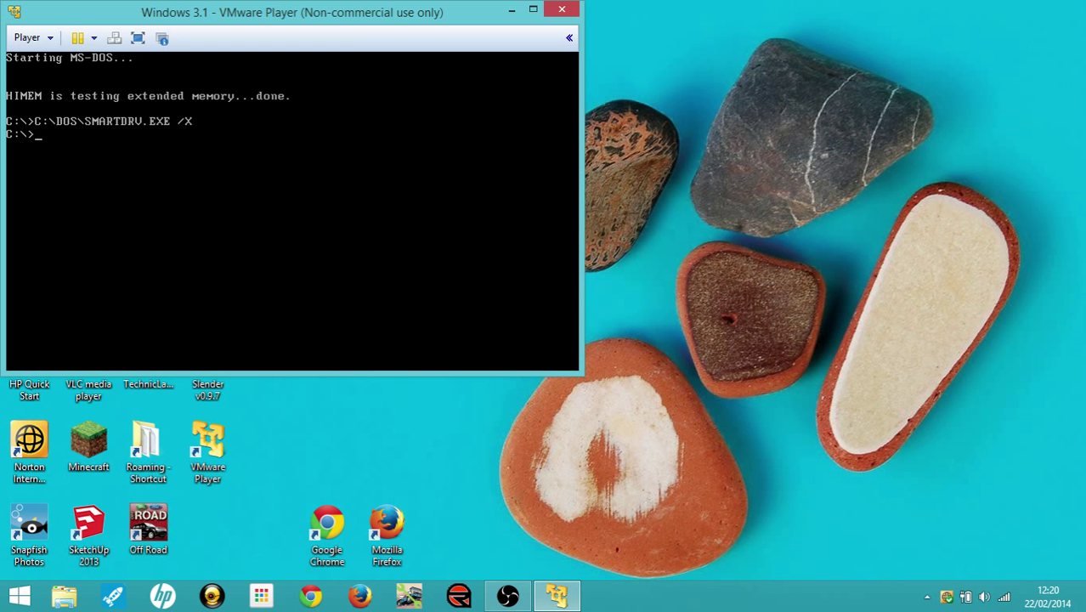
{"action": "mouse_move", "coordinate": [117, 129]}
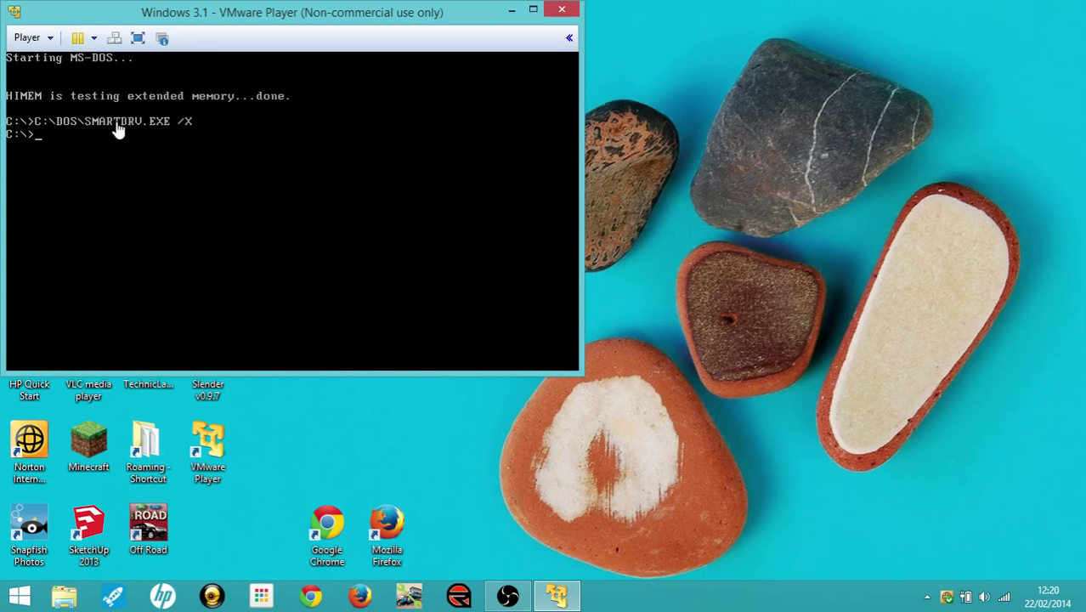
Load the Windows 3.11 - Disk 1 image into the virtual floppy drive
{"action": "left_click", "coordinate": [31, 37]}
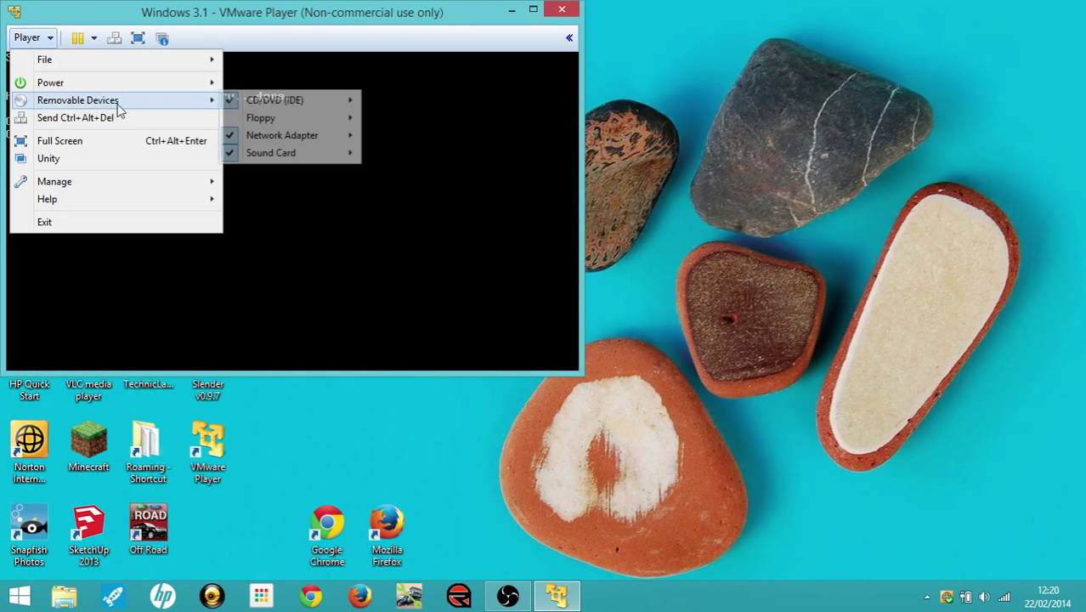
{"action": "mouse_move", "coordinate": [261, 117]}
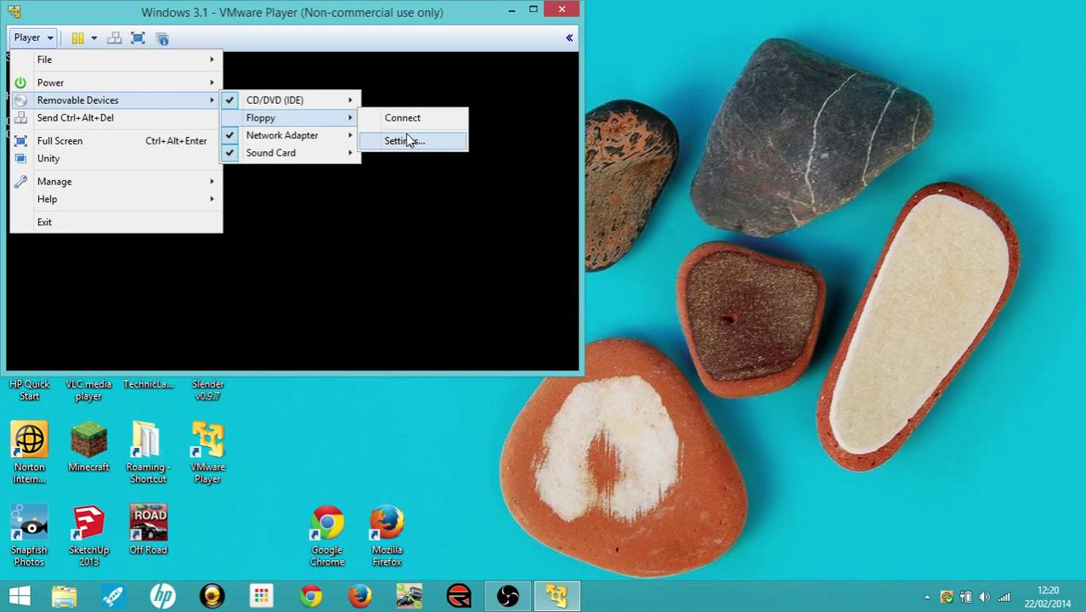
{"action": "left_click", "coordinate": [405, 142]}
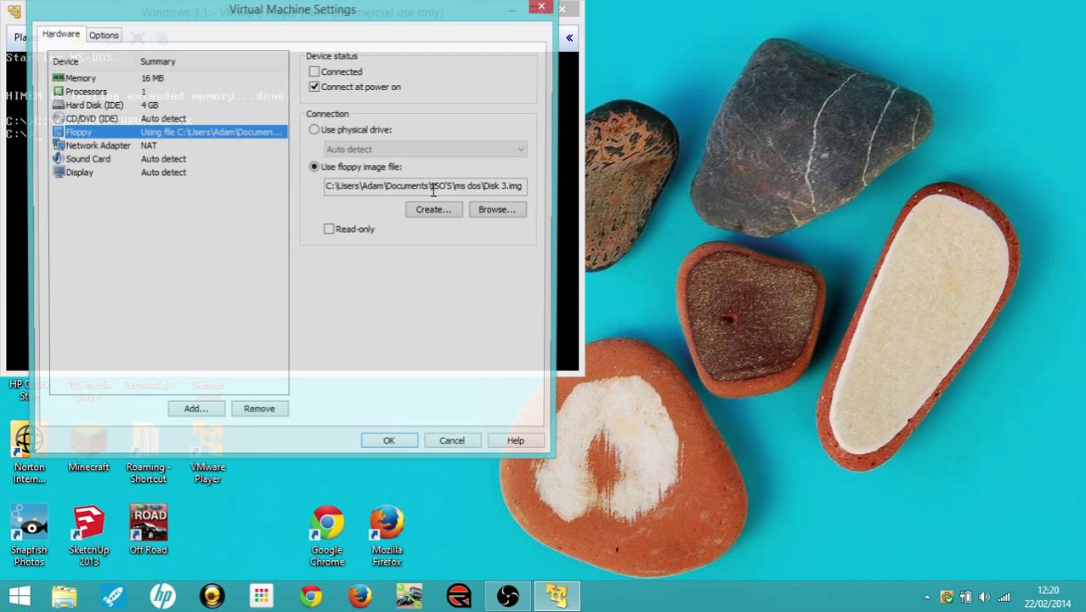
{"action": "left_click", "coordinate": [497, 209]}
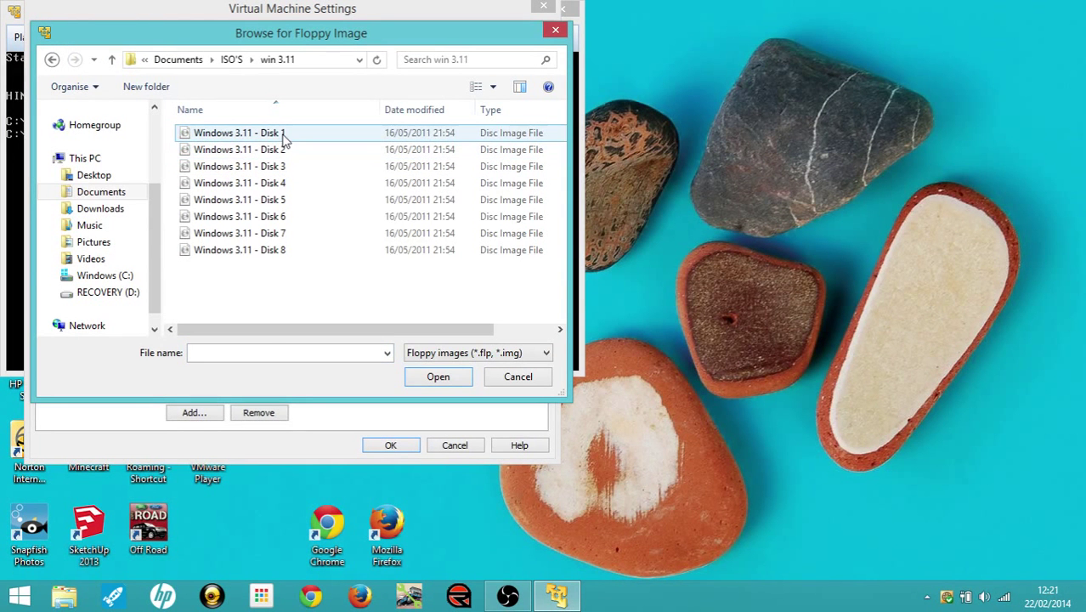
{"action": "left_click", "coordinate": [240, 133]}
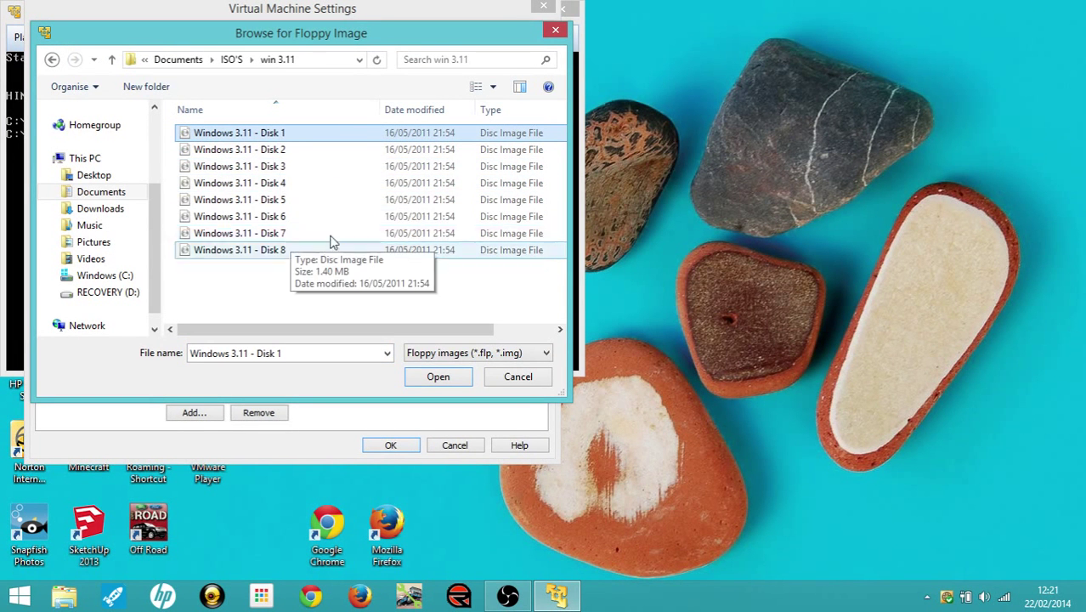
{"action": "left_click", "coordinate": [439, 377]}
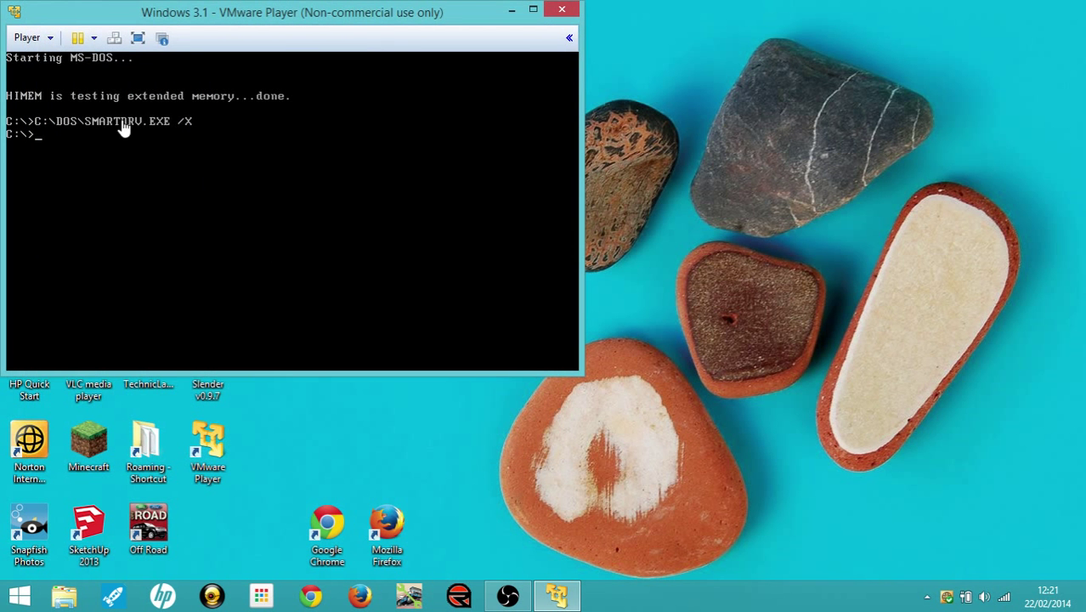
At the DOS prompt switch to drive A: and run setup to start Windows for Workgroups Setup
{"action": "left_click", "coordinate": [30, 38]}
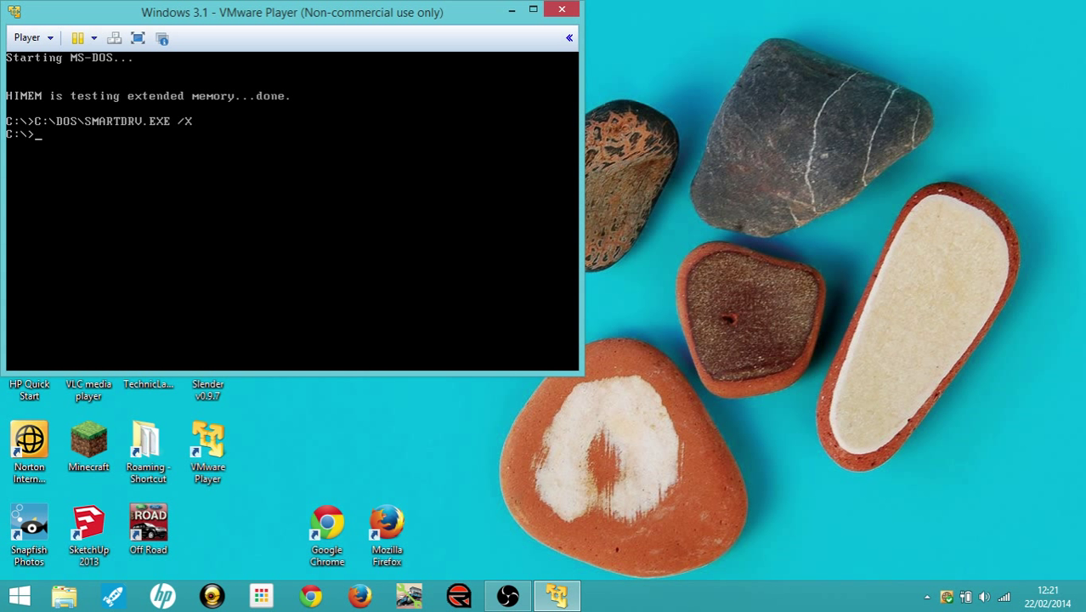
{"action": "type", "text": "A"}
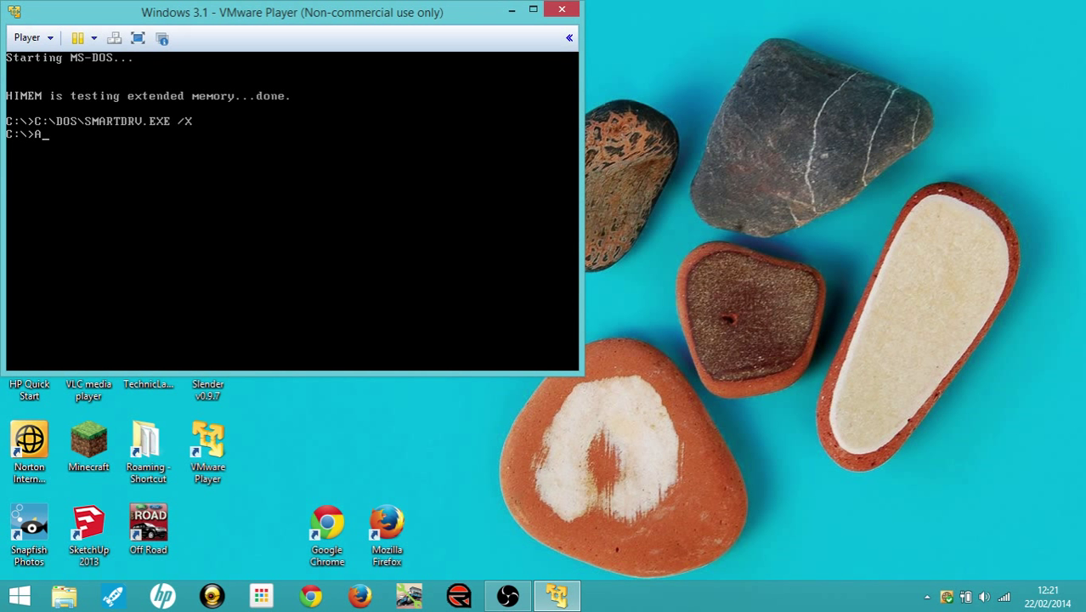
{"action": "type", "text": ":/"}
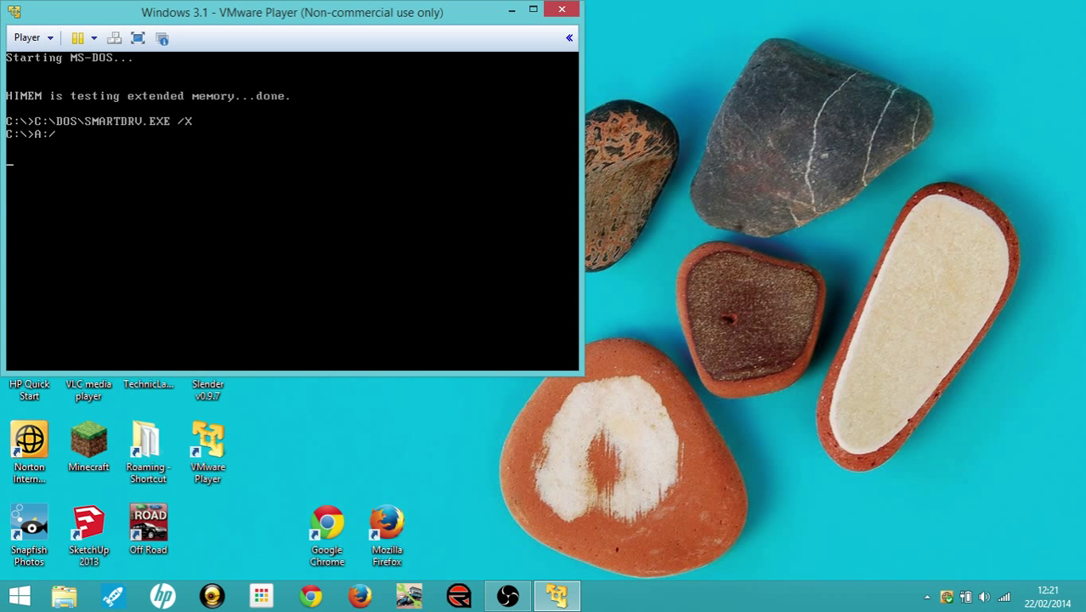
{"action": "key", "text": "enter"}
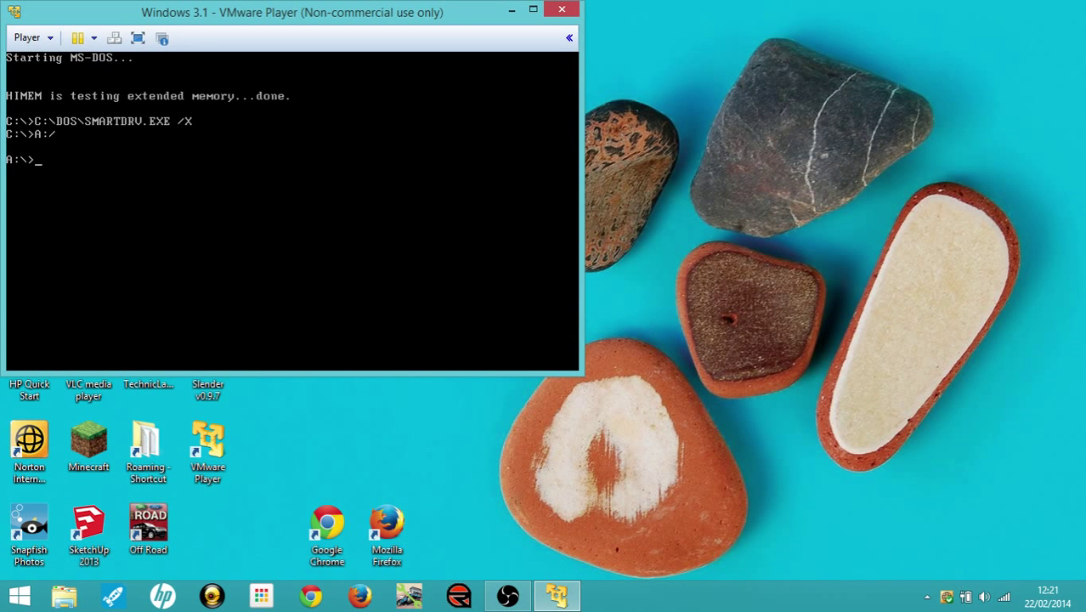
{"action": "type", "text": "setup"}
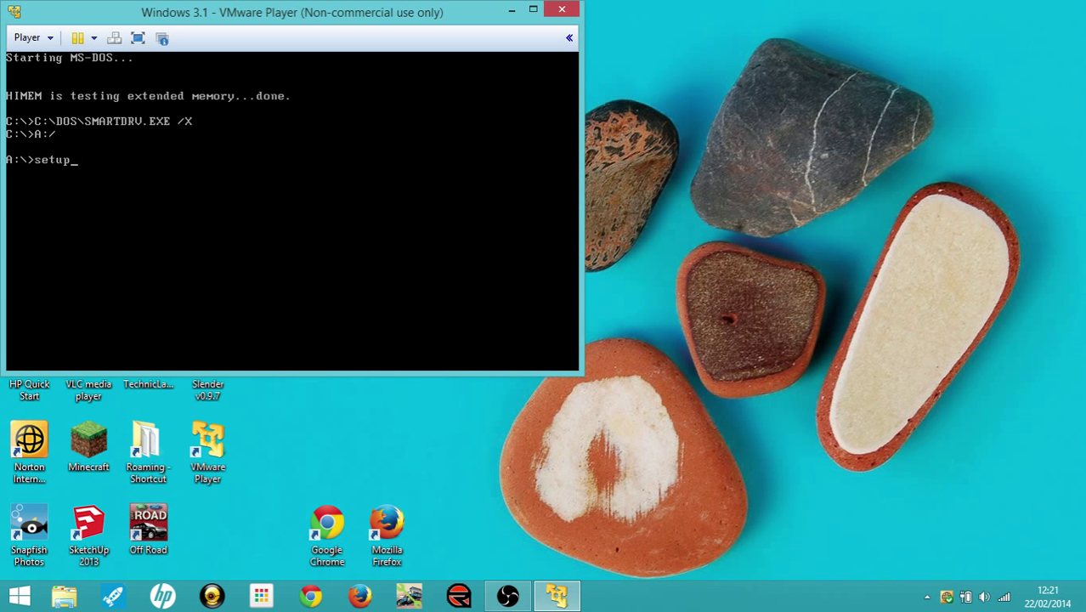
{"action": "key", "text": "enter"}
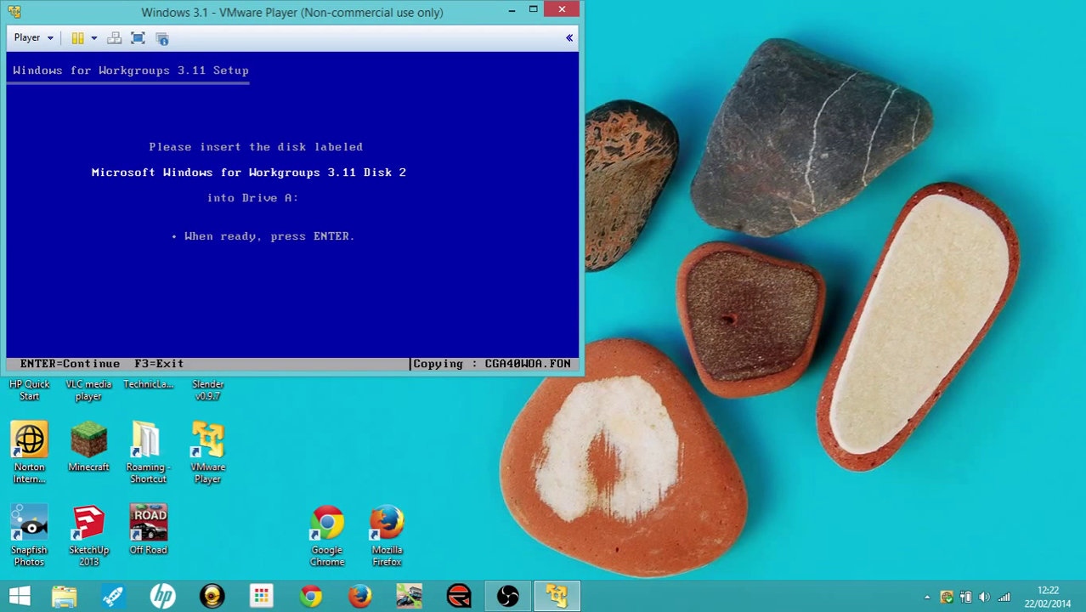
{"action": "mouse_move", "coordinate": [93, 102]}
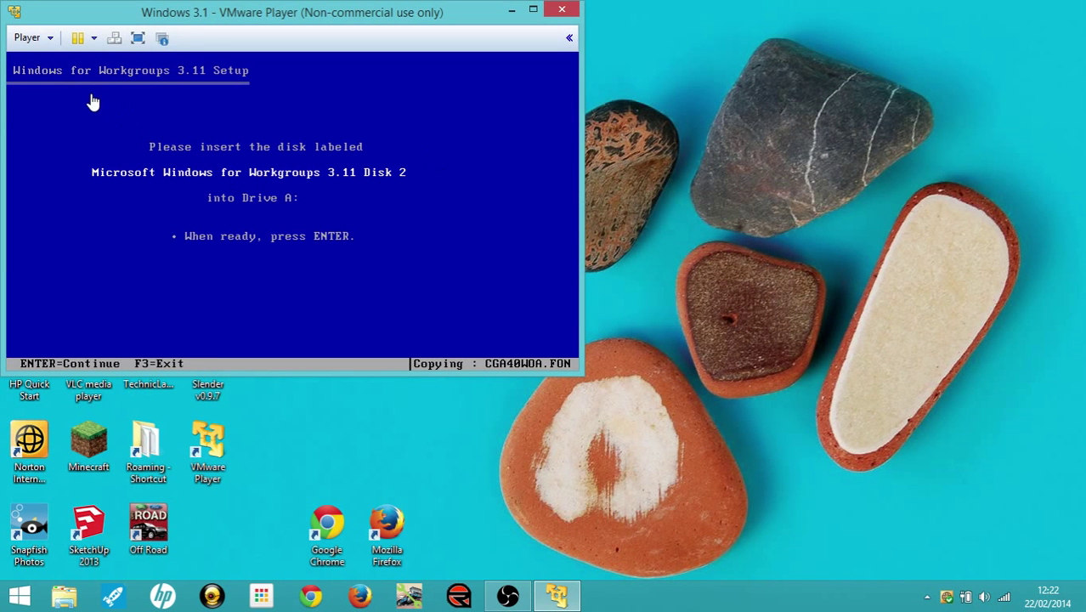
Load the Windows 3.11 - Disk 2 image into the virtual floppy via Removable Devices settings
{"action": "left_click", "coordinate": [31, 37]}
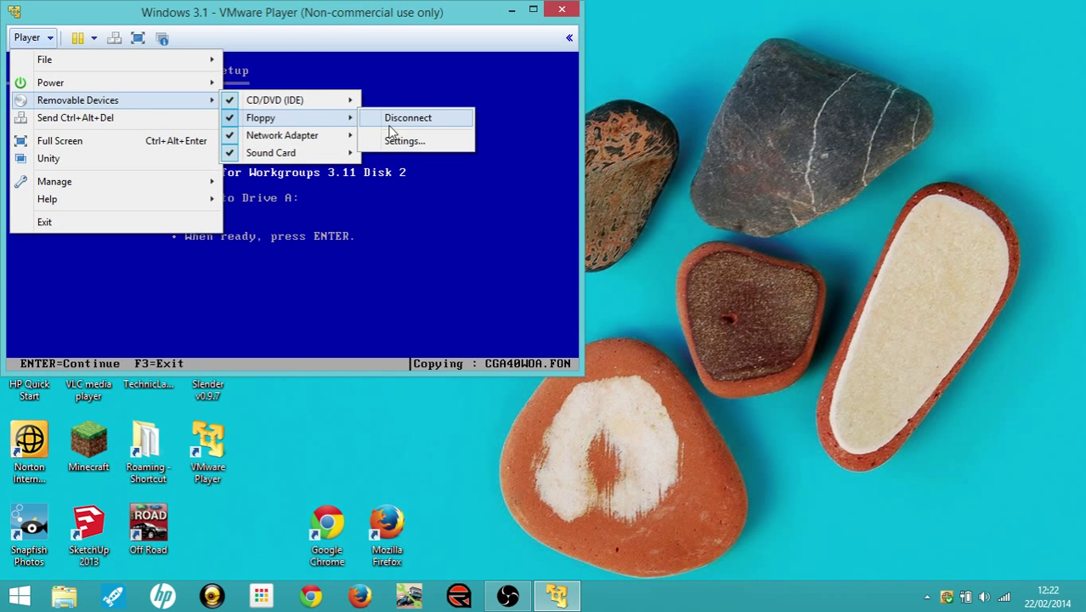
{"action": "left_click", "coordinate": [405, 139]}
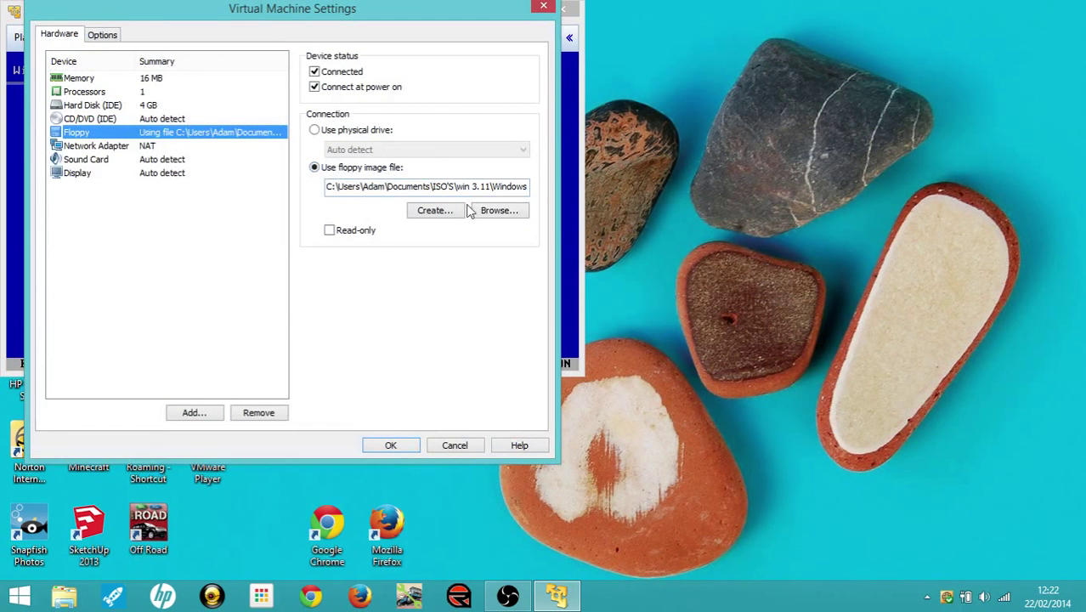
{"action": "left_click", "coordinate": [499, 211]}
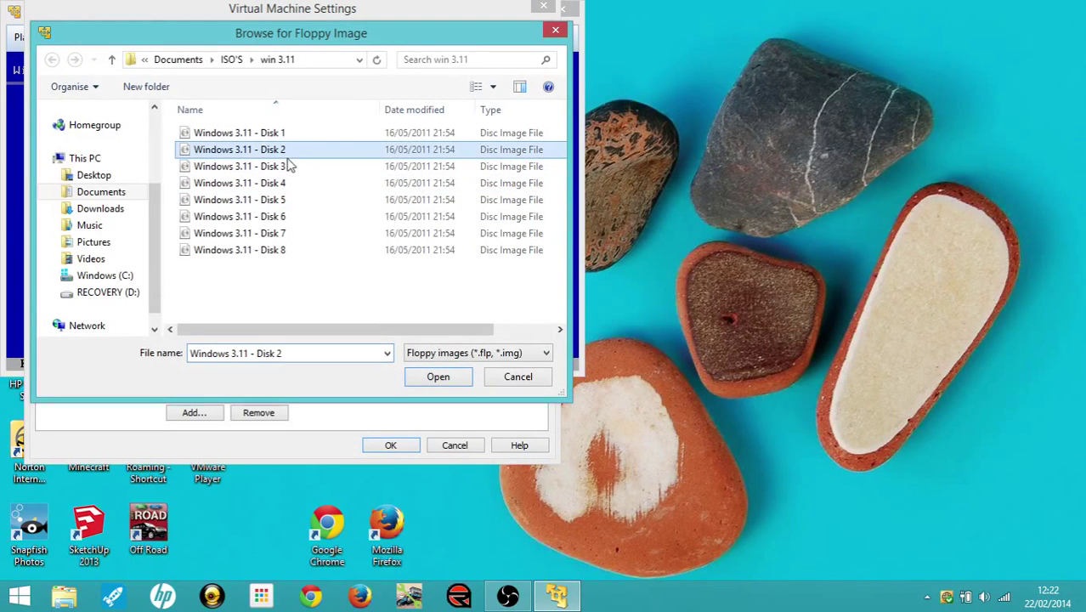
{"action": "left_click", "coordinate": [439, 377]}
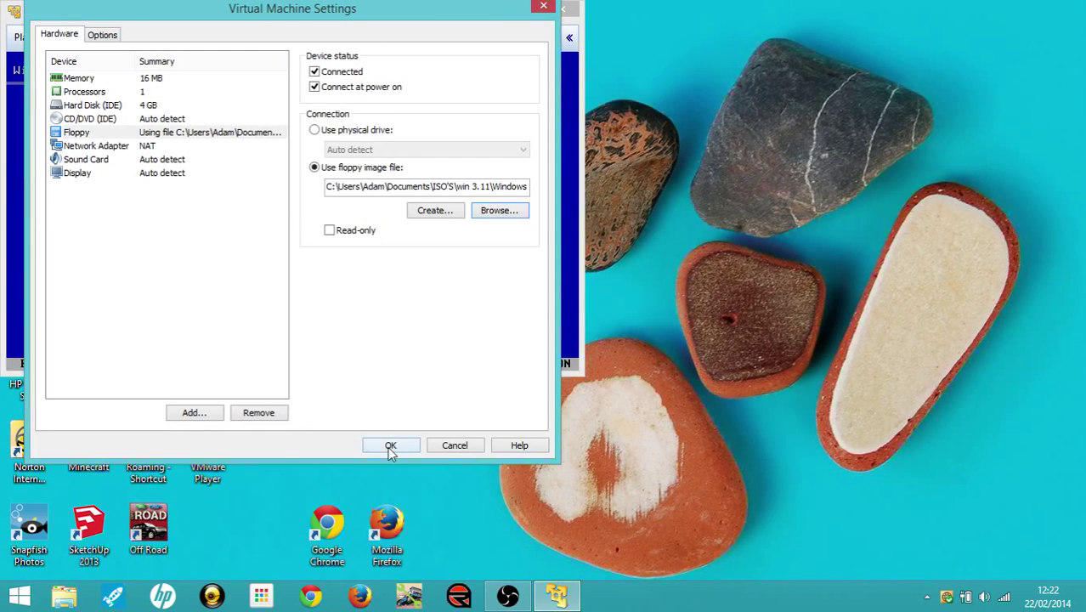
{"action": "left_click", "coordinate": [391, 446]}
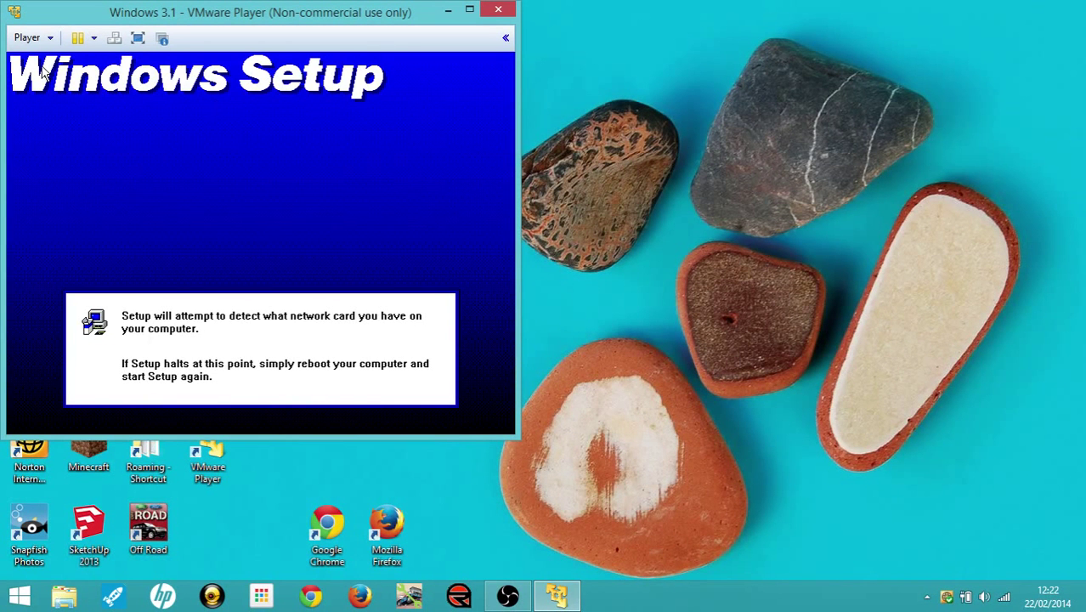
{"action": "mouse_move", "coordinate": [235, 59]}
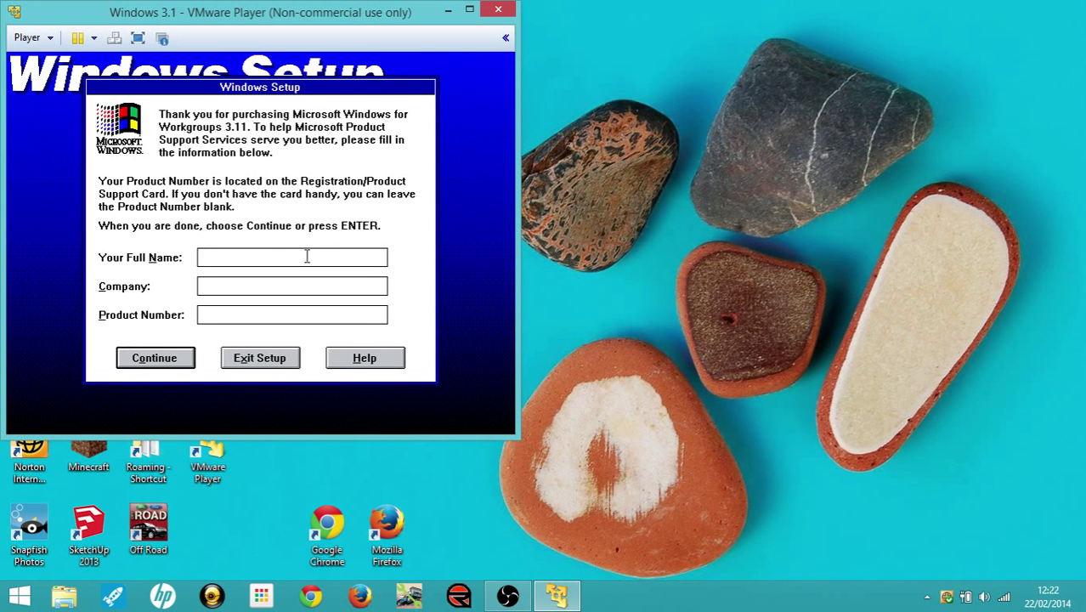
Enter 'Adam Fletcher' as name and 'adam' as company, leaving Product Number blank, and continue
{"action": "type", "text": "Ad"}
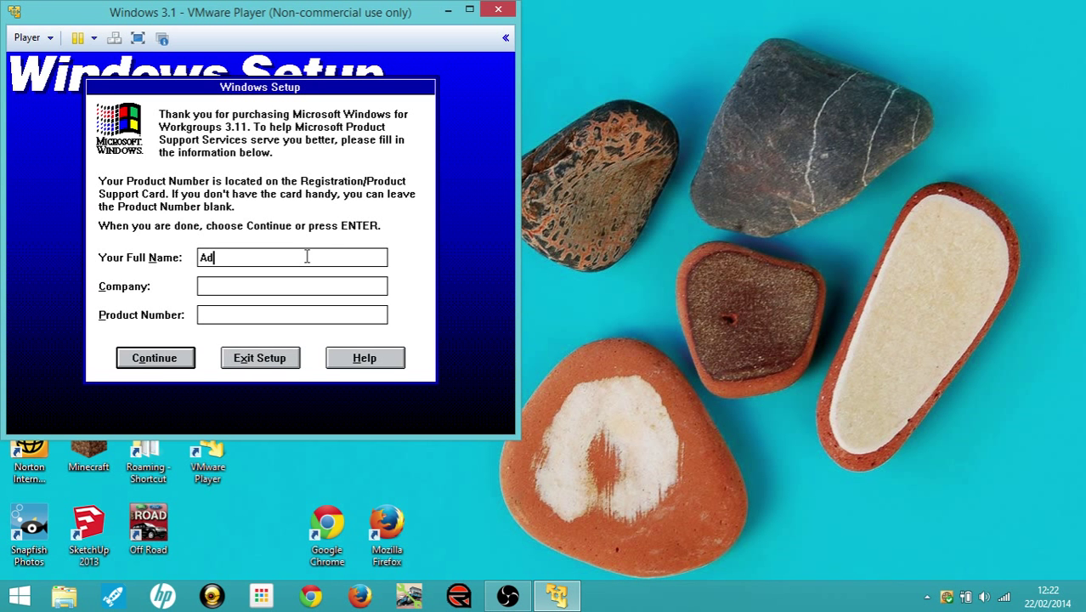
{"action": "type", "text": "am"}
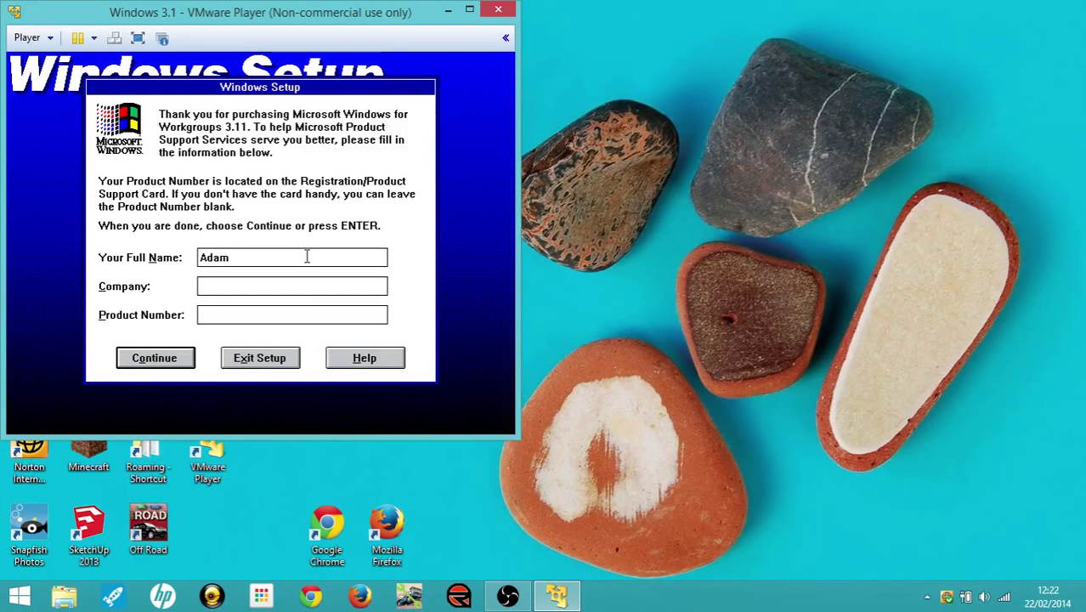
{"action": "type", "text": "Fletc"}
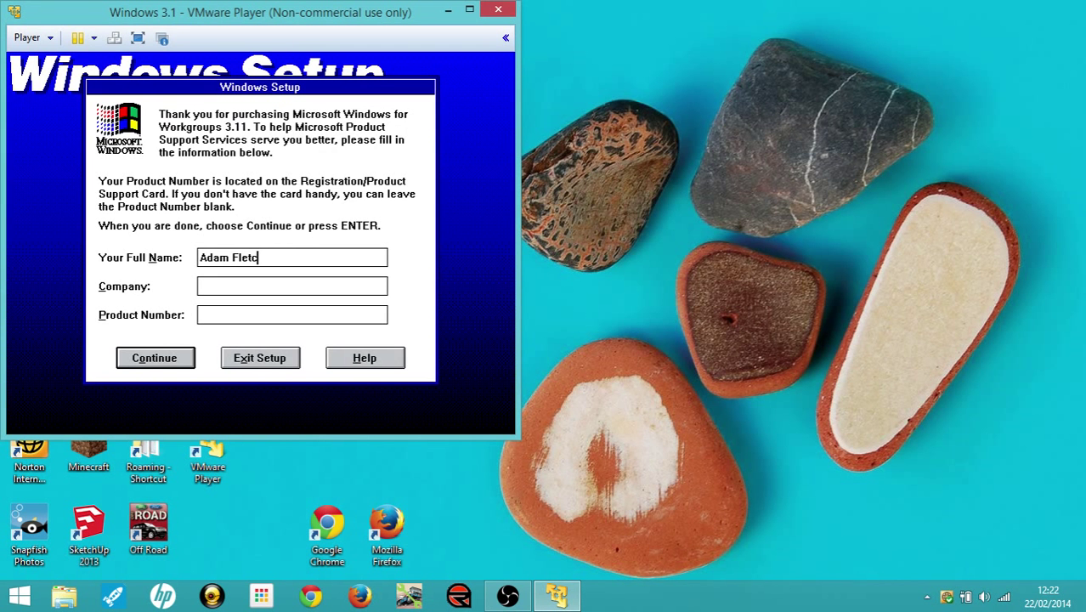
{"action": "type", "text": "her"}
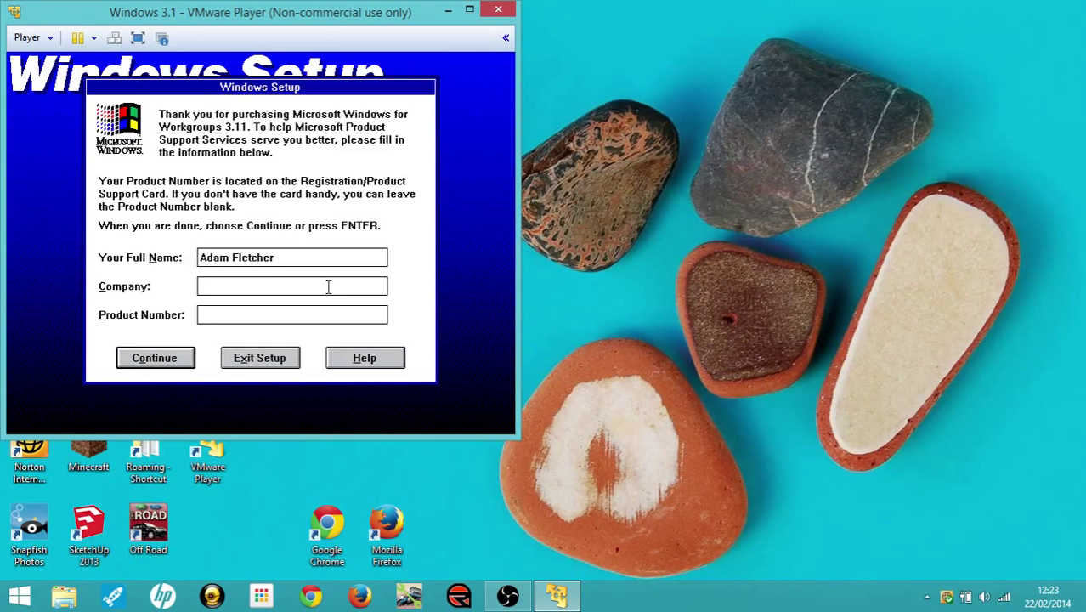
{"action": "left_click", "coordinate": [293, 286]}
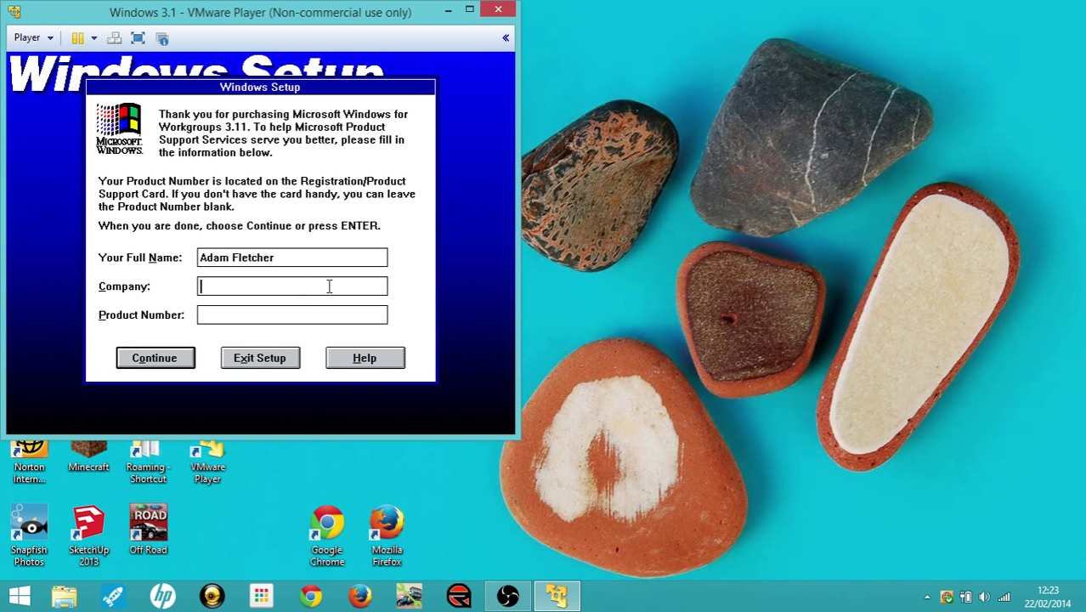
{"action": "type", "text": "ada"}
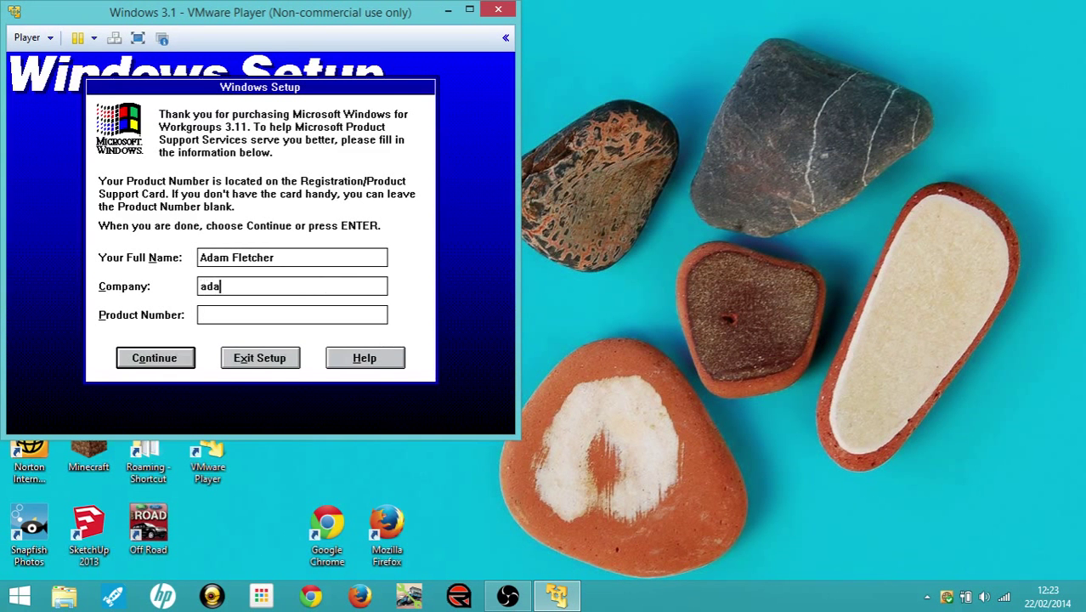
{"action": "type", "text": "m"}
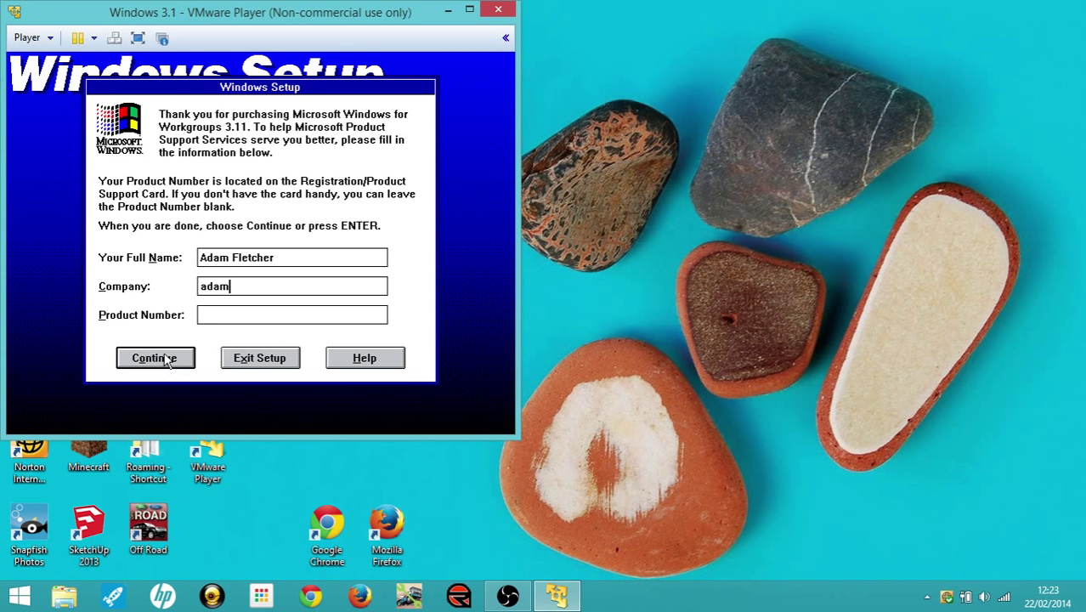
{"action": "left_click", "coordinate": [155, 357]}
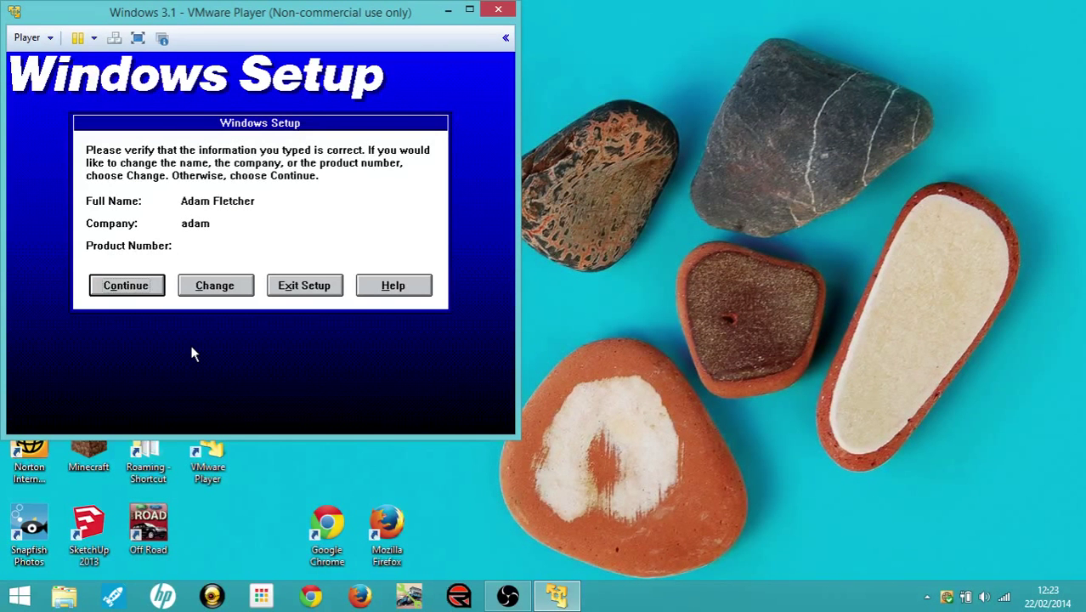
Confirm the registration details, then swap in the Disk 3 floppy image and continue setup
{"action": "left_click", "coordinate": [126, 286]}
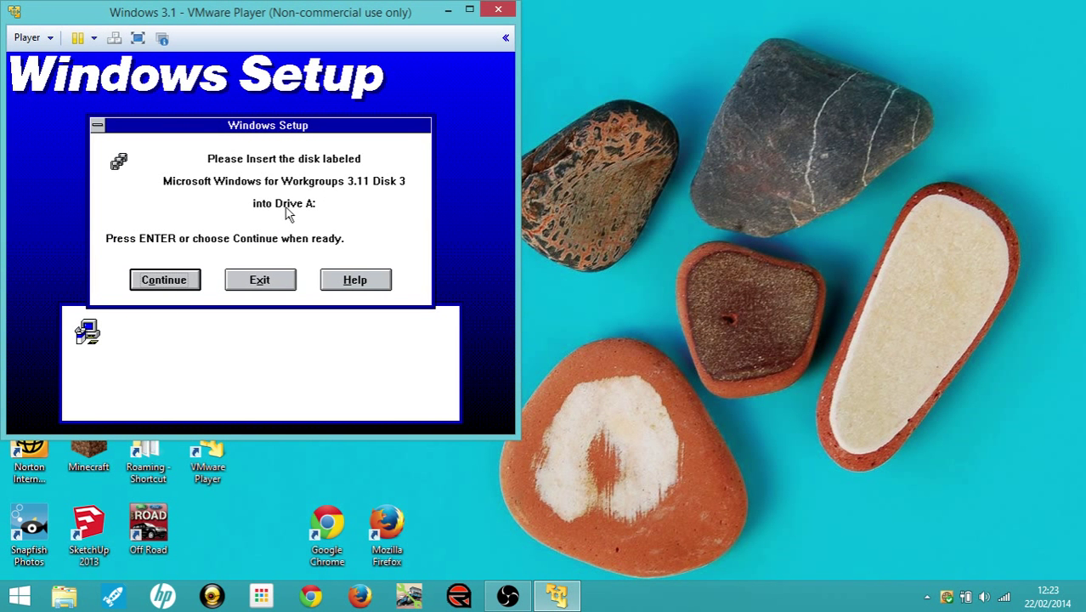
{"action": "mouse_move", "coordinate": [151, 265]}
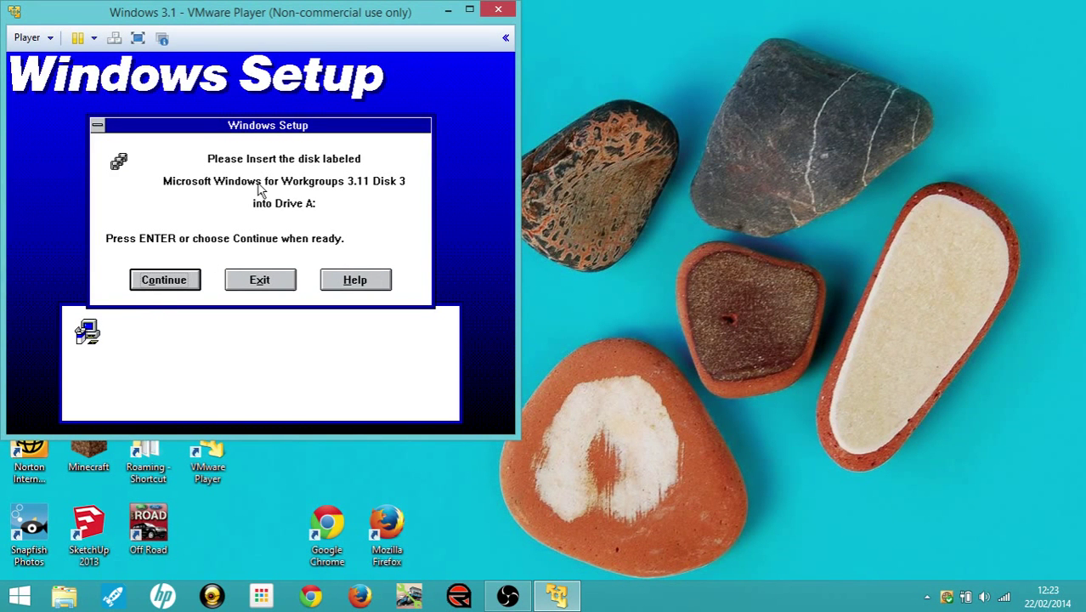
{"action": "mouse_move", "coordinate": [340, 101]}
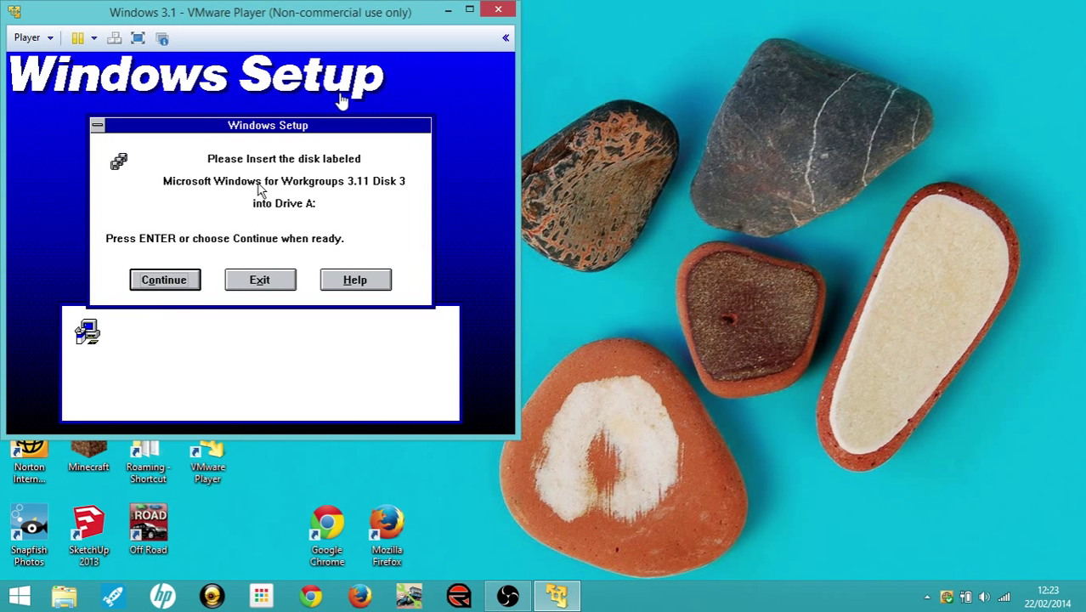
{"action": "left_click", "coordinate": [31, 38]}
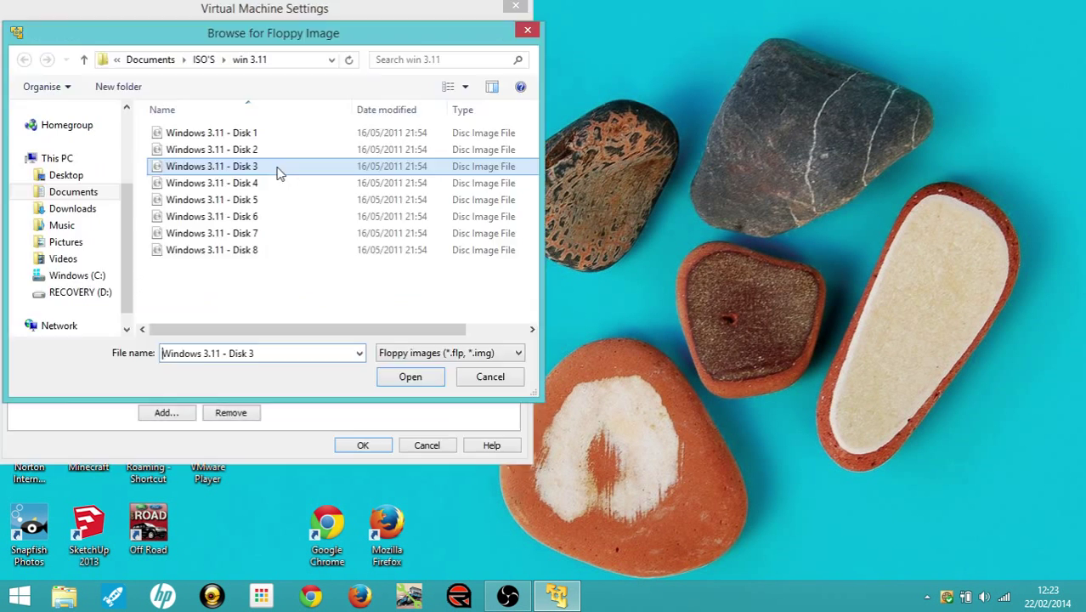
{"action": "left_click", "coordinate": [410, 378]}
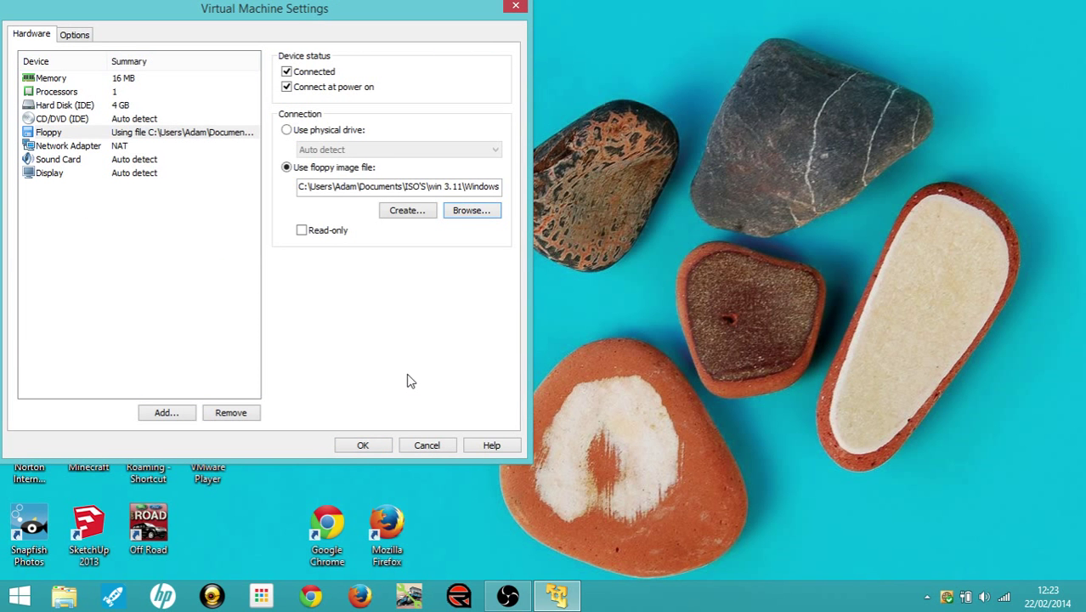
{"action": "left_click", "coordinate": [364, 445]}
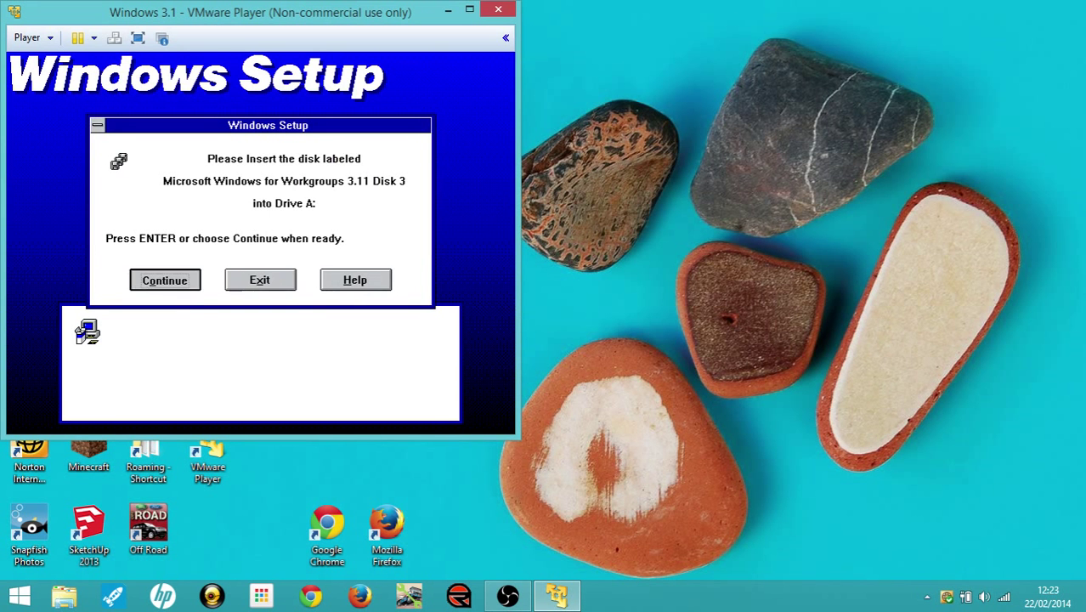
{"action": "left_click", "coordinate": [163, 279]}
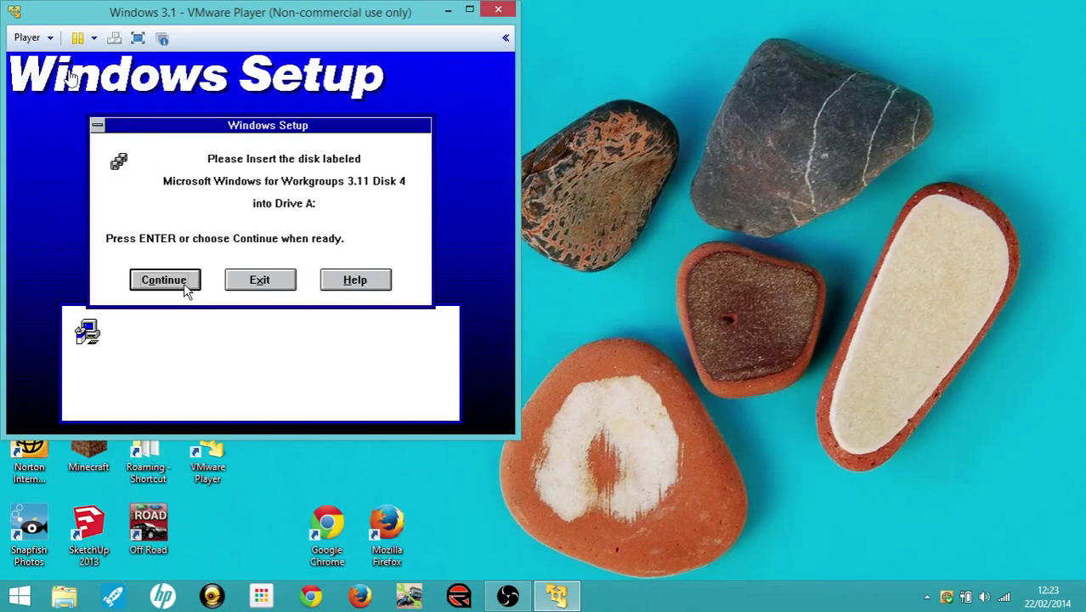
Swap in the Disk 4 and then Disk 5 floppy images and continue setup
{"action": "left_click", "coordinate": [32, 38]}
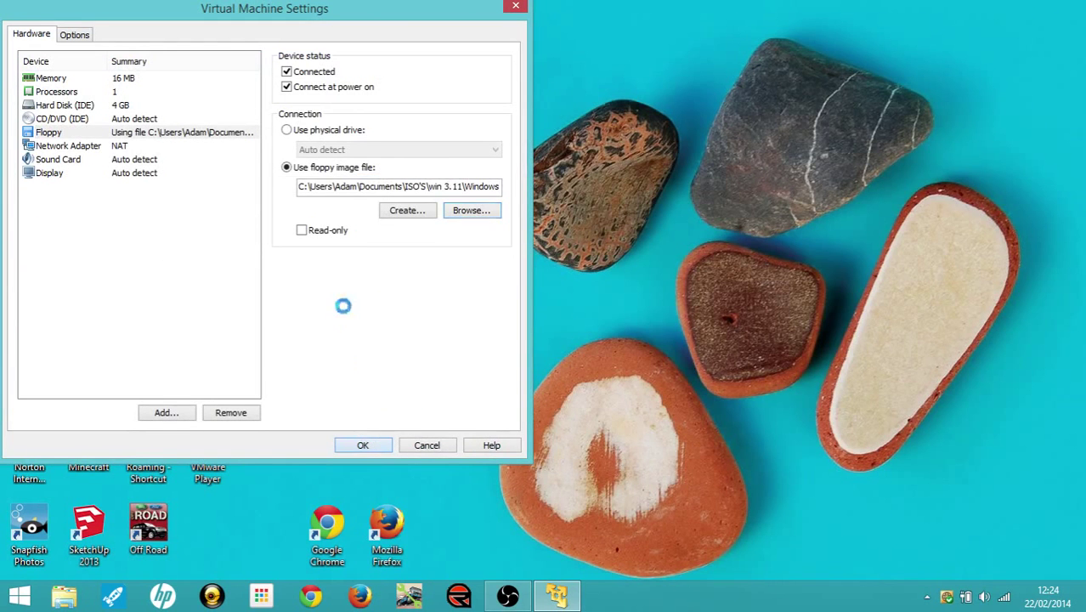
{"action": "left_click", "coordinate": [364, 445]}
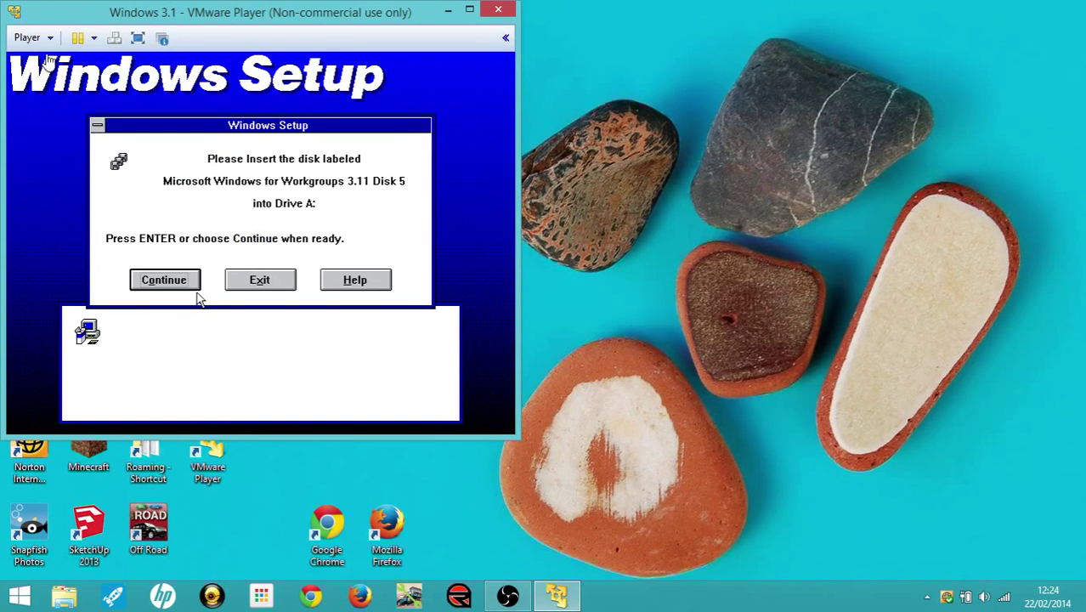
{"action": "left_click", "coordinate": [31, 37]}
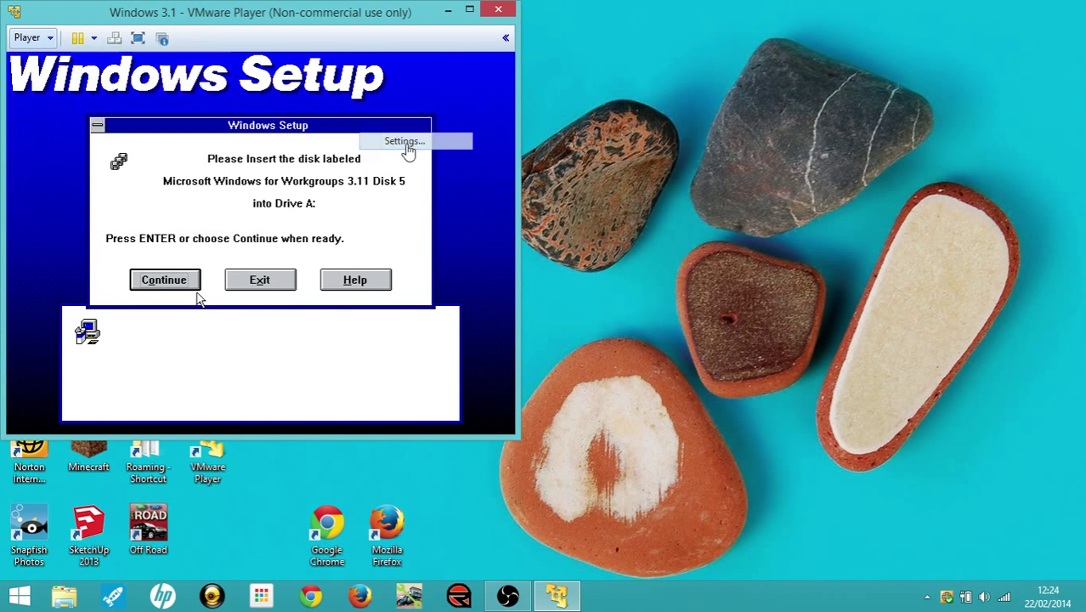
{"action": "left_click", "coordinate": [403, 141]}
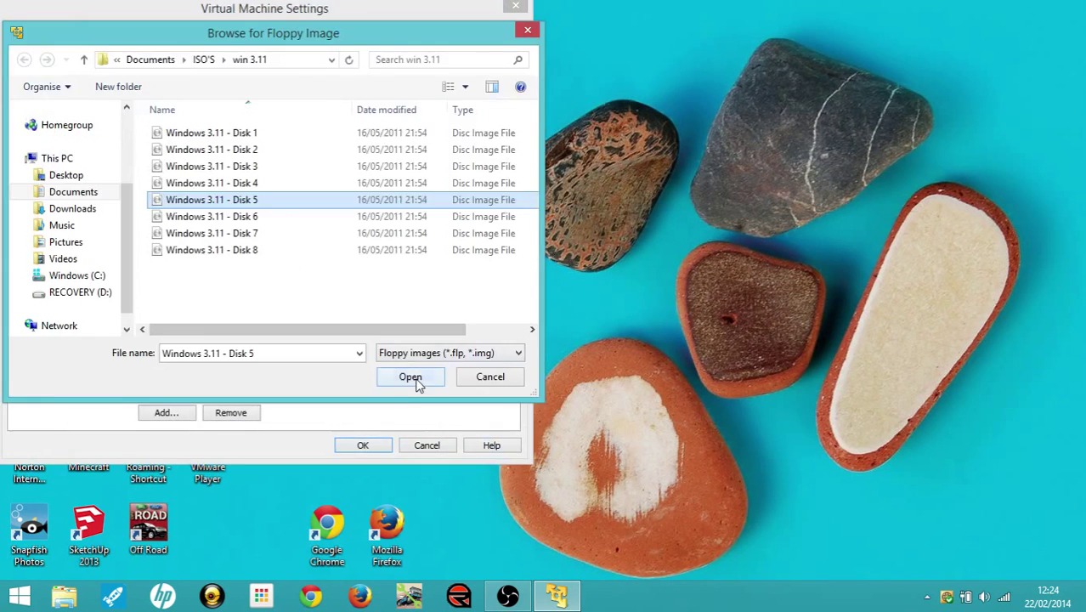
{"action": "left_click", "coordinate": [411, 377]}
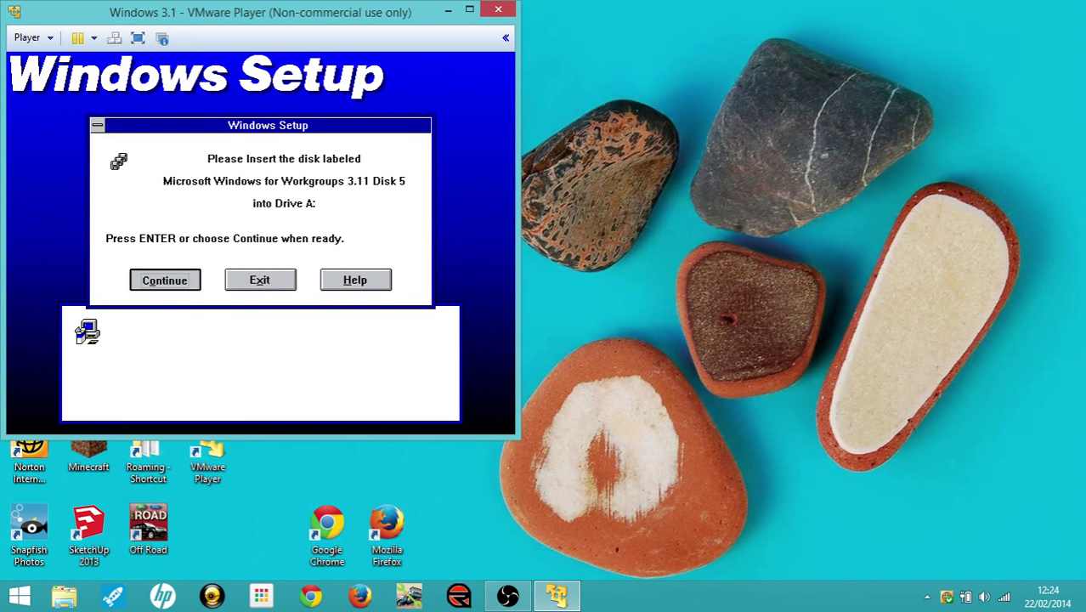
{"action": "left_click", "coordinate": [164, 279]}
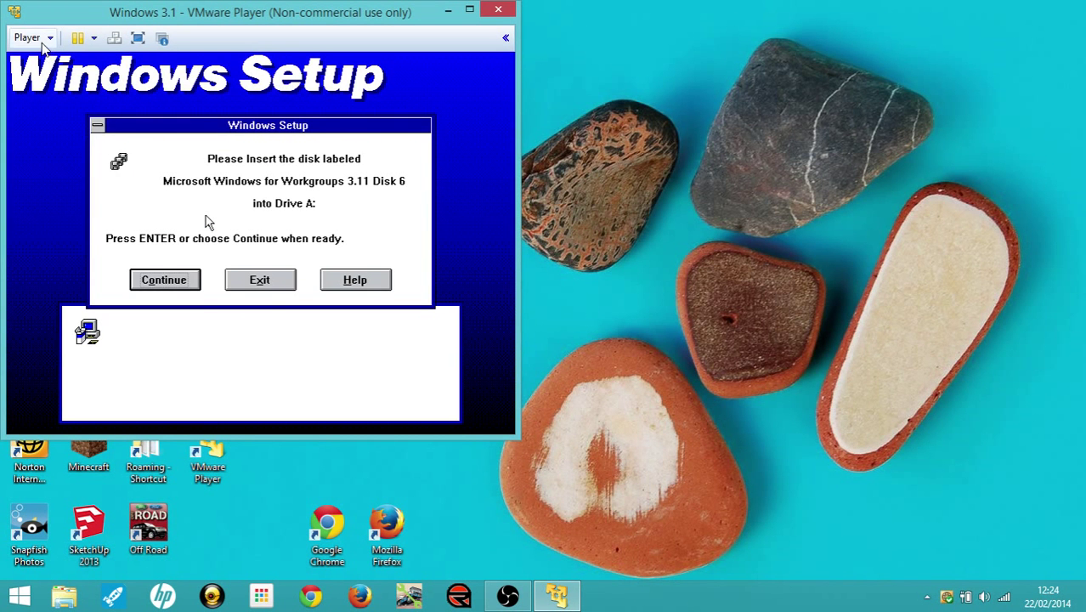
Swap in the Disk 6 floppy image when setup asks for it
{"action": "left_click", "coordinate": [30, 38]}
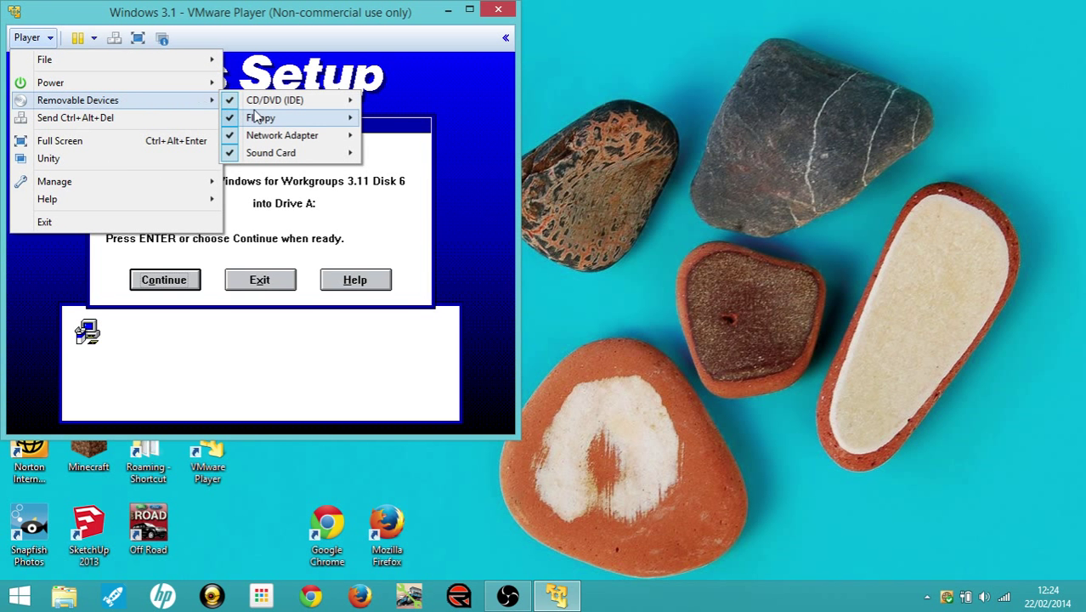
{"action": "left_click", "coordinate": [209, 221]}
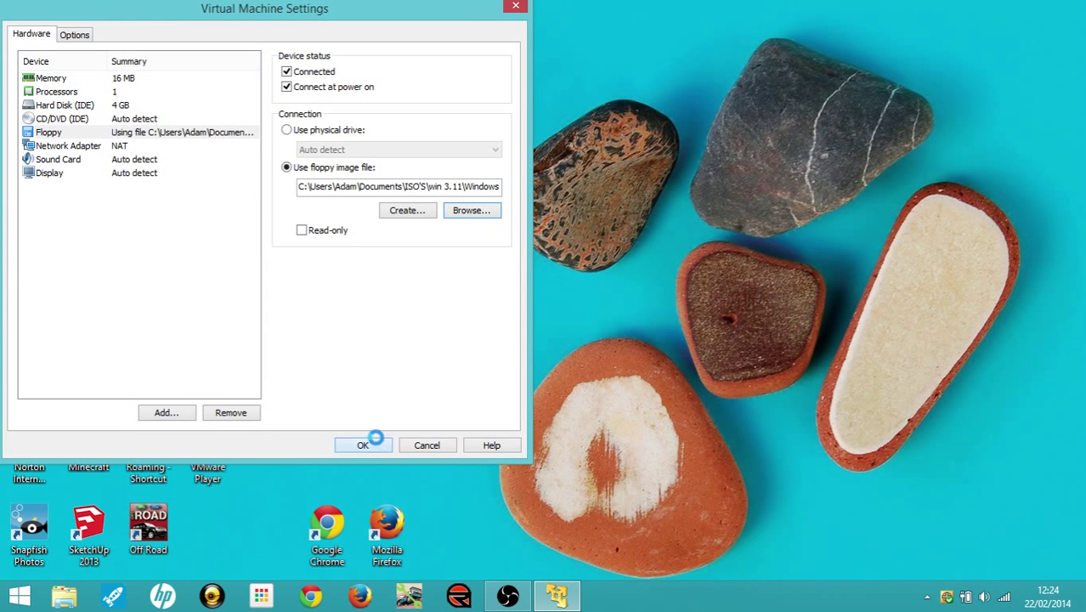
{"action": "left_click", "coordinate": [363, 445]}
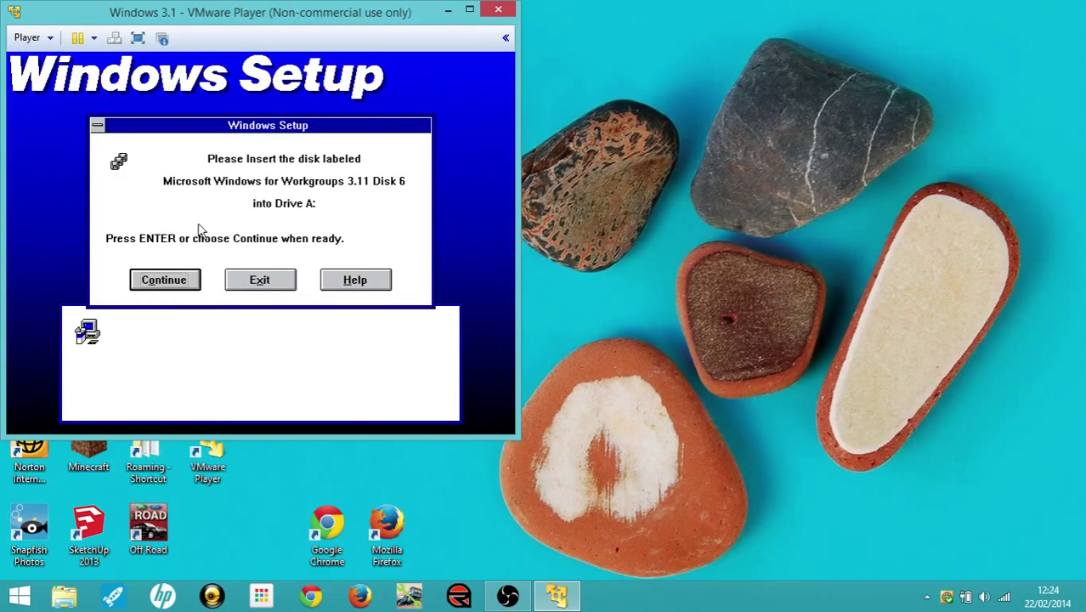
Continue setup with Disk 6 and install with 'No Printer Attached' selected
{"action": "left_click", "coordinate": [163, 279]}
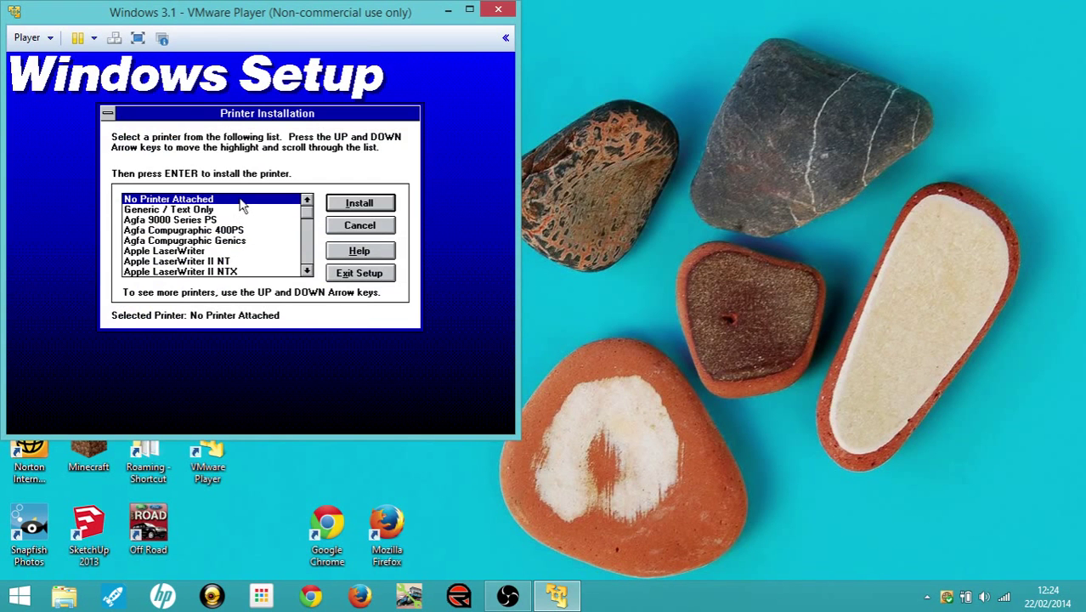
{"action": "mouse_move", "coordinate": [236, 205]}
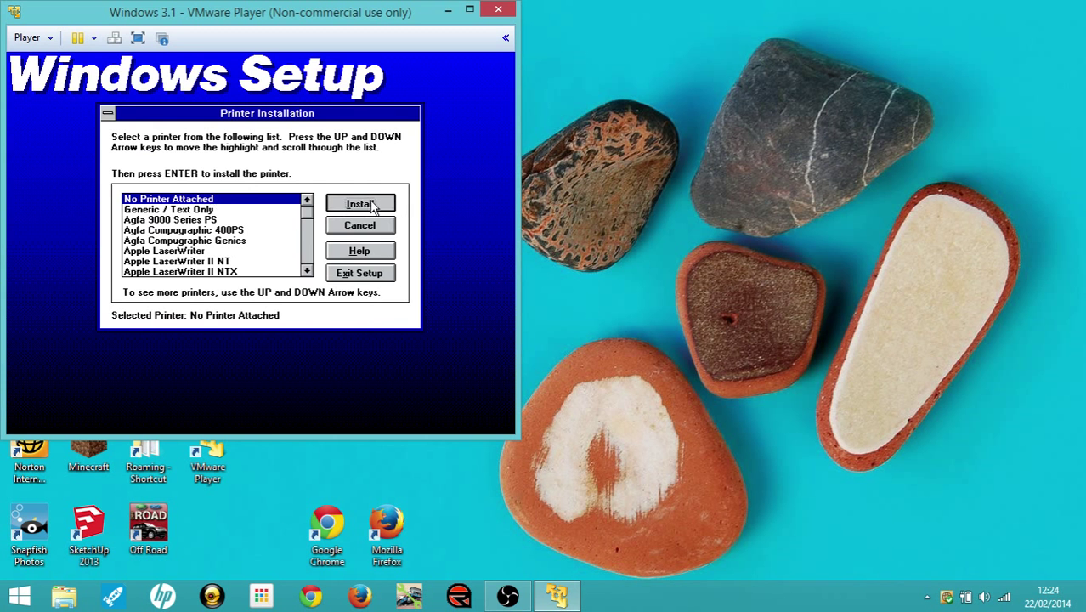
{"action": "left_click", "coordinate": [361, 204]}
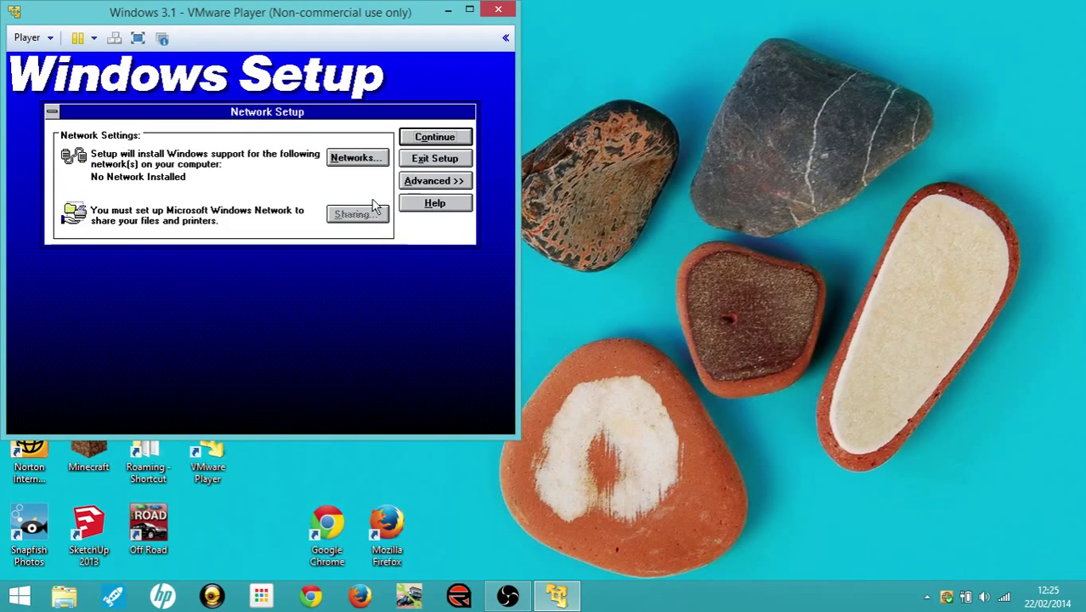
{"action": "mouse_move", "coordinate": [357, 245]}
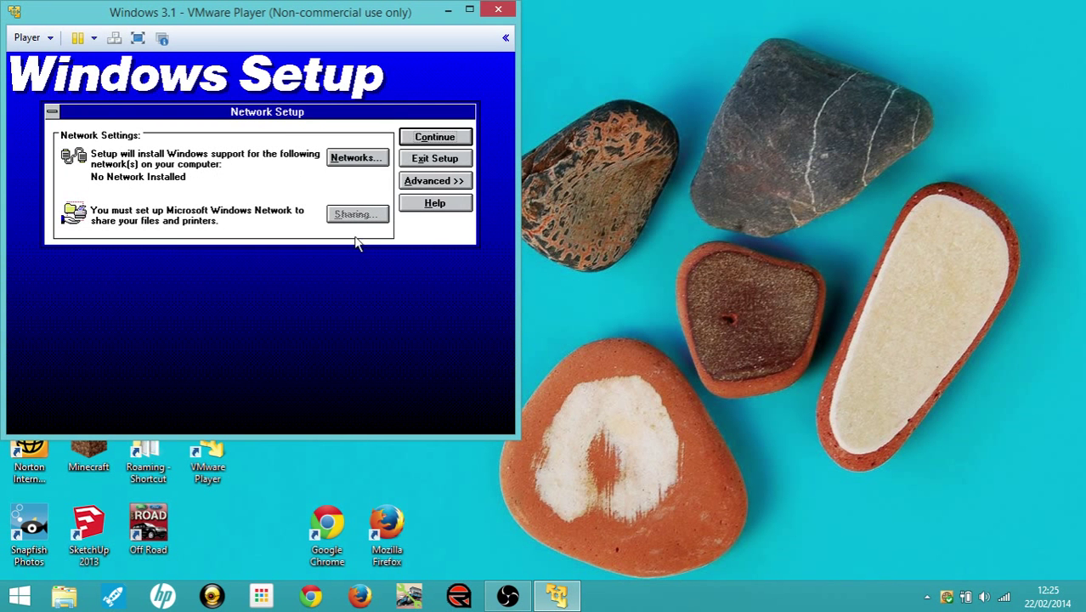
{"action": "mouse_move", "coordinate": [361, 174]}
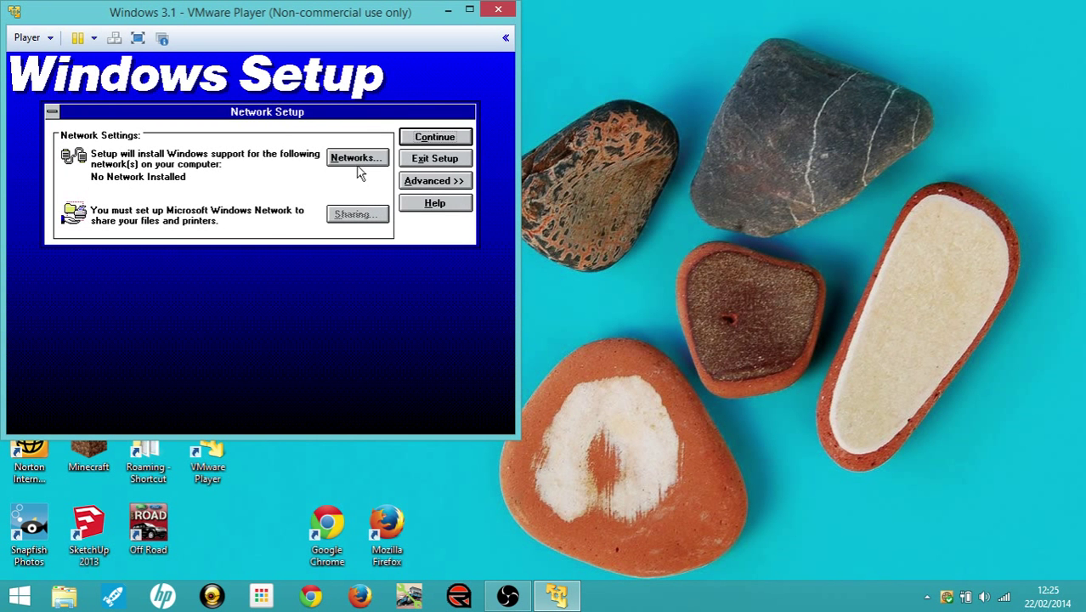
Review the network options and continue with 'No Network Installed'
{"action": "left_click", "coordinate": [357, 156]}
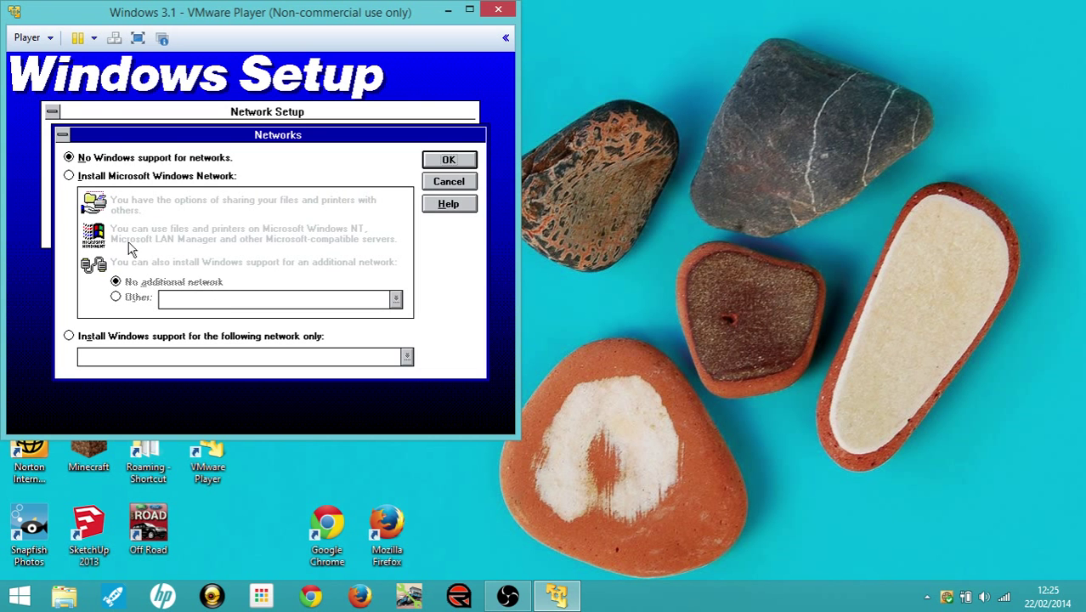
{"action": "mouse_move", "coordinate": [224, 297]}
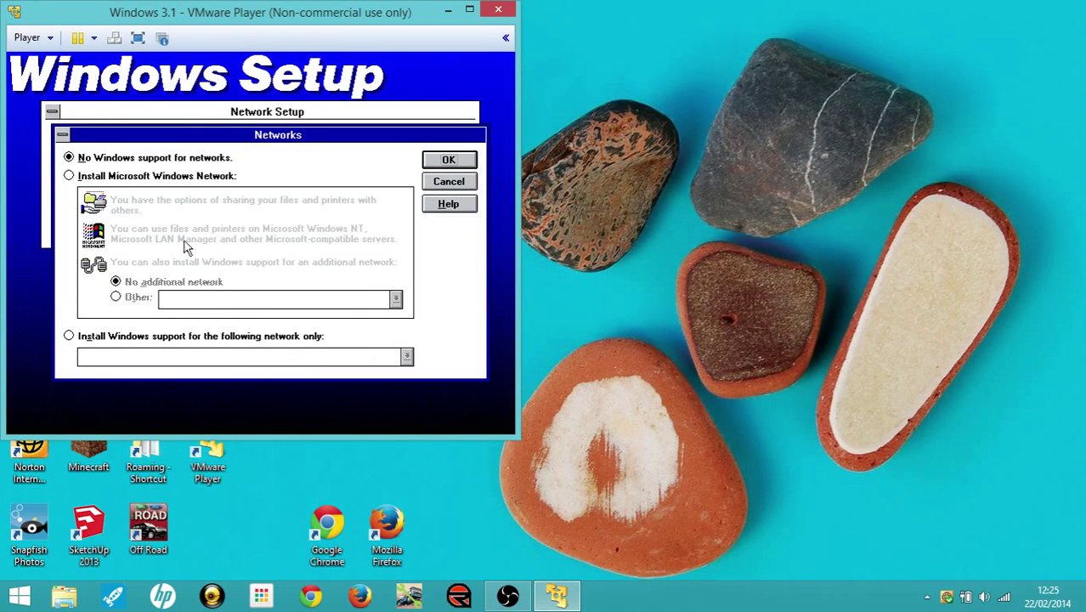
{"action": "mouse_move", "coordinate": [255, 257]}
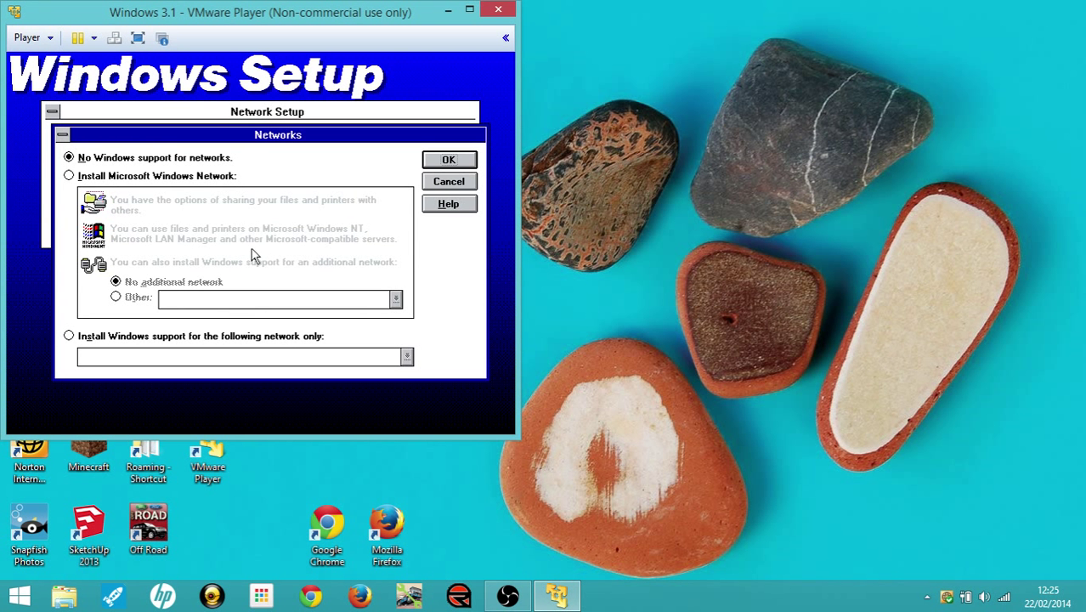
{"action": "mouse_move", "coordinate": [203, 352]}
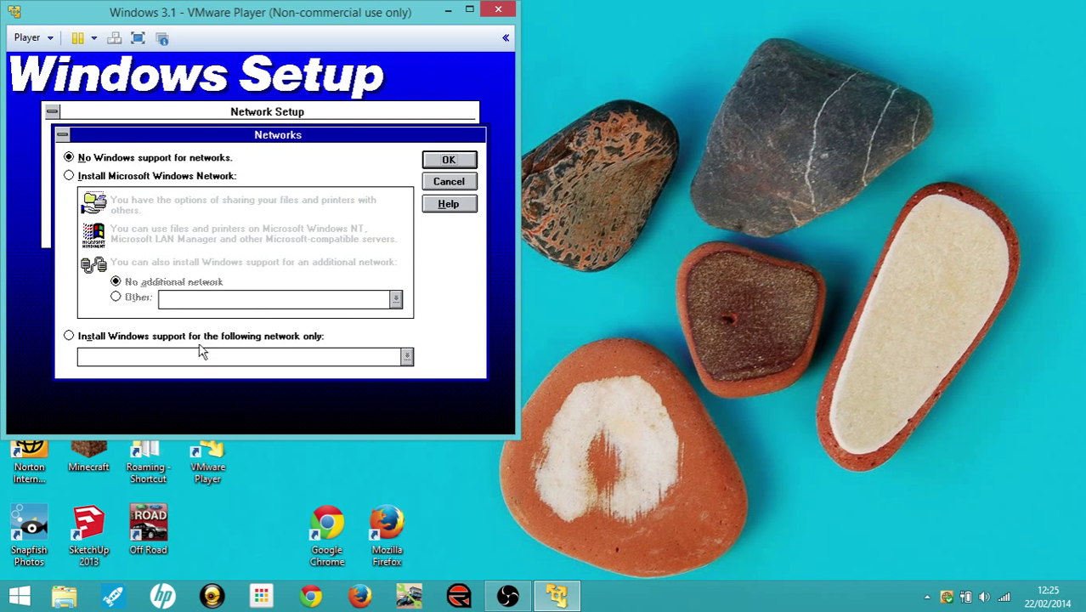
{"action": "mouse_move", "coordinate": [346, 319]}
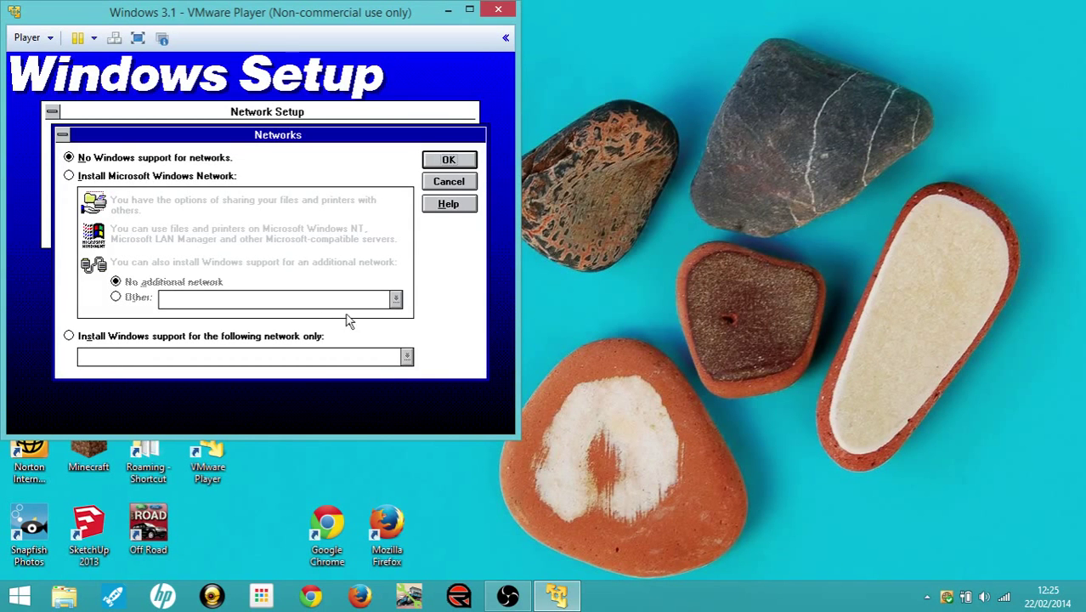
{"action": "left_click", "coordinate": [449, 159]}
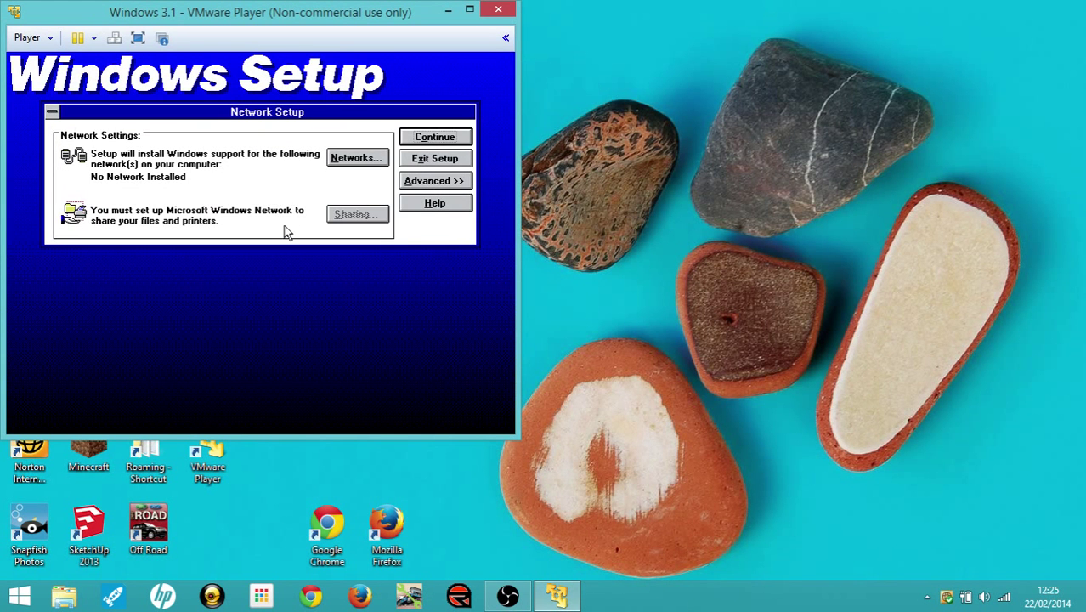
{"action": "mouse_move", "coordinate": [204, 174]}
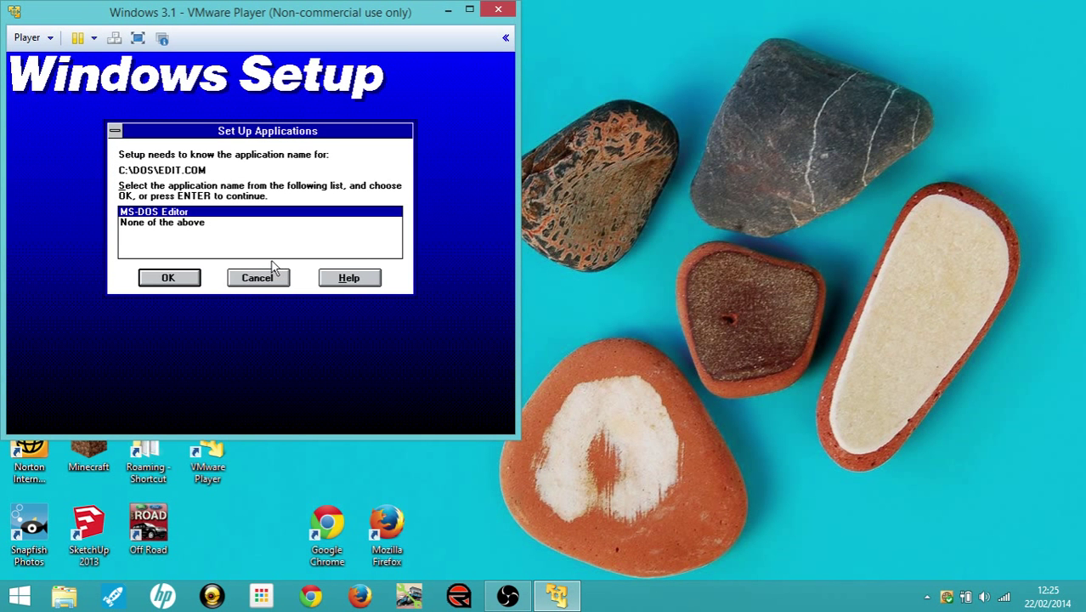
{"action": "mouse_move", "coordinate": [169, 282]}
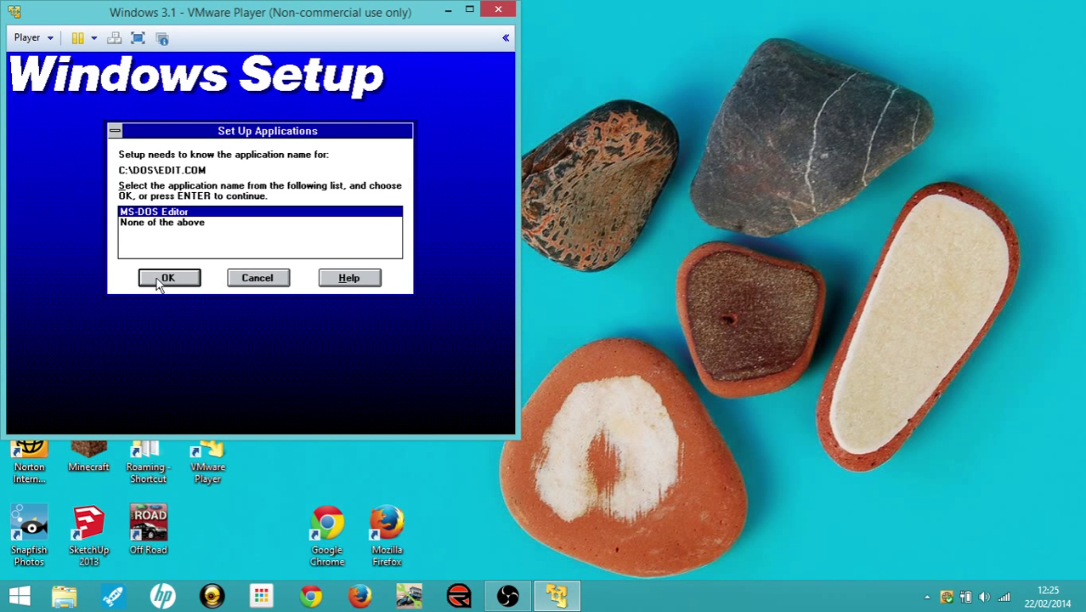
Accept EDIT.COM as the MS-DOS Editor and skip the Windows tutorial to finish setup
{"action": "left_click", "coordinate": [168, 279]}
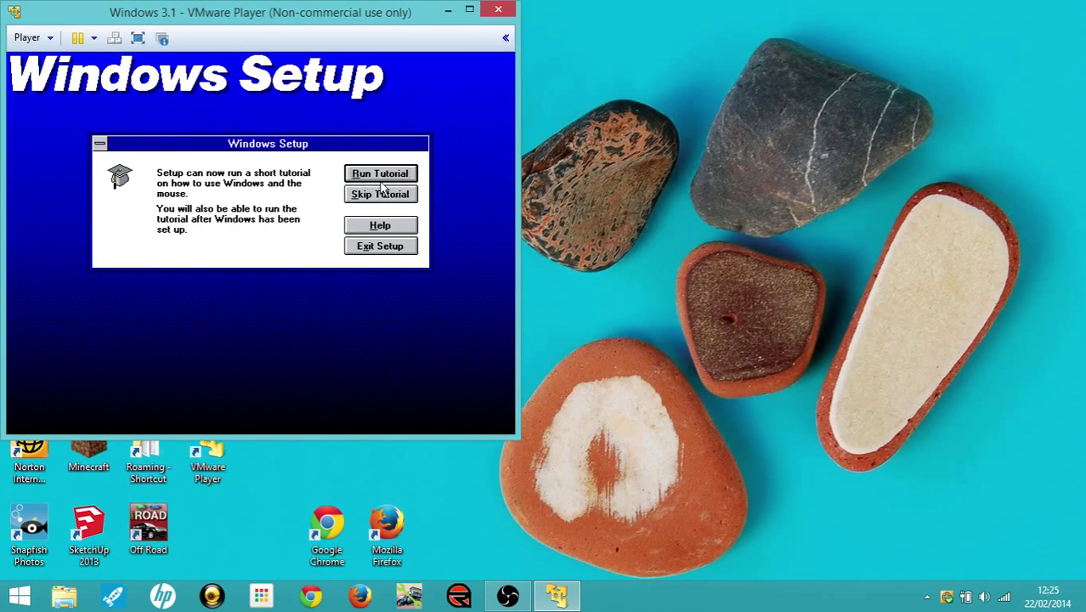
{"action": "left_click", "coordinate": [381, 173]}
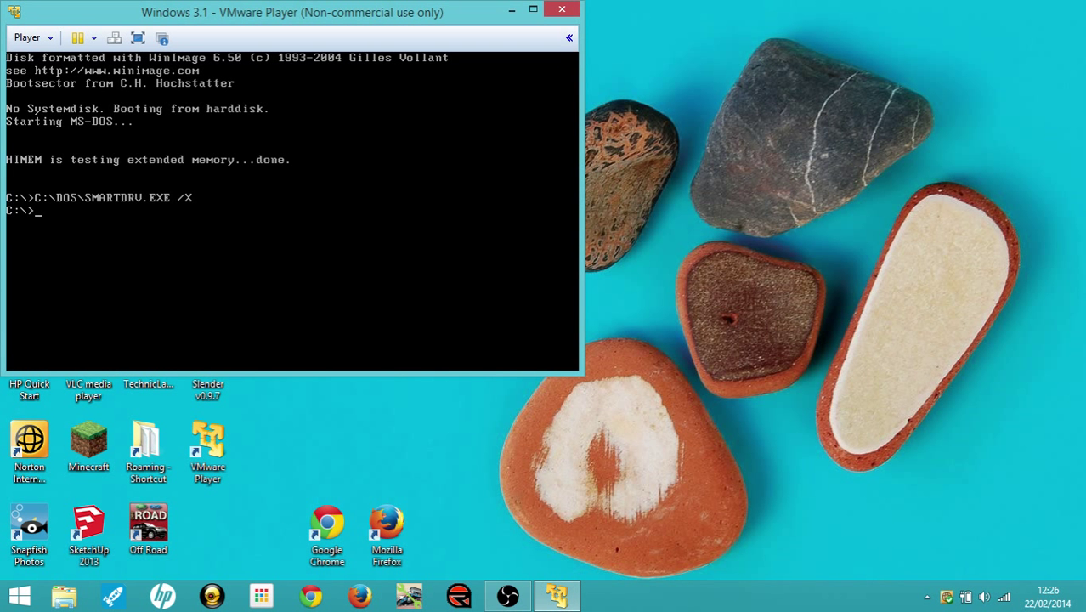
Start Windows from the C:\> prompt with the win command
{"action": "type", "text": "wi"}
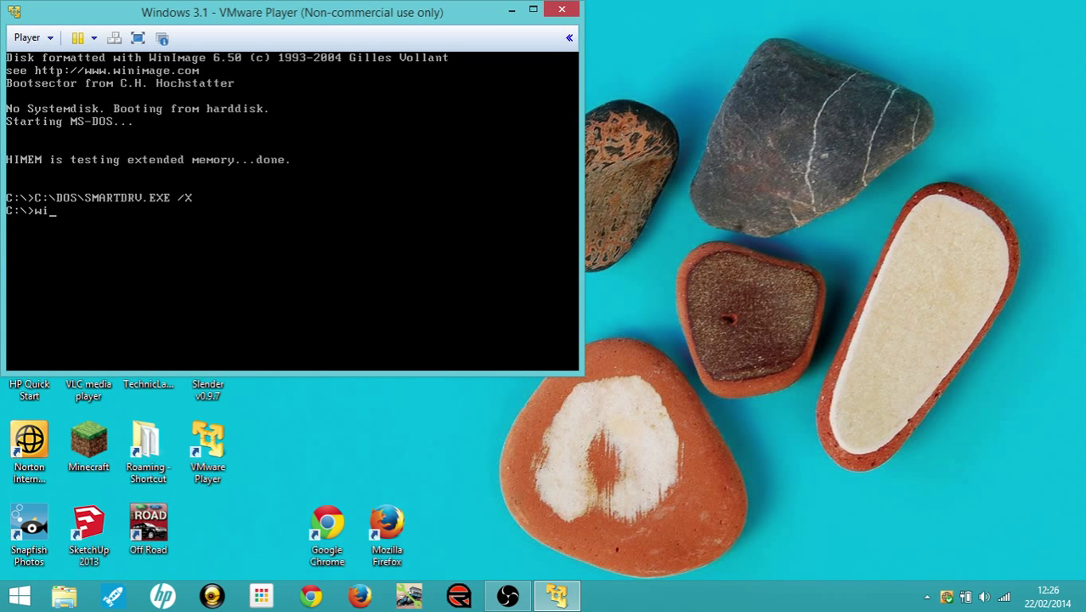
{"action": "type", "text": "n"}
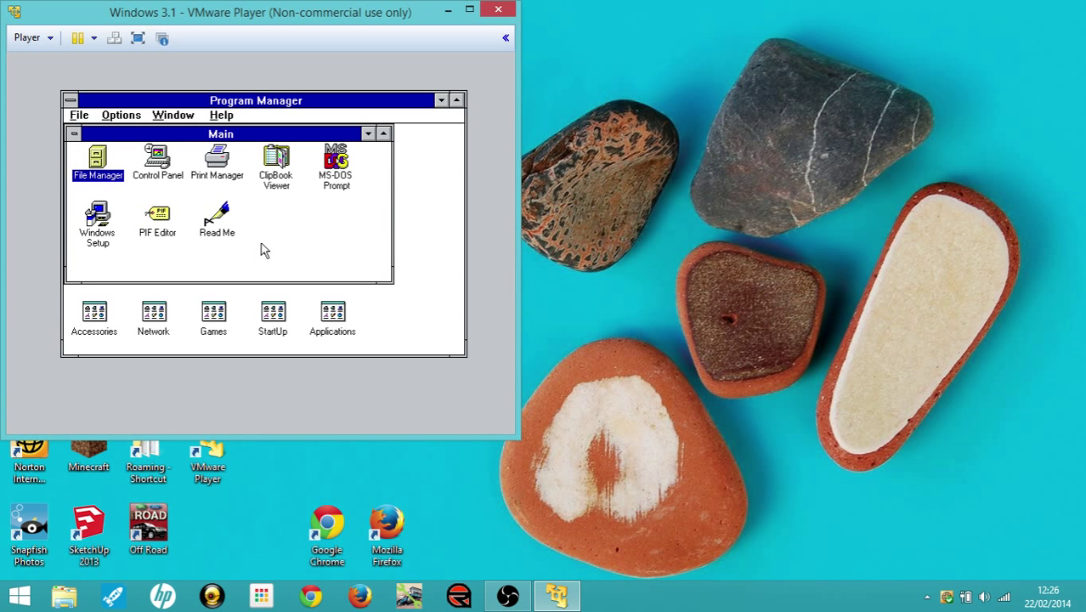
{"action": "mouse_move", "coordinate": [209, 241]}
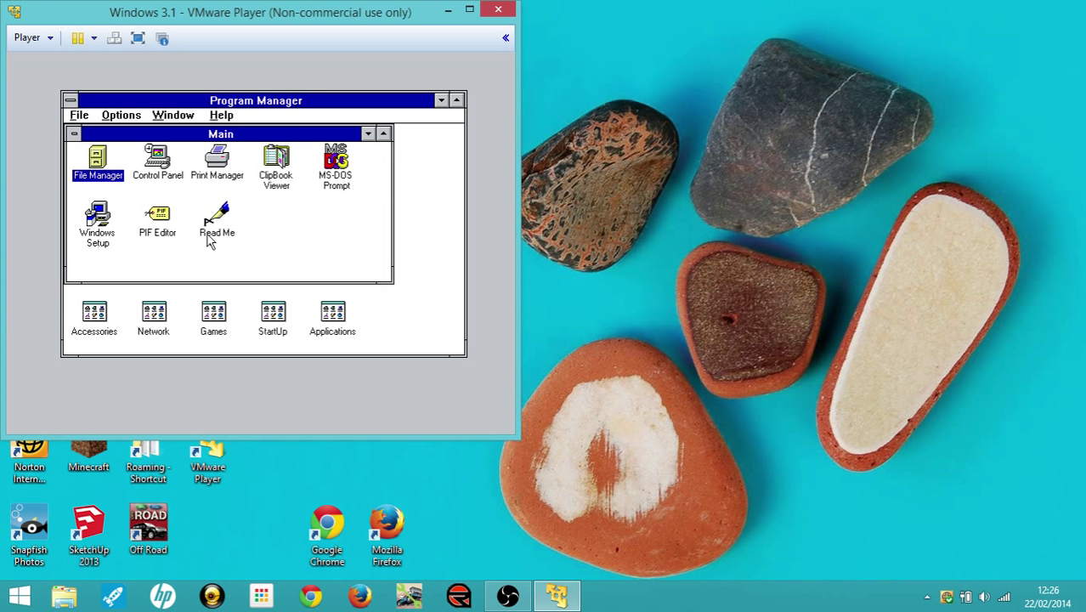
{"action": "mouse_move", "coordinate": [219, 235]}
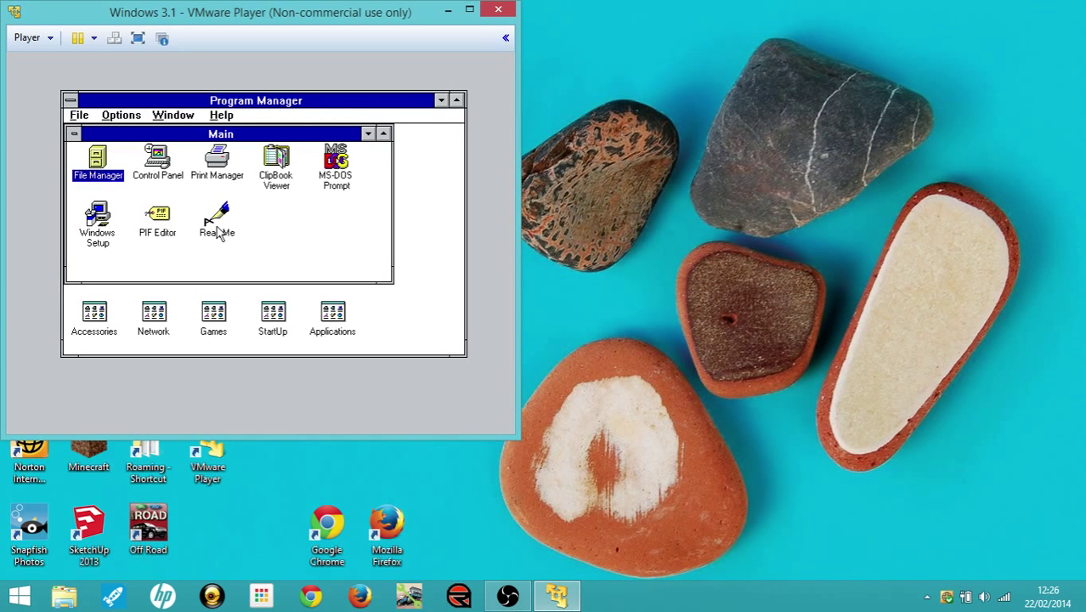
{"action": "double_click", "coordinate": [218, 219]}
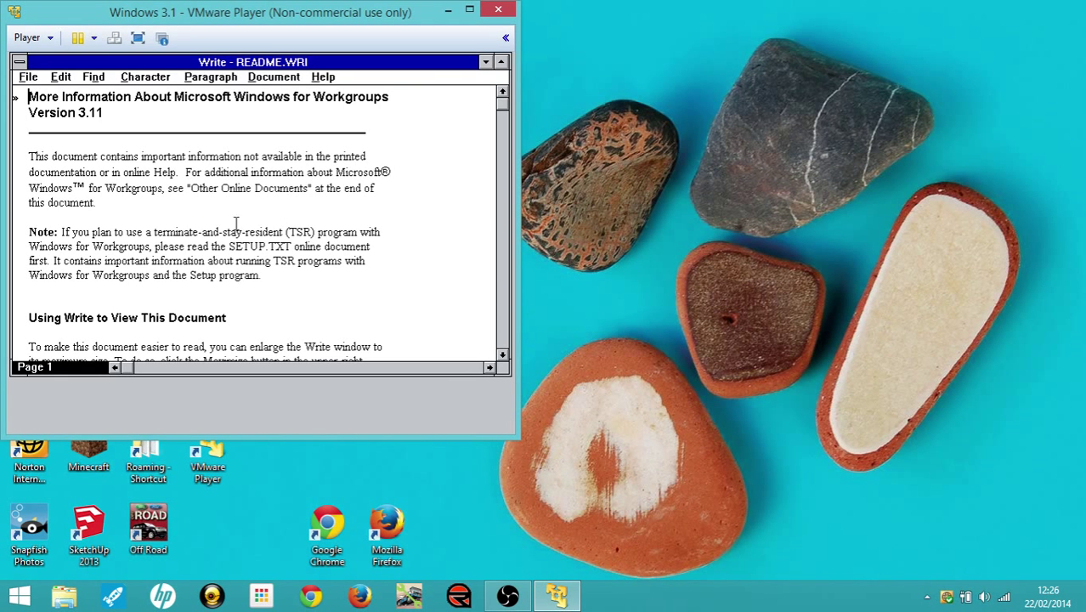
{"action": "mouse_move", "coordinate": [472, 153]}
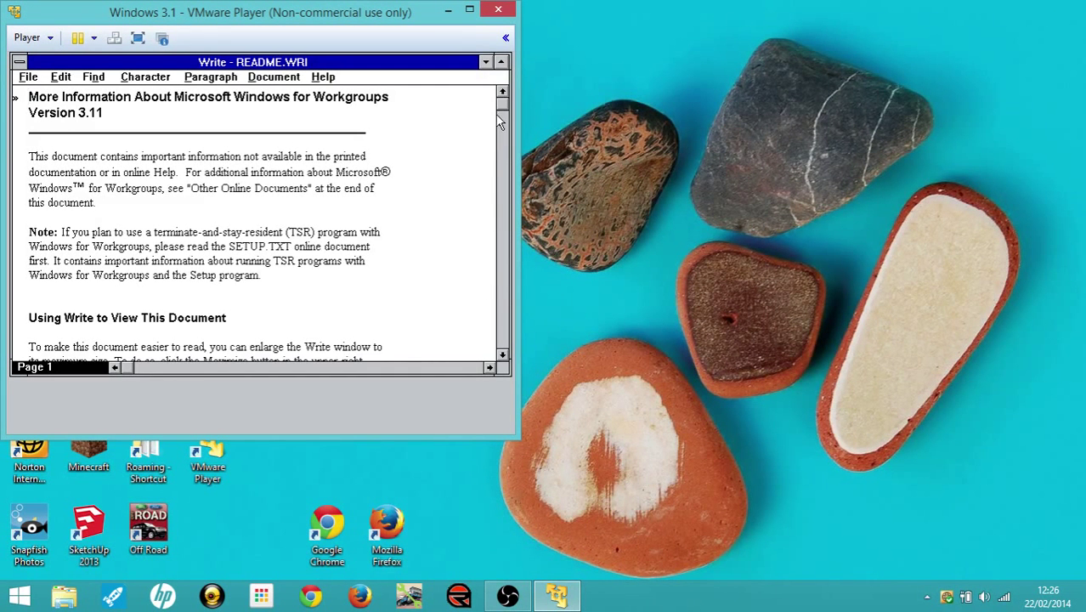
{"action": "scroll", "scroll_direction": "down", "scroll_amount": 3}
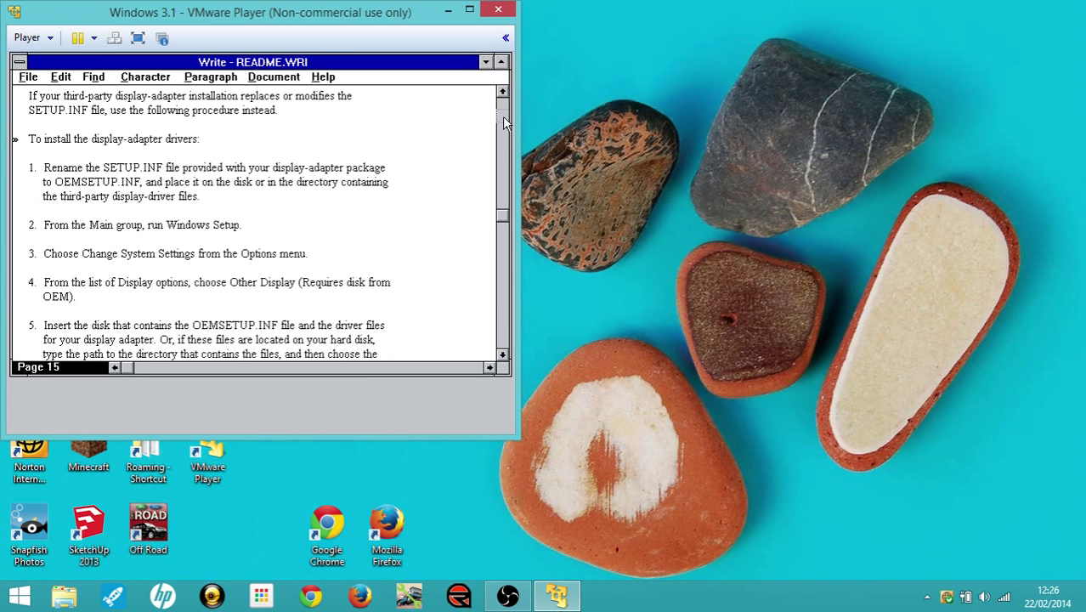
{"action": "left_click", "coordinate": [502, 92]}
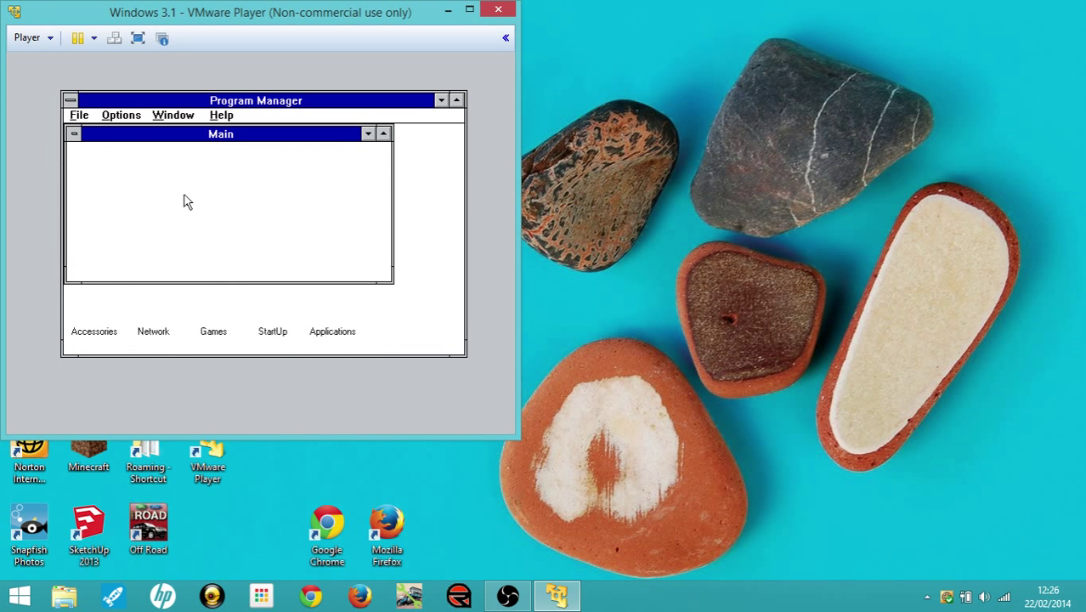
Minimize the Main group to an icon, then exit Windows via File > Exit Windows and confirm
{"action": "left_click", "coordinate": [75, 132]}
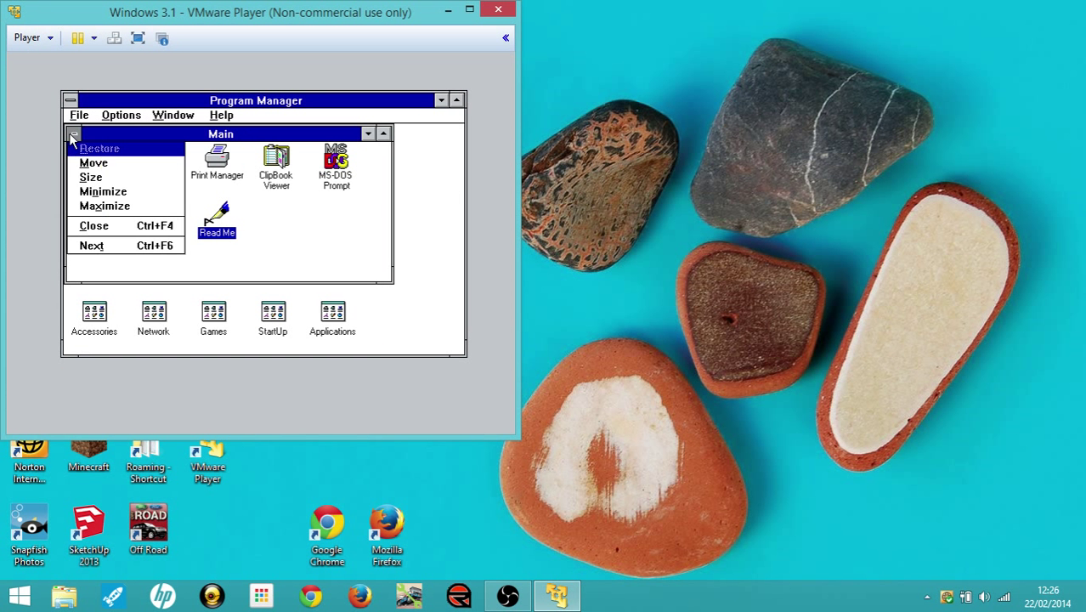
{"action": "left_click", "coordinate": [95, 224]}
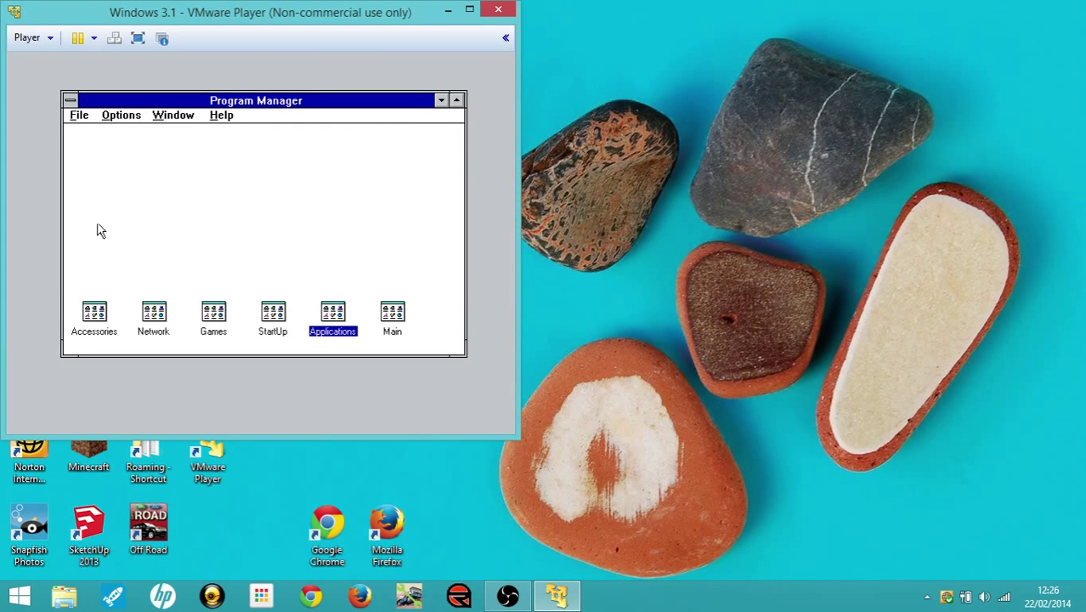
{"action": "mouse_move", "coordinate": [77, 190]}
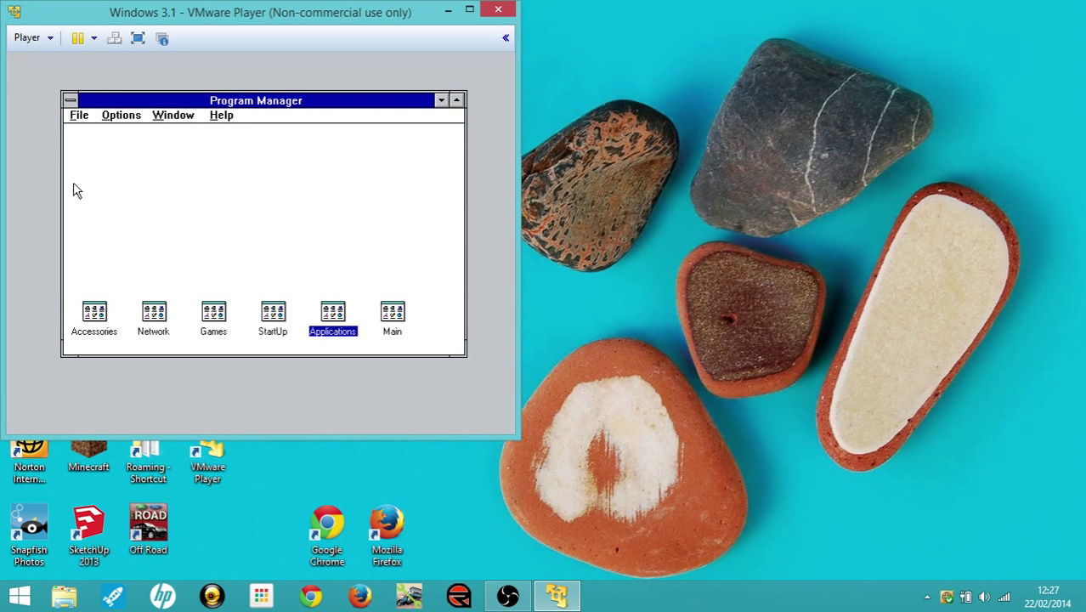
{"action": "mouse_move", "coordinate": [69, 104]}
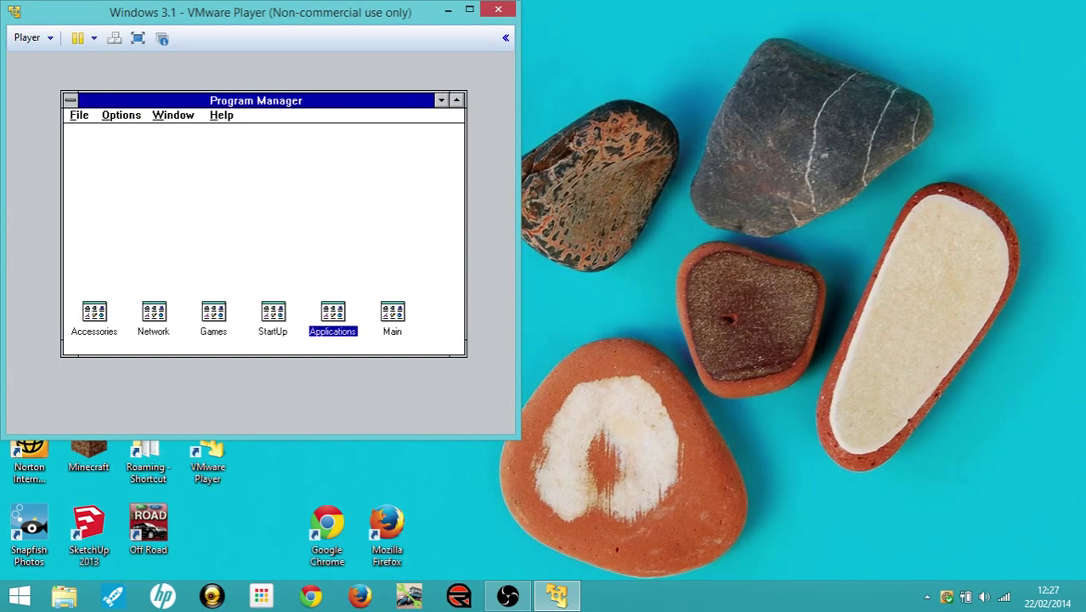
{"action": "left_click", "coordinate": [78, 116]}
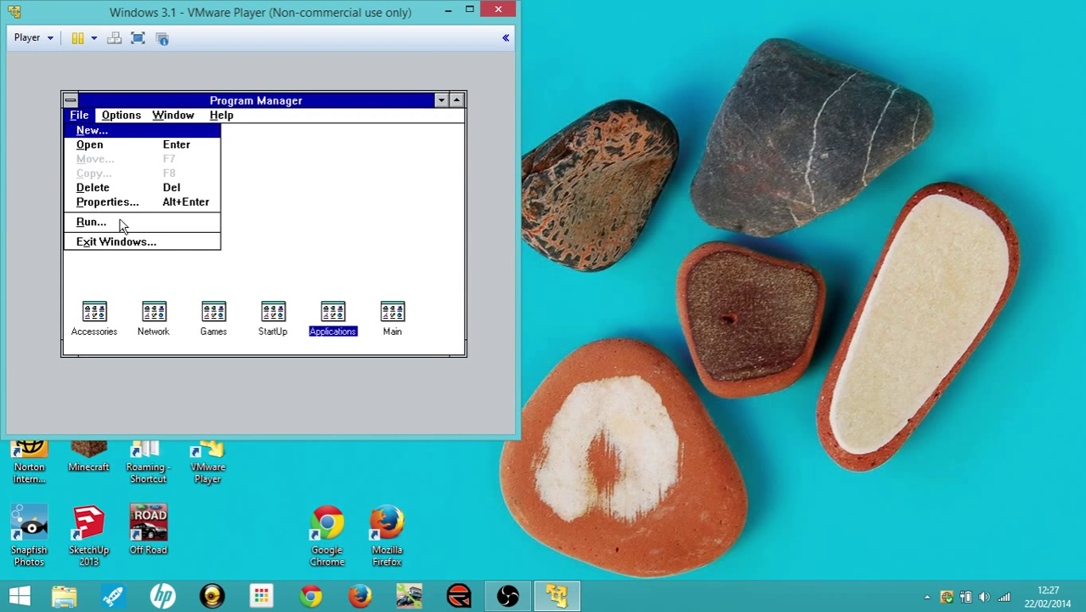
{"action": "left_click", "coordinate": [116, 242]}
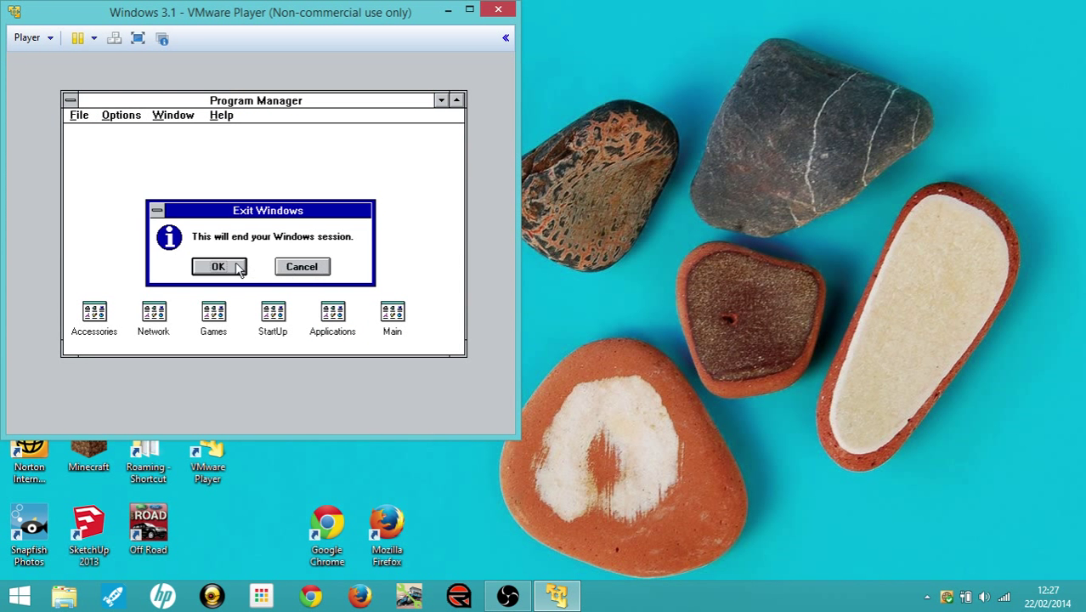
{"action": "left_click", "coordinate": [218, 265]}
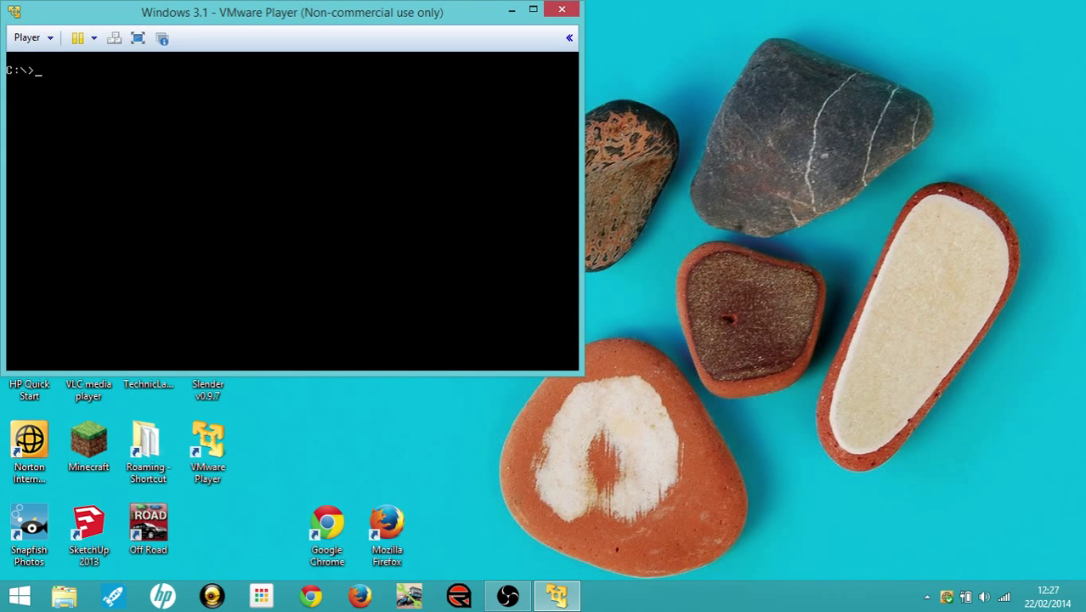
{"action": "mouse_move", "coordinate": [157, 262]}
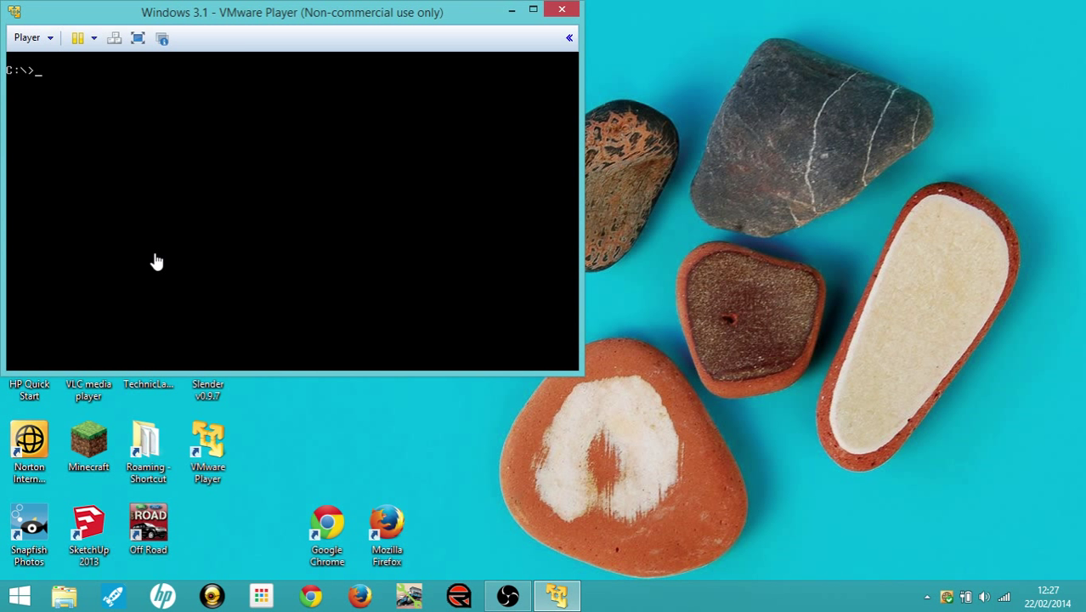
{"action": "mouse_move", "coordinate": [234, 235]}
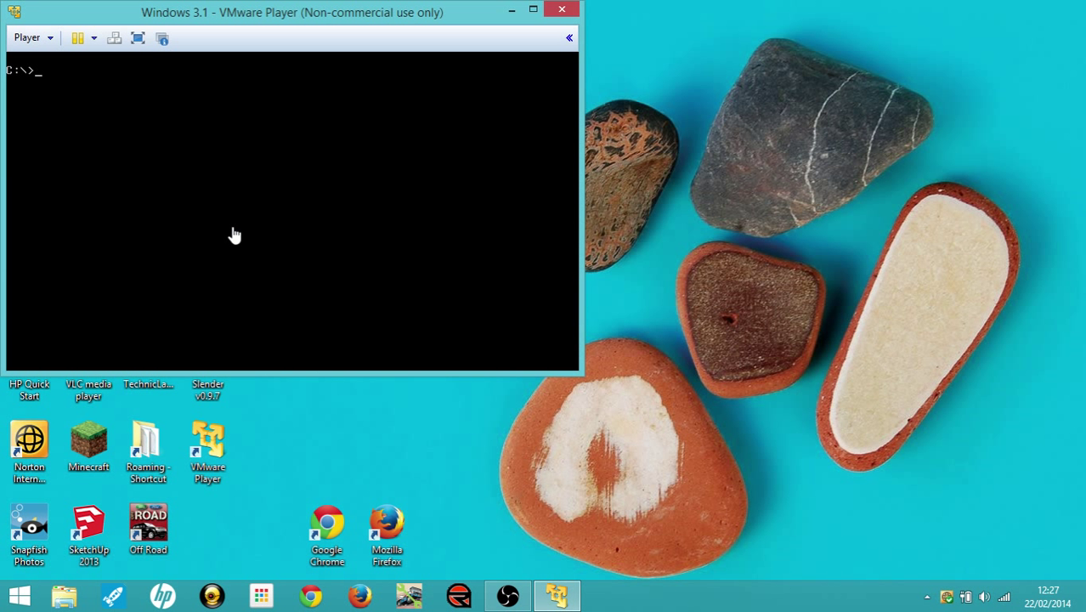
Close the VM window choosing Power Off, then bring the recording software forward
{"action": "left_click", "coordinate": [561, 11]}
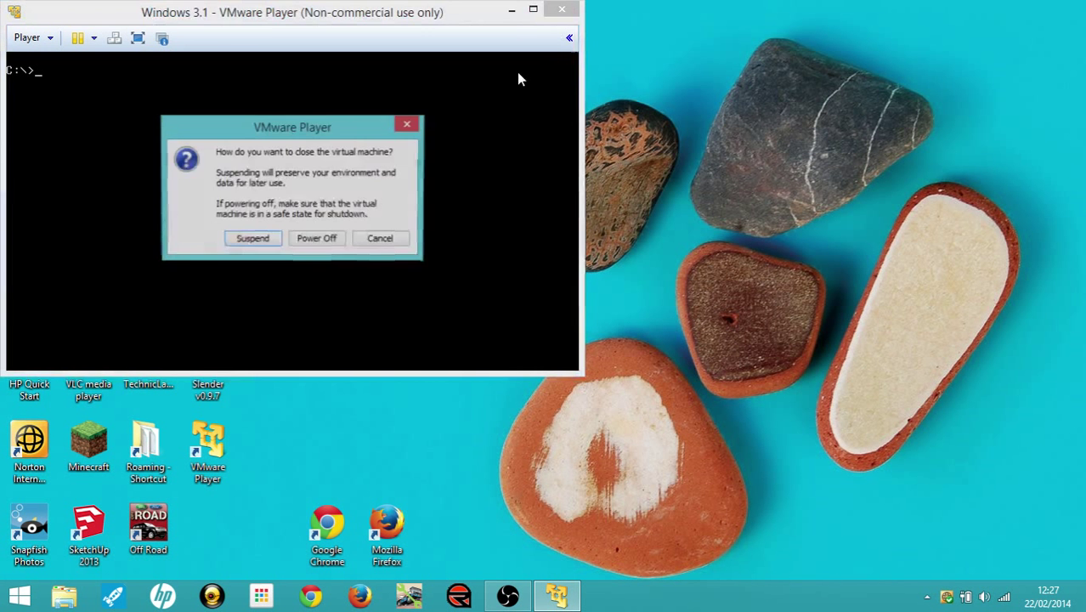
{"action": "left_click", "coordinate": [316, 238]}
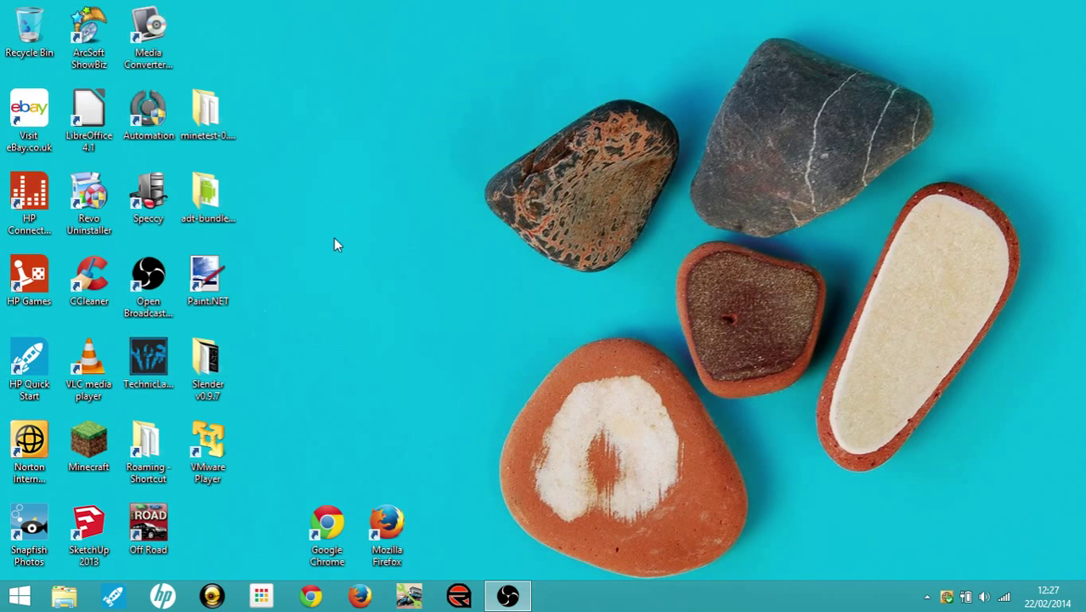
{"action": "mouse_move", "coordinate": [969, 106]}
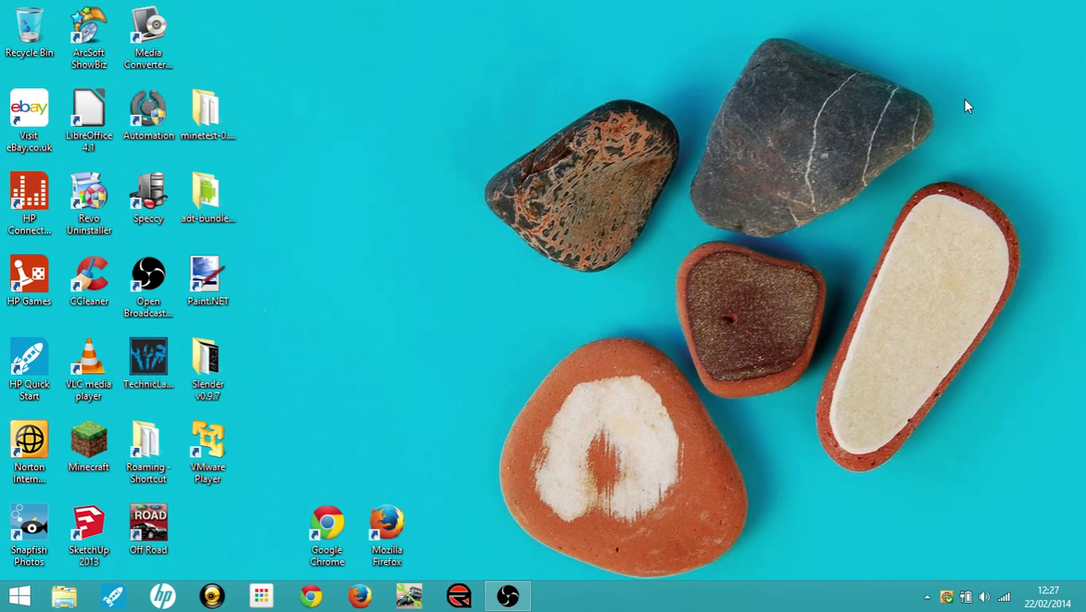
{"action": "mouse_move", "coordinate": [561, 523]}
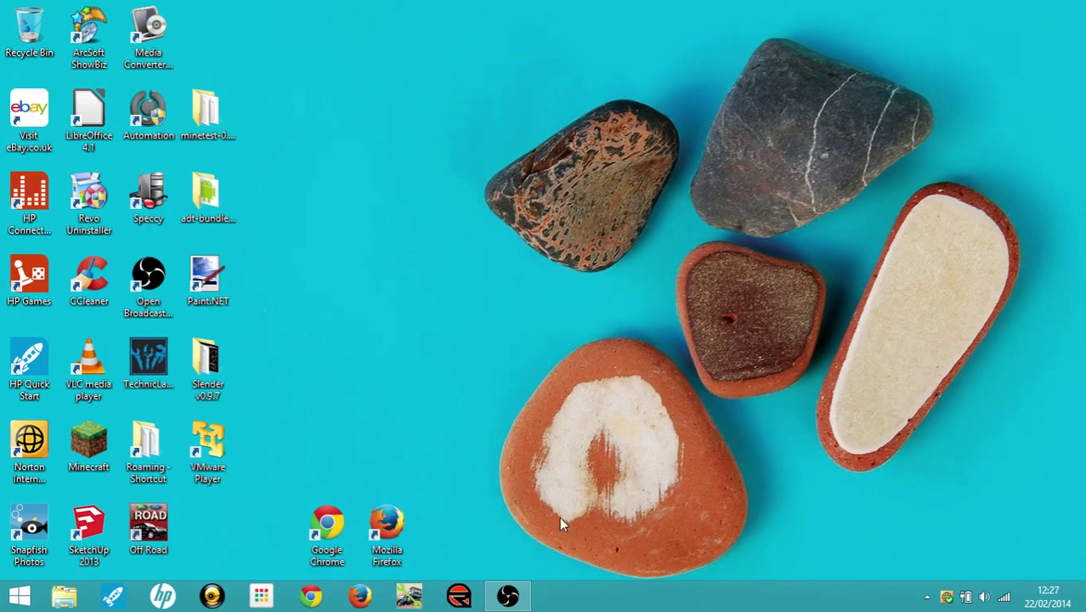
{"action": "mouse_move", "coordinate": [507, 595]}
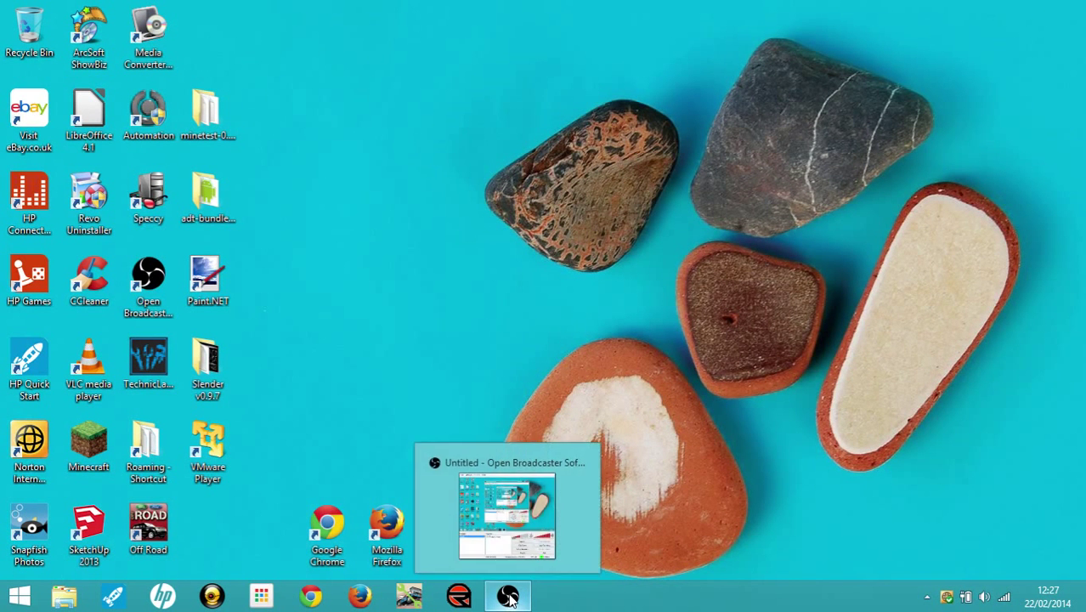
{"action": "left_click", "coordinate": [506, 595]}
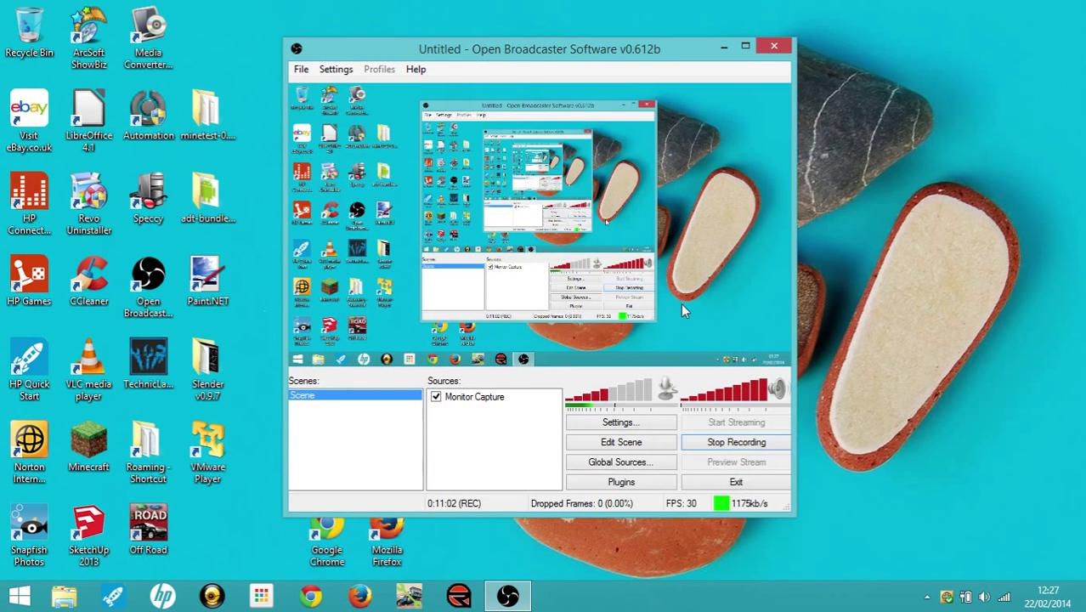